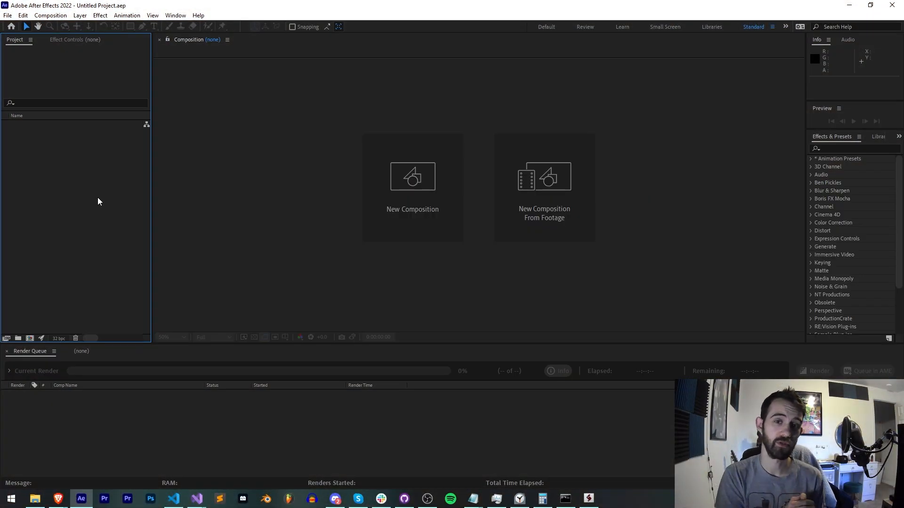
pyautogui.moveTo(166, 209)
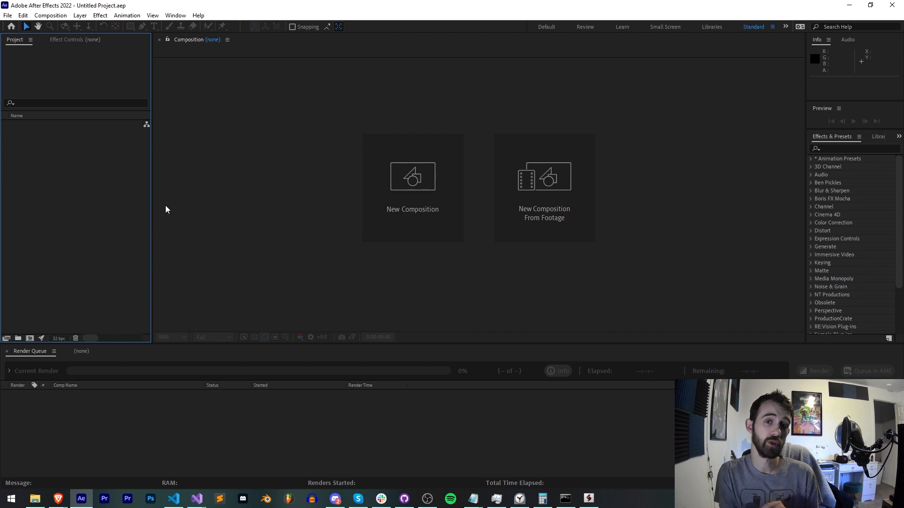
pyautogui.moveTo(185, 203)
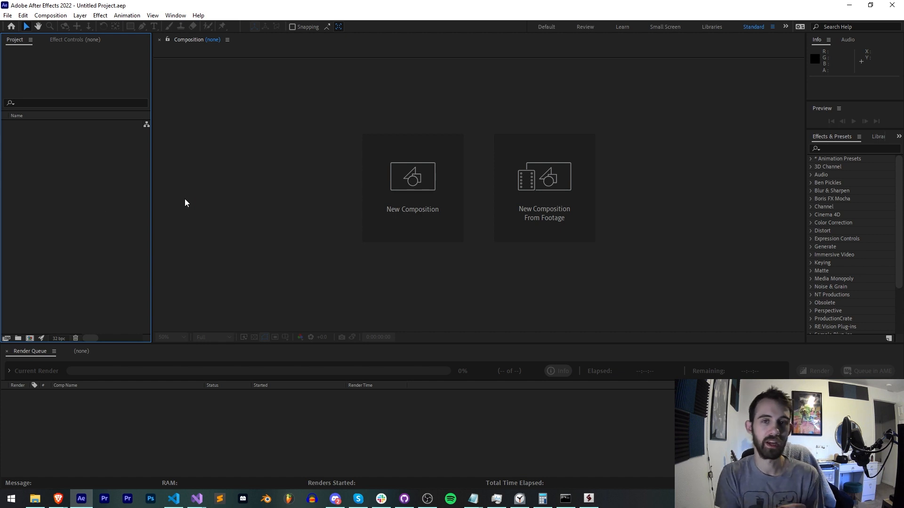
# Bring up the #ae-pr-plugins channel in the scripting community Discord server
pyautogui.click(172, 499)
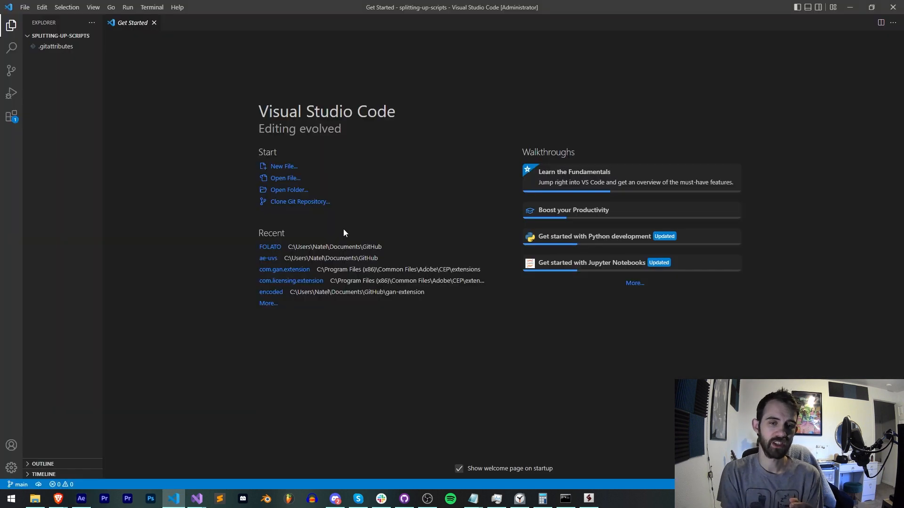
pyautogui.moveTo(101, 146)
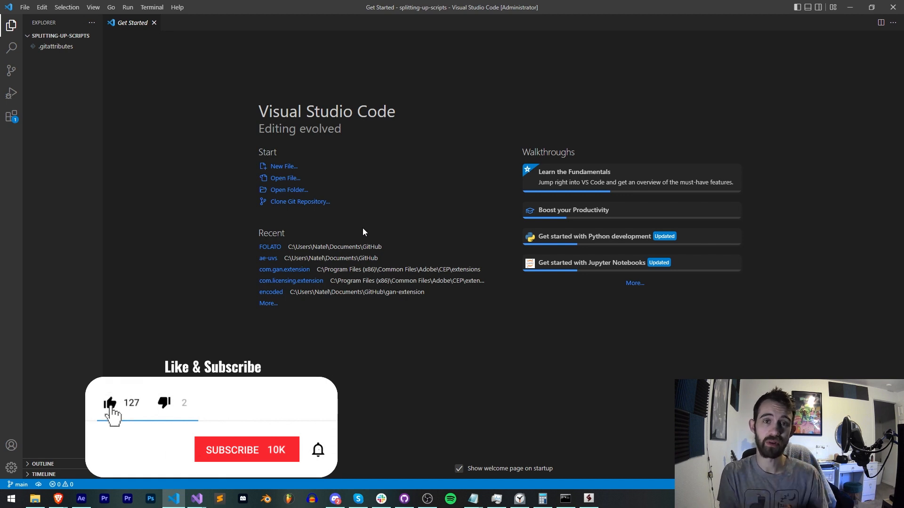
pyautogui.click(246, 451)
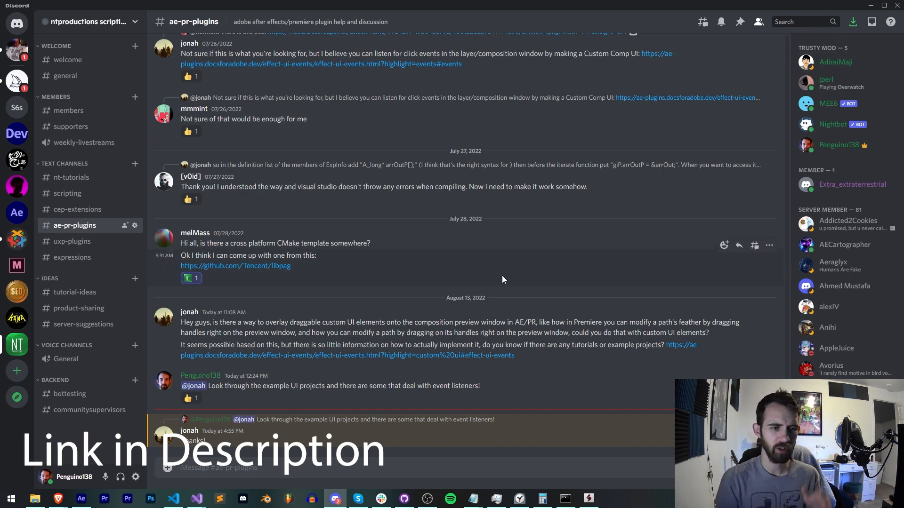
pyautogui.moveTo(312, 347)
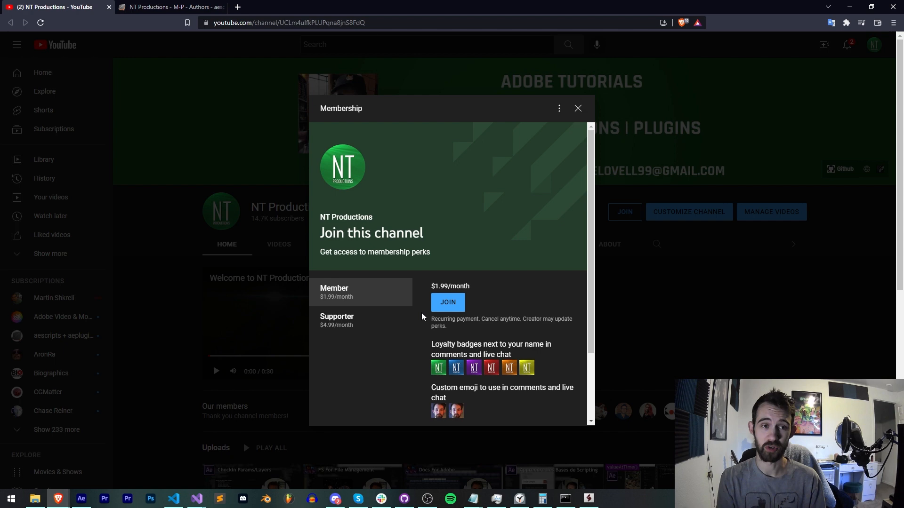
# Switch from the YouTube membership dialog to the NT Productions aescripts author page
pyautogui.click(170, 7)
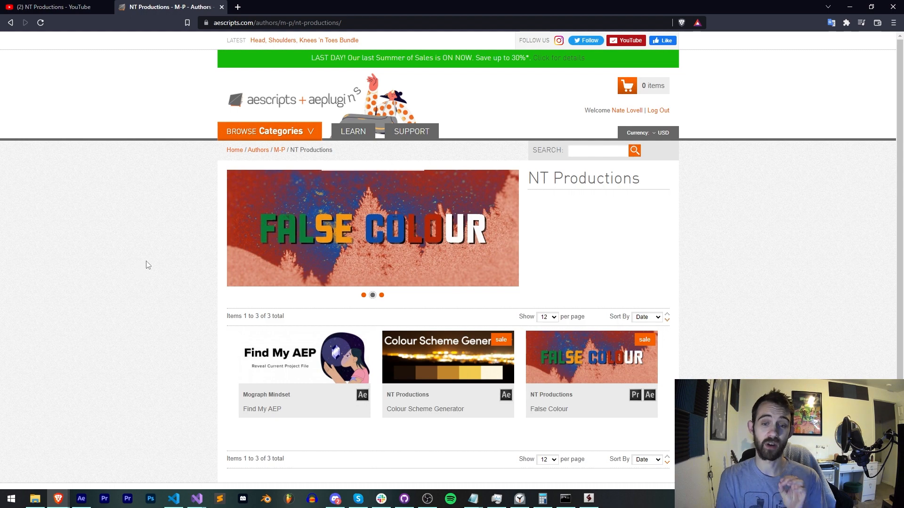
# Create a new text file starting with a '// ui' comment and save it as index.js
pyautogui.click(173, 499)
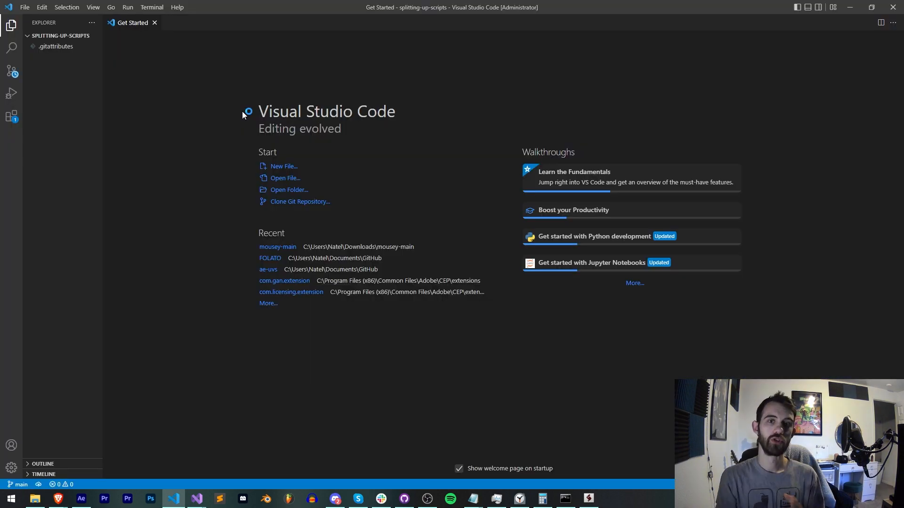
pyautogui.moveTo(276, 142)
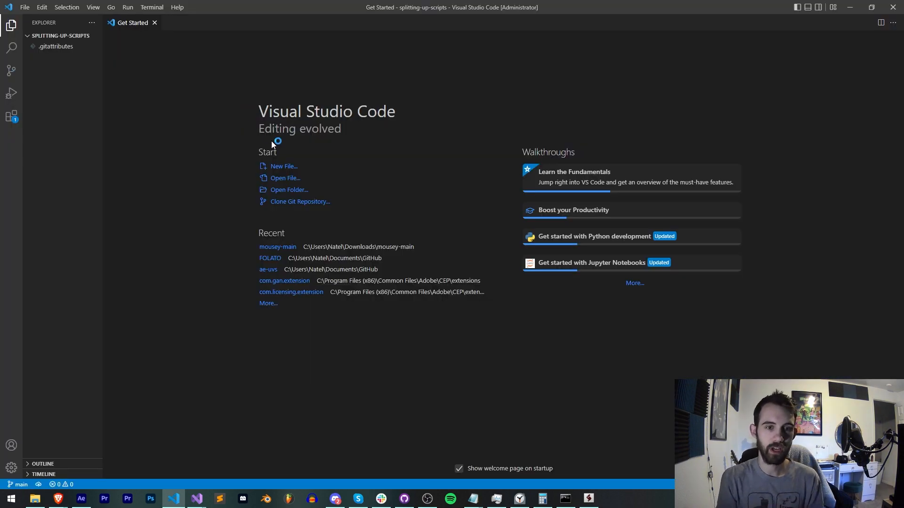
pyautogui.click(283, 166)
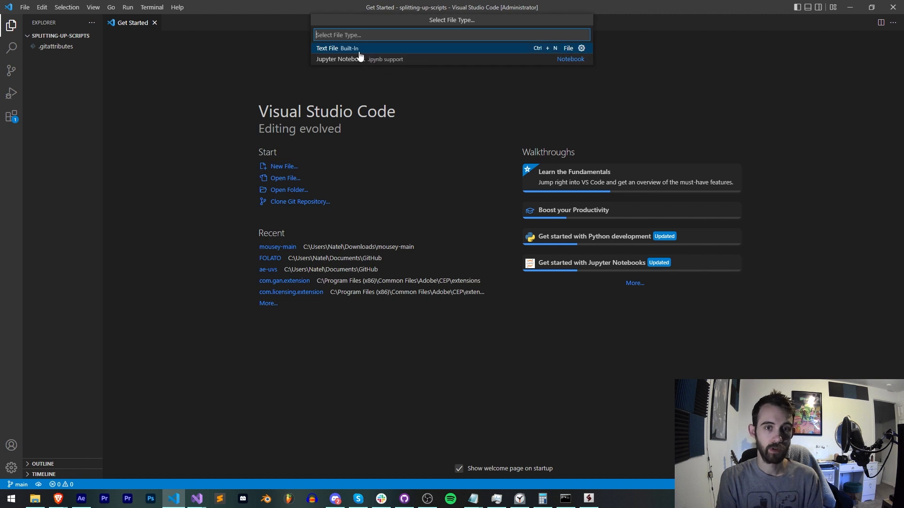
pyautogui.click(337, 48)
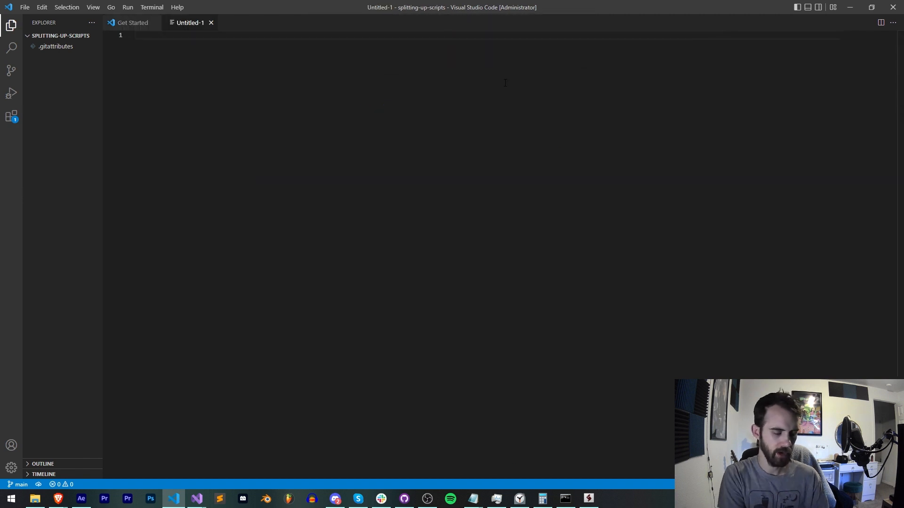
pyautogui.write('// ui')
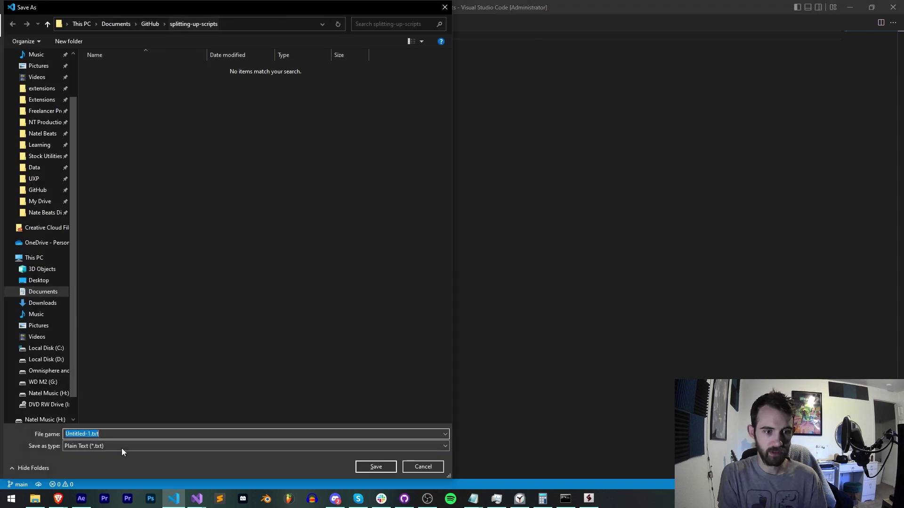
pyautogui.write('index.js')
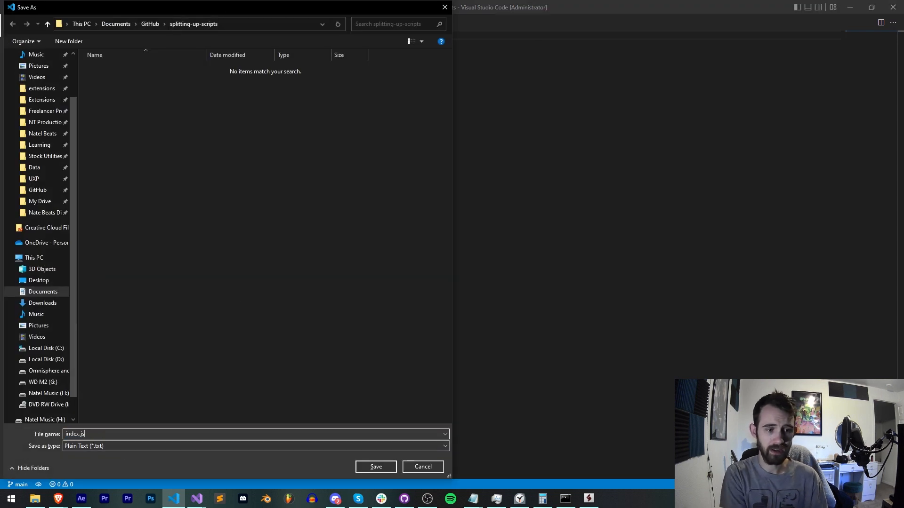
pyautogui.click(374, 466)
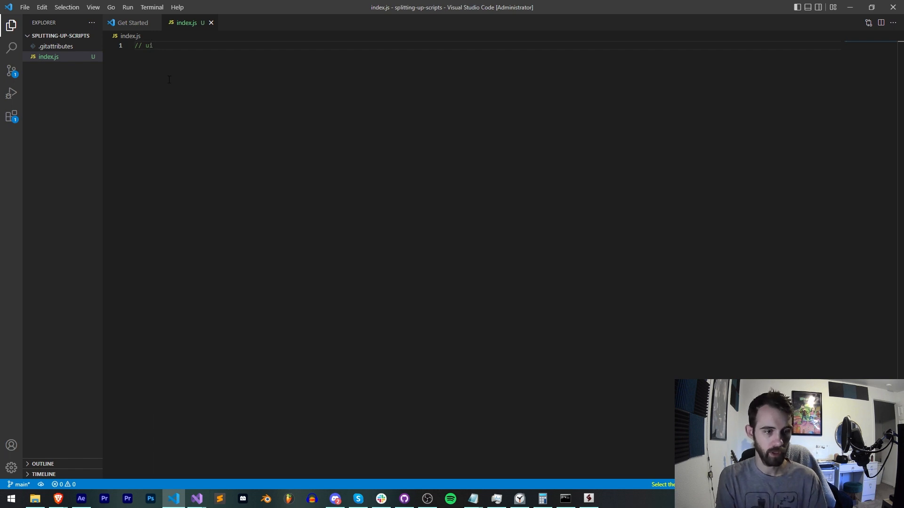
# Create a second file with a '// func' comment and save it as functions.js
pyautogui.press('ctrl+n')
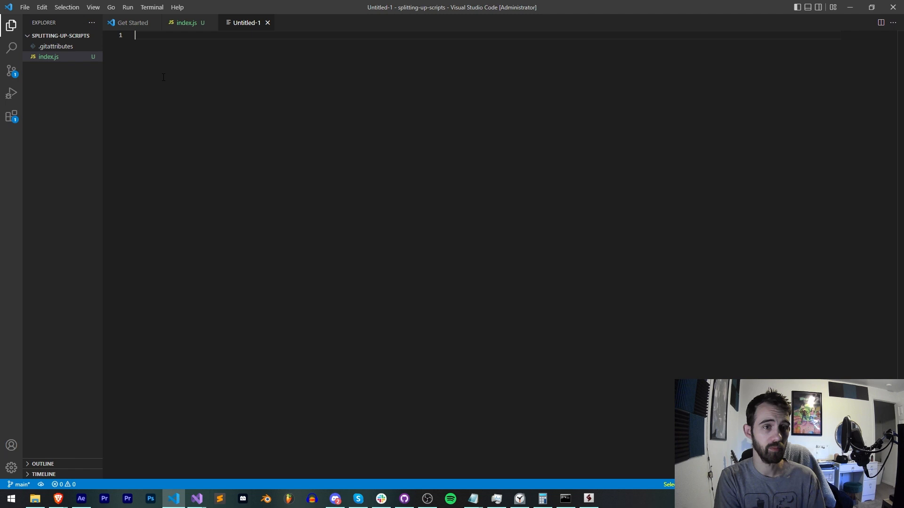
pyautogui.write('// func')
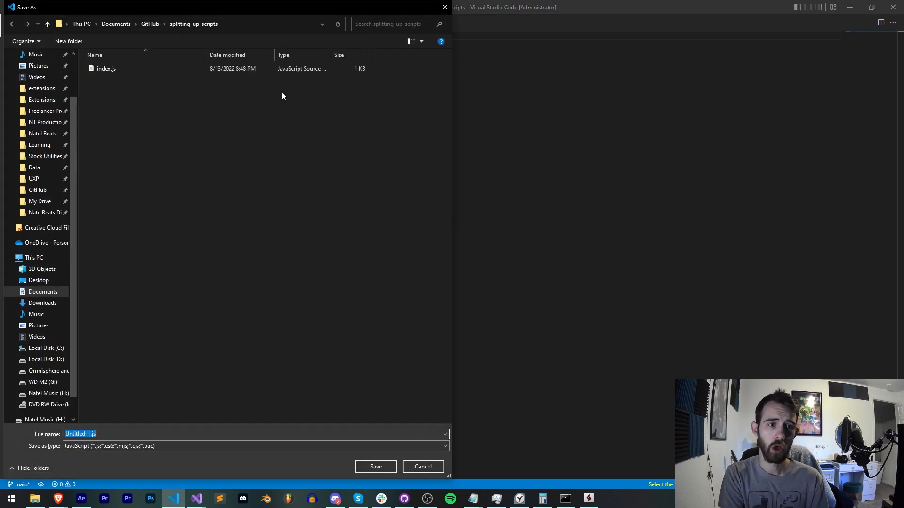
pyautogui.write('function')
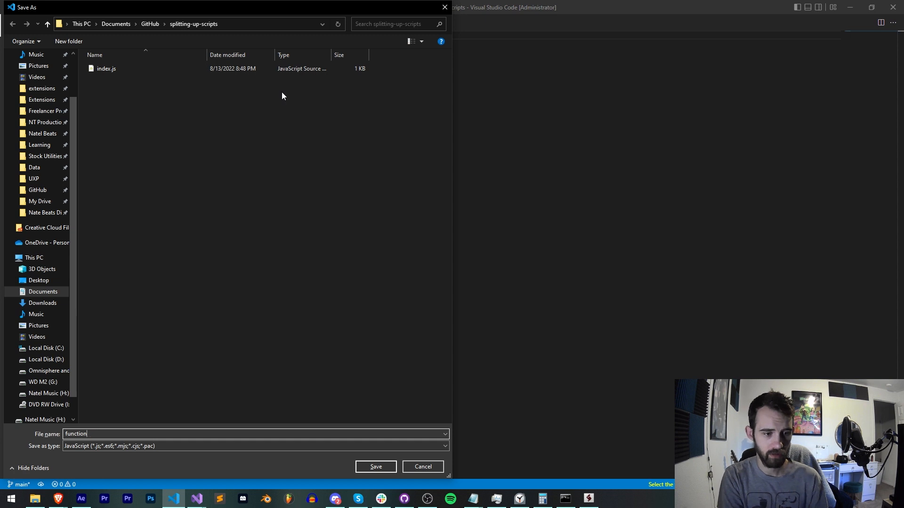
pyautogui.click(375, 467)
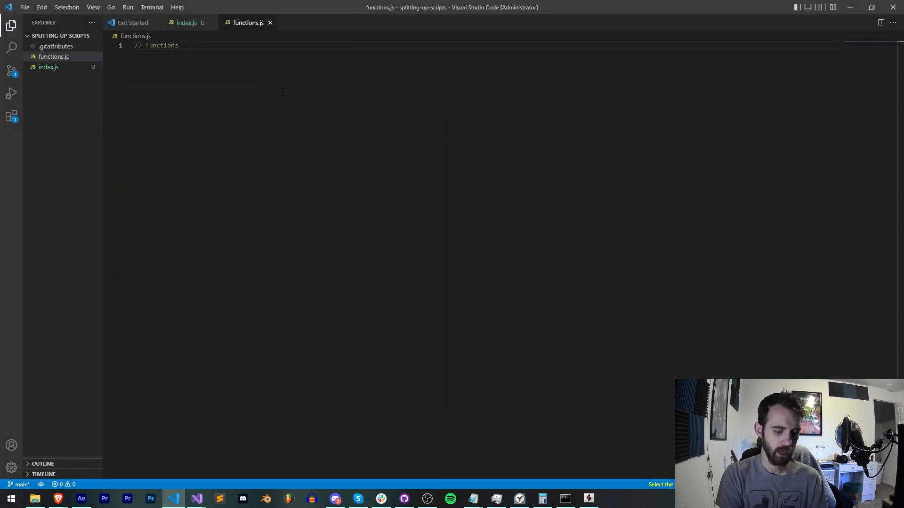
# Create a third file with a '// glob' comment and save it as globals.js
pyautogui.press('ctrl+n')
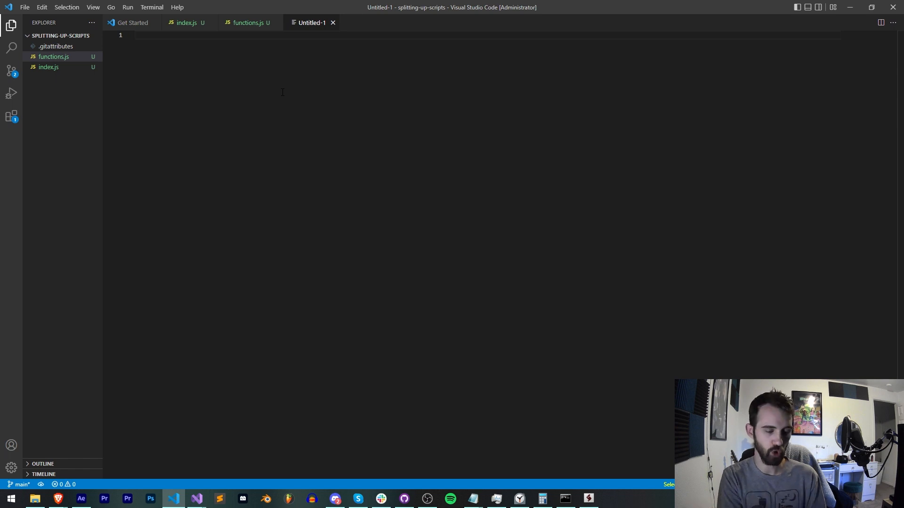
pyautogui.write('// glob')
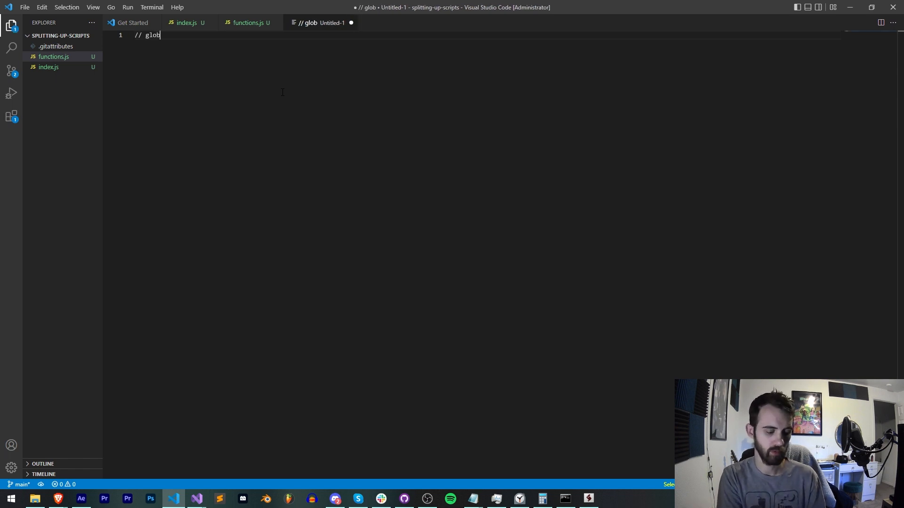
pyautogui.press('ctrl+s')
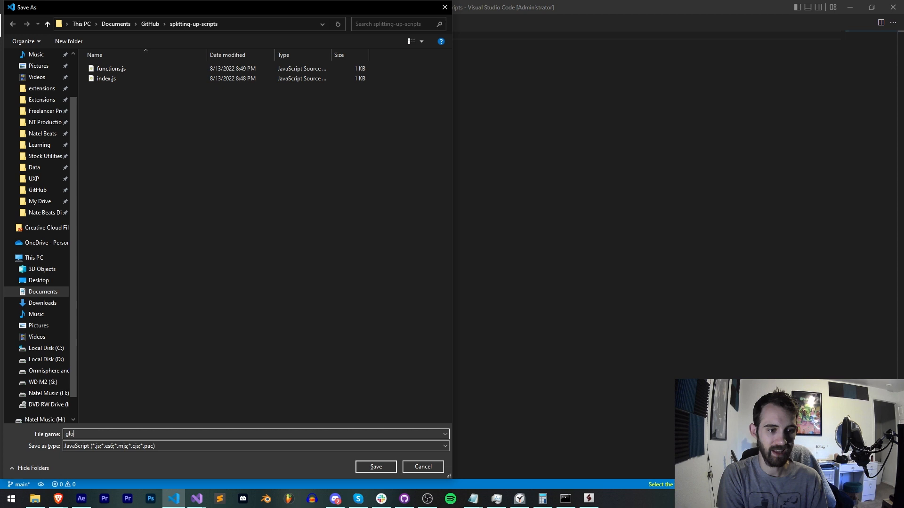
pyautogui.click(375, 467)
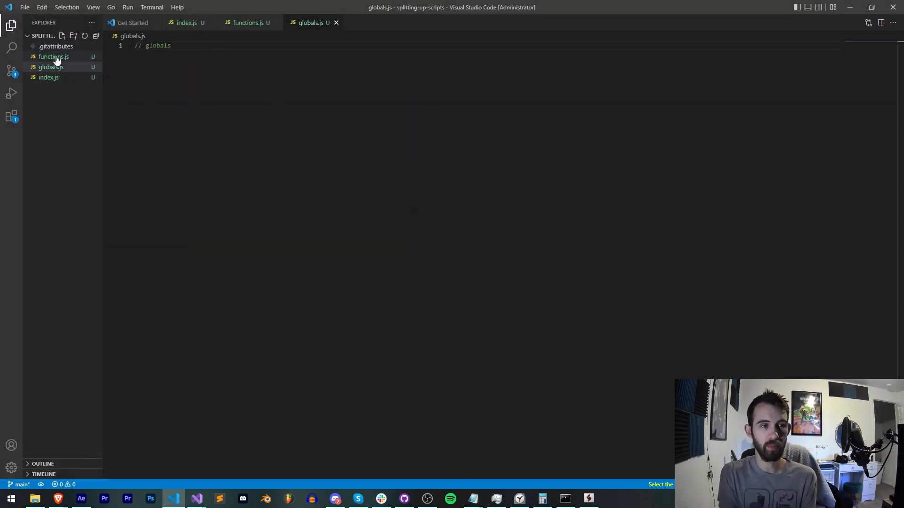
pyautogui.moveTo(48, 77)
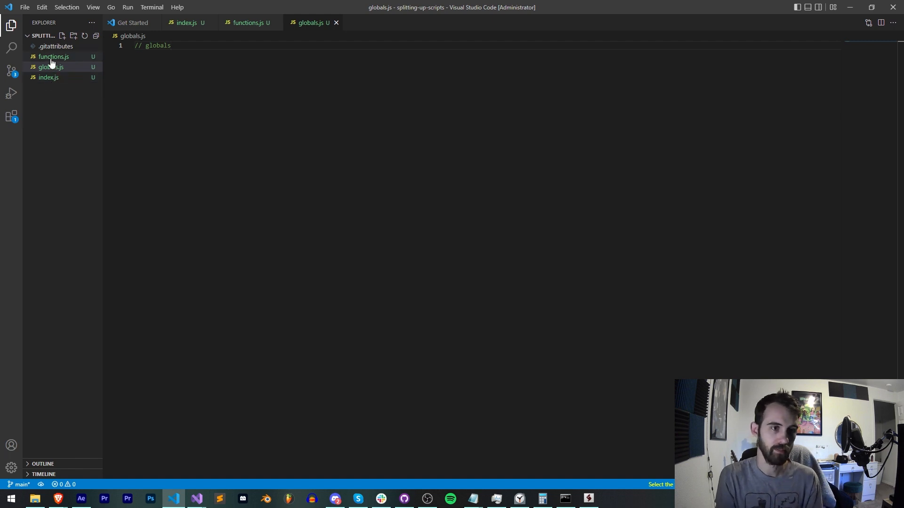
pyautogui.moveTo(53, 57)
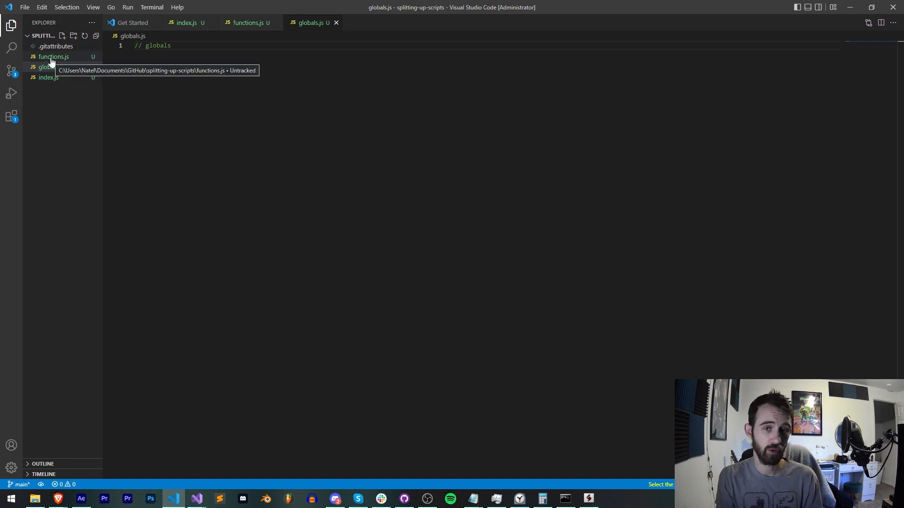
pyautogui.moveTo(50, 67)
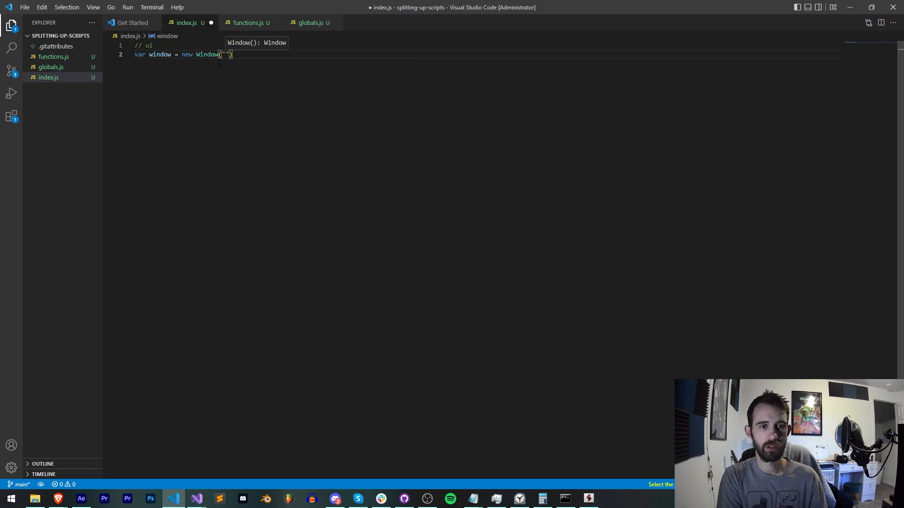
# Build a palette window in index.js and set its orientation to a column
pyautogui.write('palette", "",')
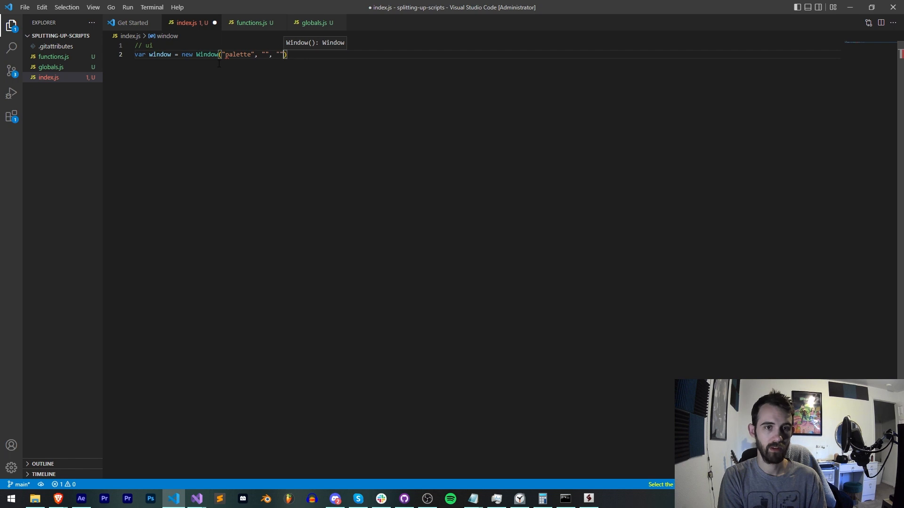
pyautogui.write('undefined);')
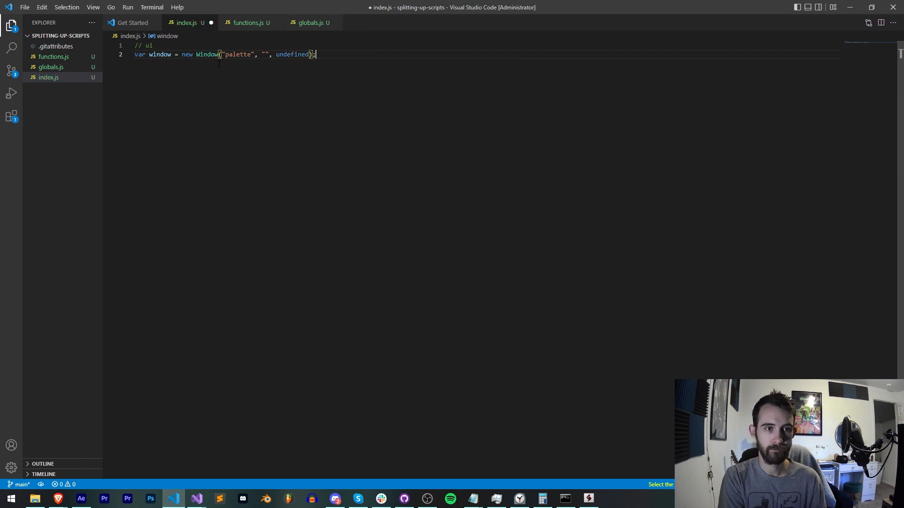
pyautogui.write('window.orientation = "column";')
pyautogui.write('var')
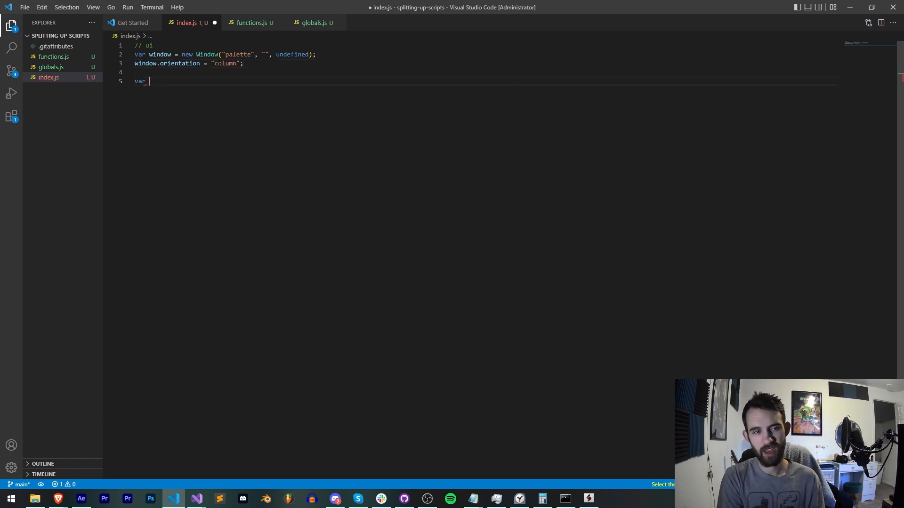
# Add buttons bOne, bTwo and bThree labelled Button 1, Button 2 and Button 3
pyautogui.write('butt')
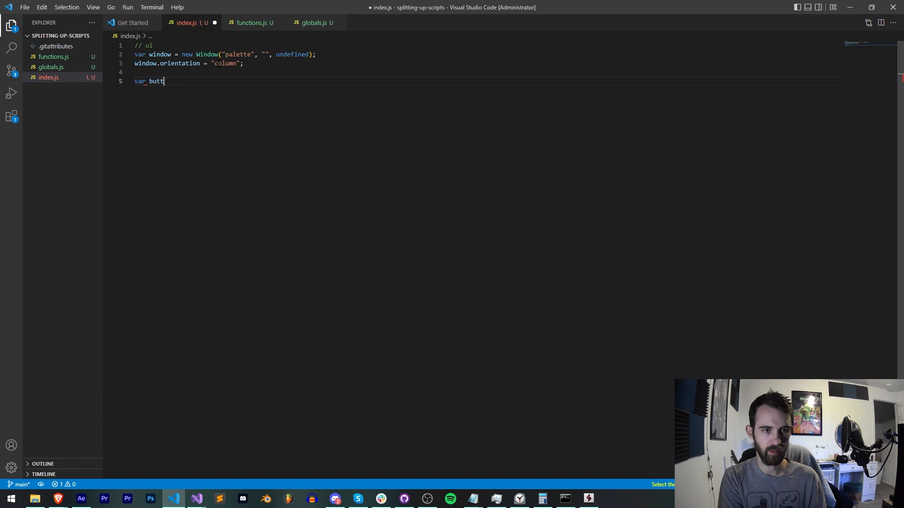
pyautogui.press('Backspace')
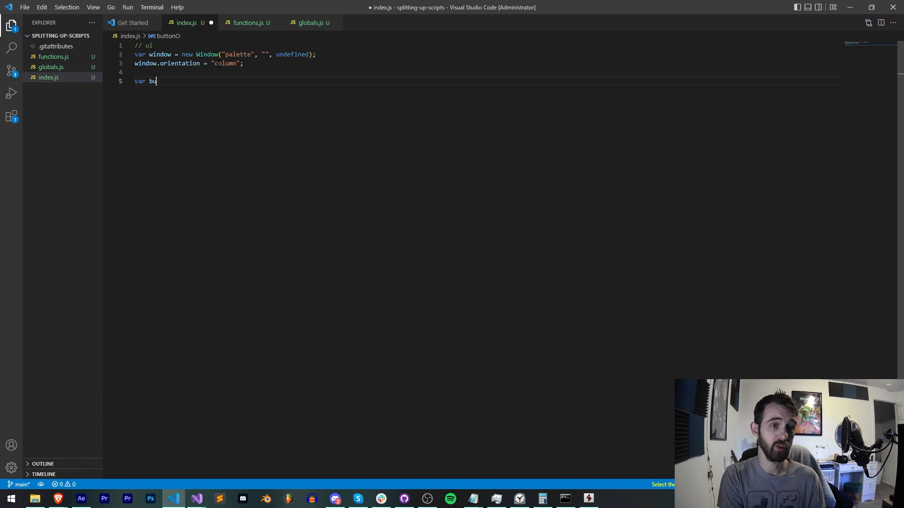
pyautogui.write('One = window.add("button", undefined,')
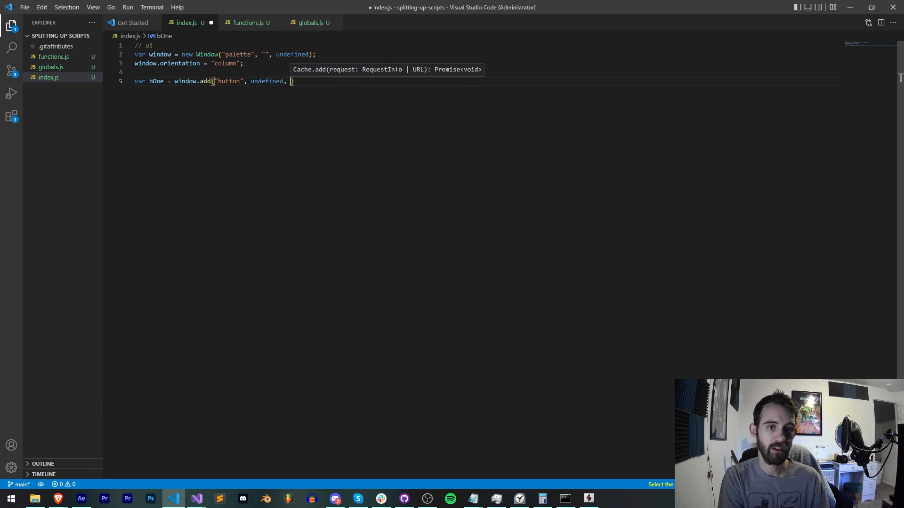
pyautogui.write('"B')
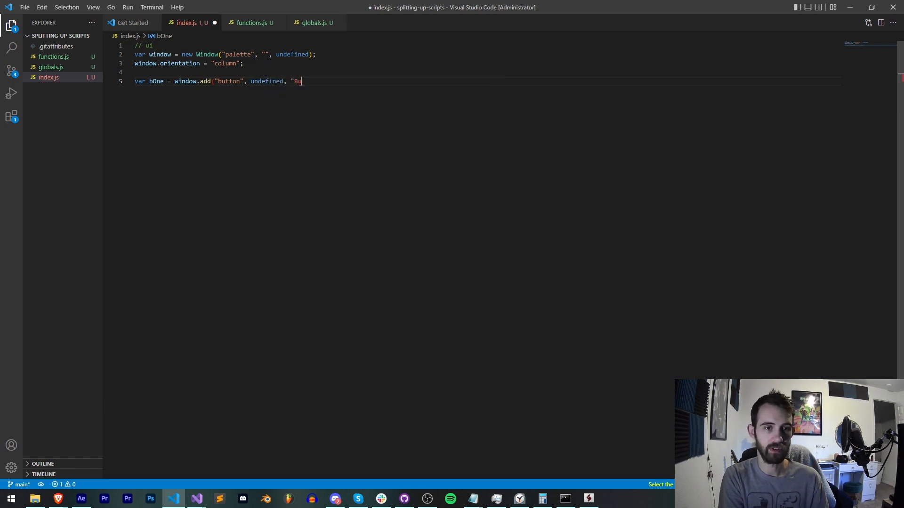
pyautogui.write('utton 1");')
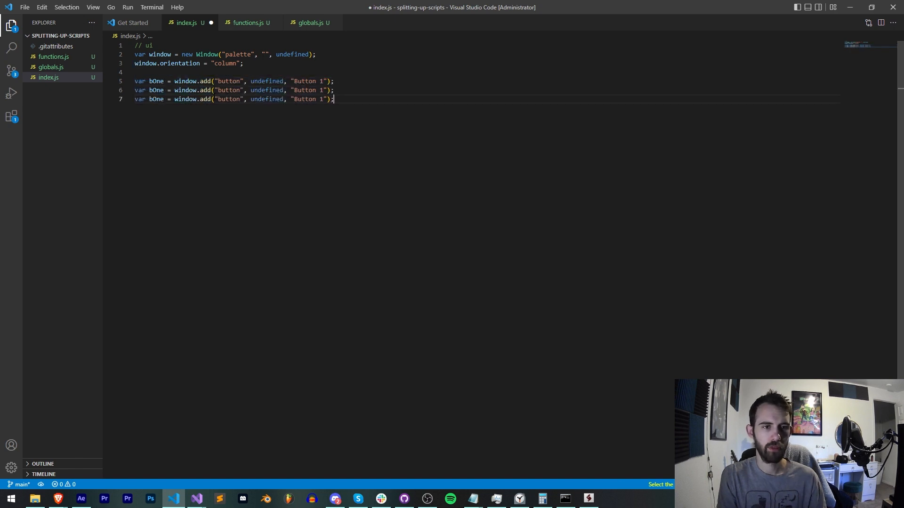
pyautogui.write('Two')
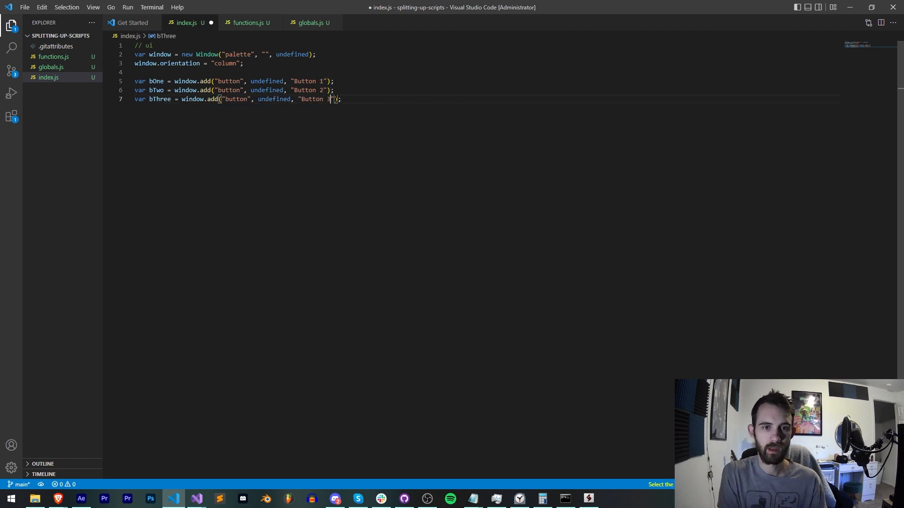
pyautogui.write('wind')
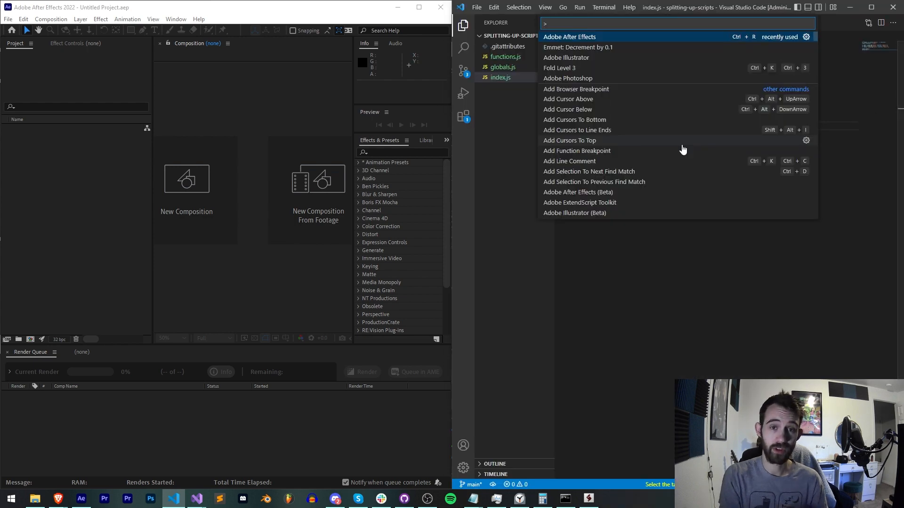
# Run index.js in Adobe After Effects so the three-button palette appears
pyautogui.click(569, 37)
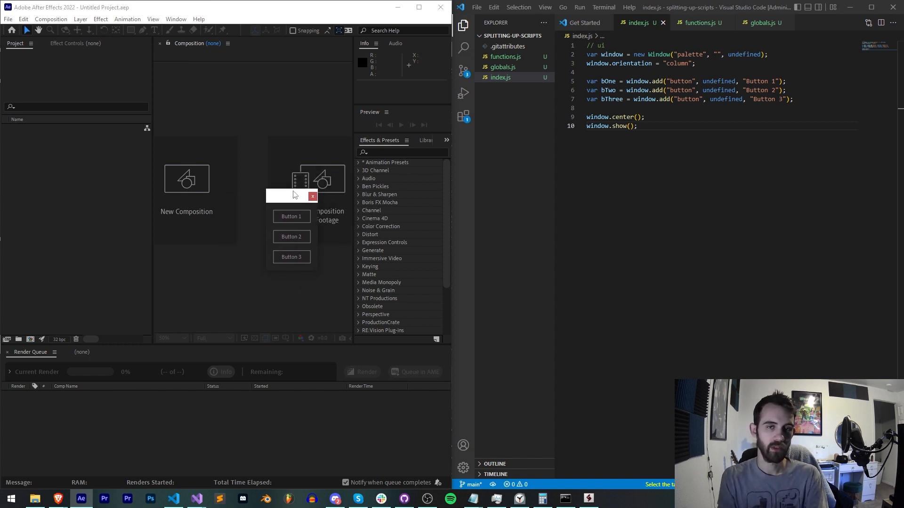
pyautogui.moveTo(514, 88)
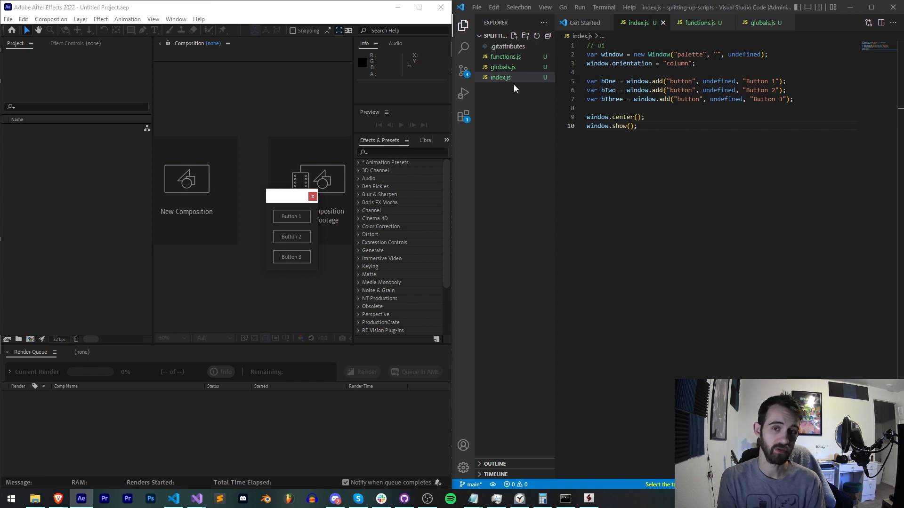
pyautogui.moveTo(571, 87)
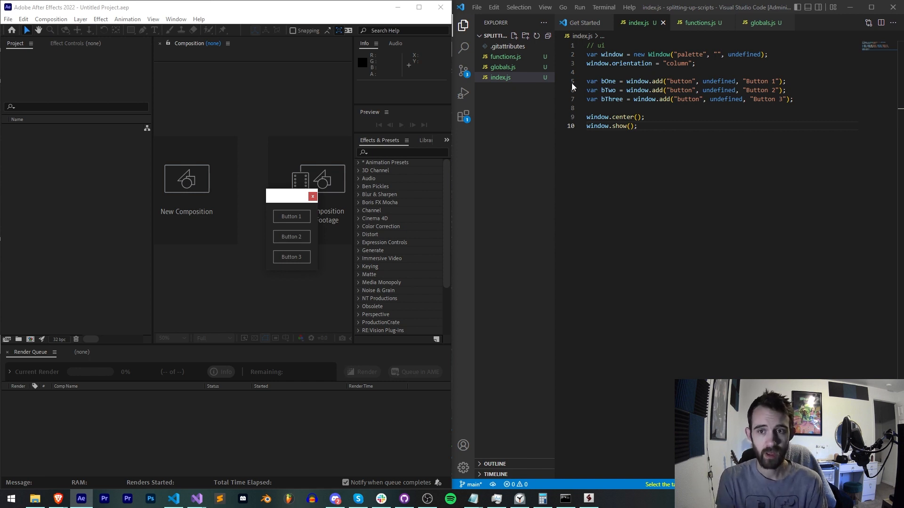
pyautogui.moveTo(500, 78)
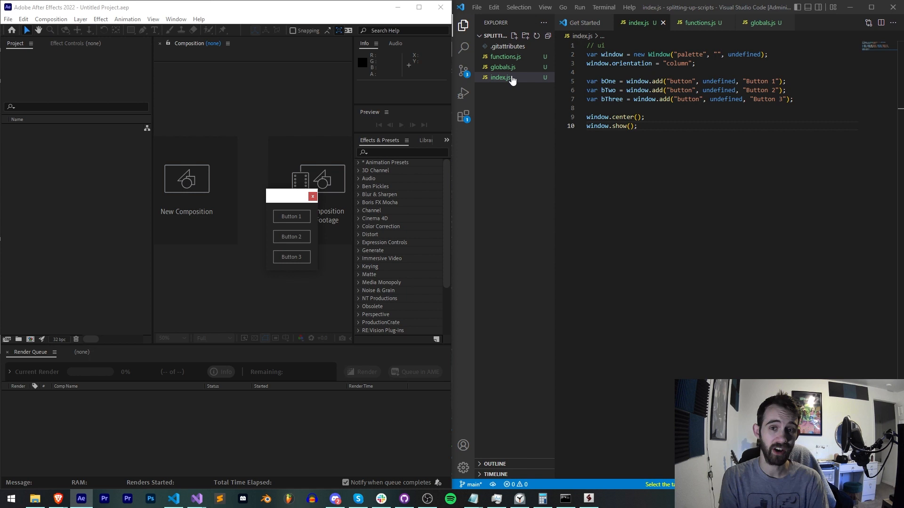
pyautogui.moveTo(500, 67)
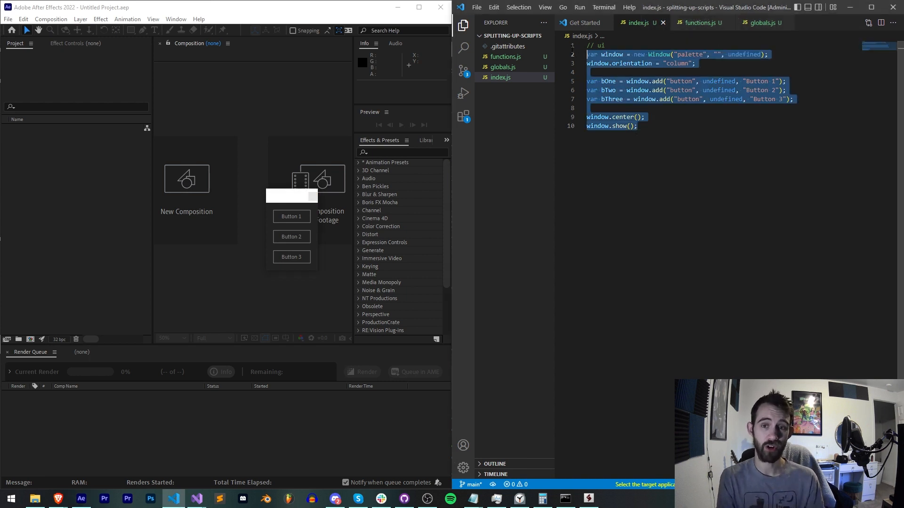
# Select the Button 1 label in index.js, then move to the globals.js file
pyautogui.click(659, 200)
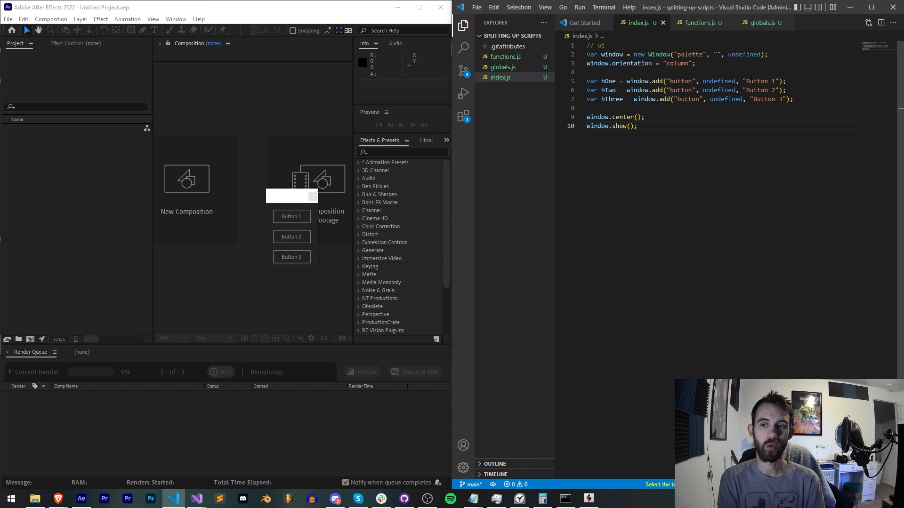
pyautogui.doubleClick(759, 81)
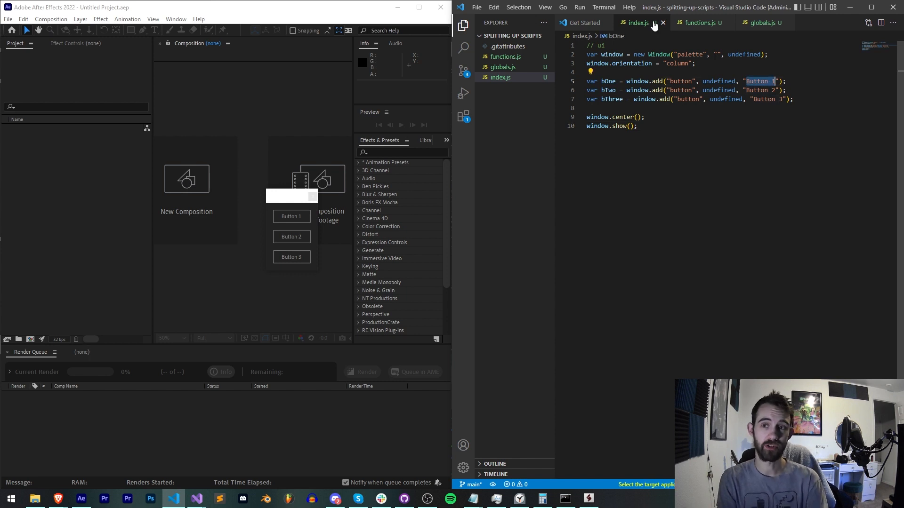
pyautogui.click(762, 23)
pyautogui.write('var')
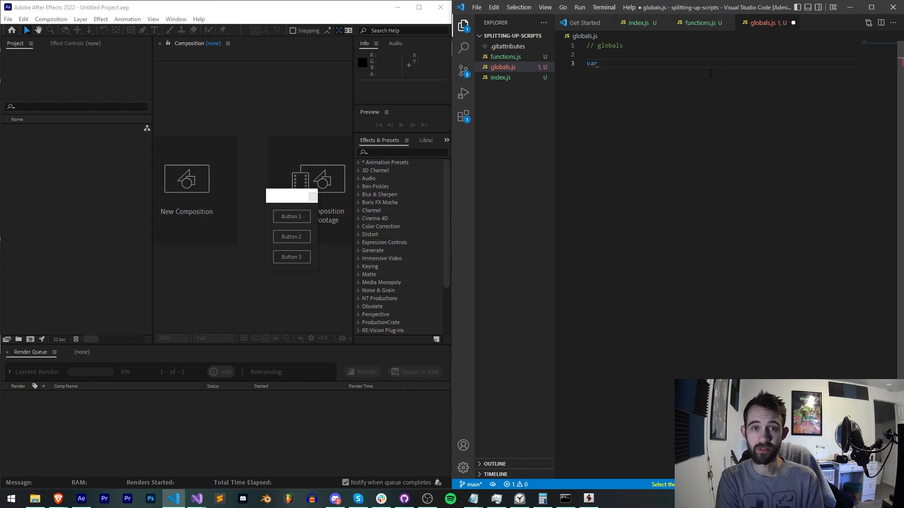
# Declare var namesArray = ["Number 1", "Number 2", "Number 3"]; and select its name
pyautogui.write('namesArray')
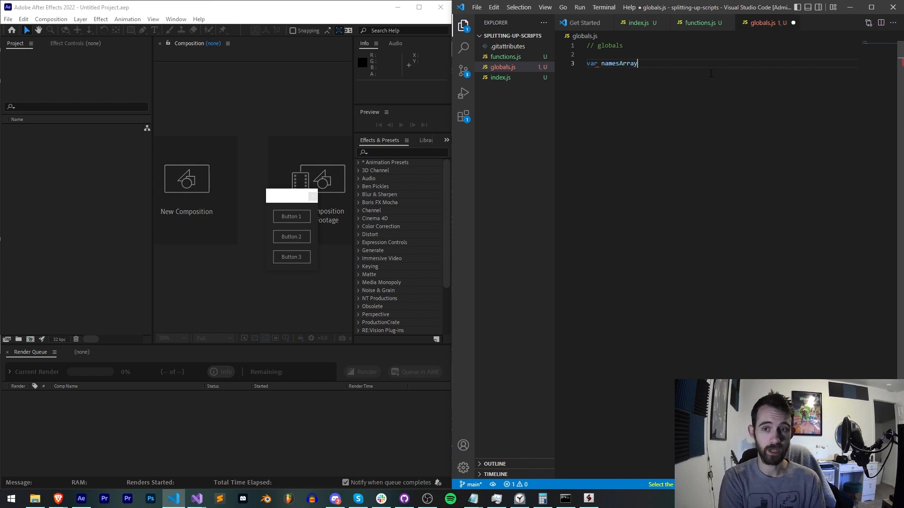
pyautogui.write('=')
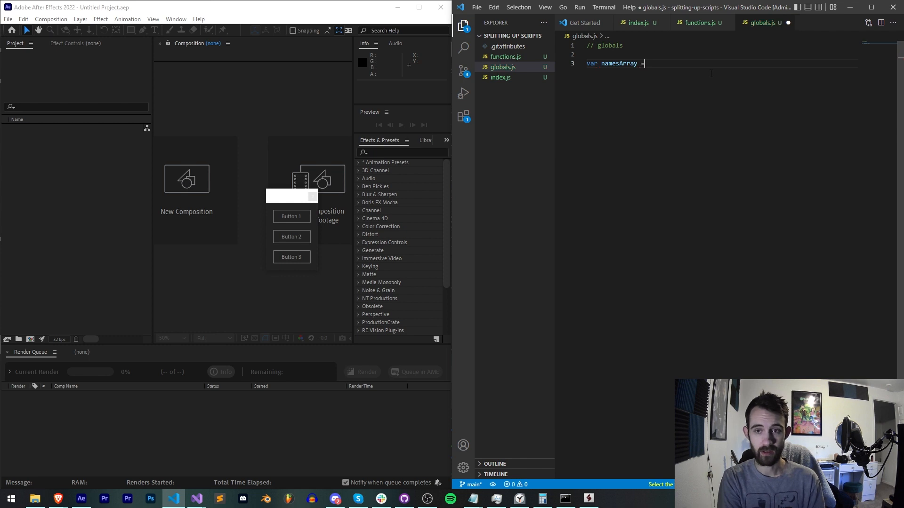
pyautogui.write('= ""')
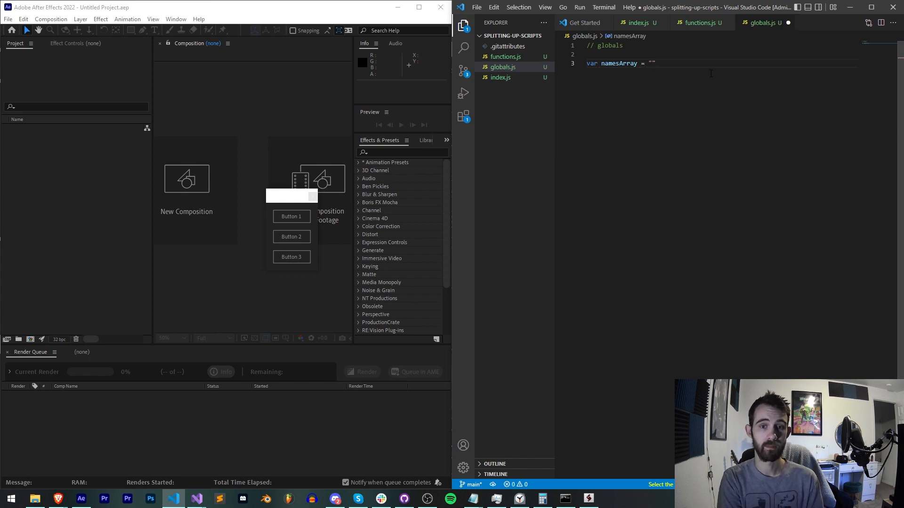
pyautogui.write('"Number 1",')
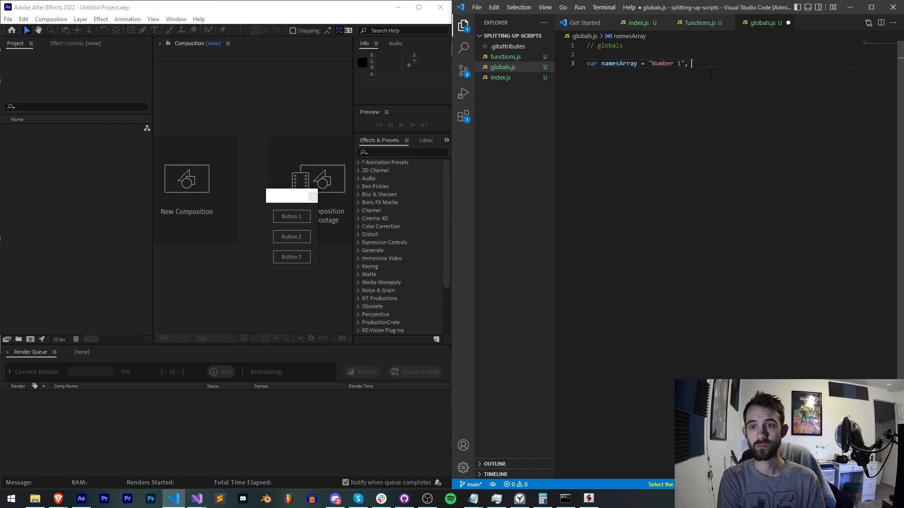
pyautogui.write('"Number 2"')
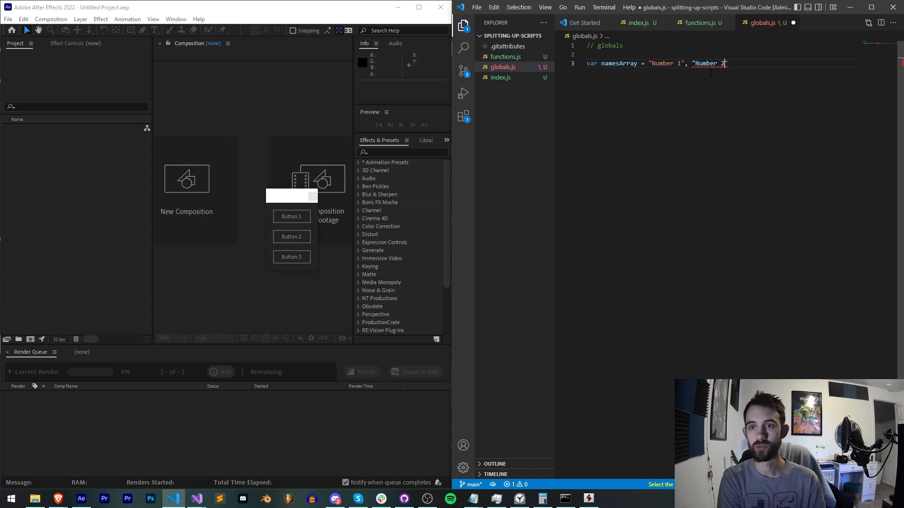
pyautogui.write(', "Num')
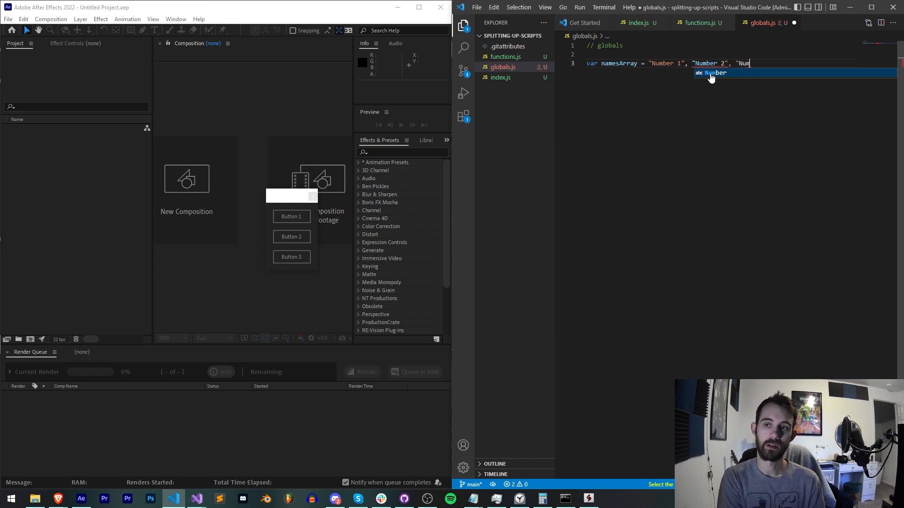
pyautogui.write('ber 3"];')
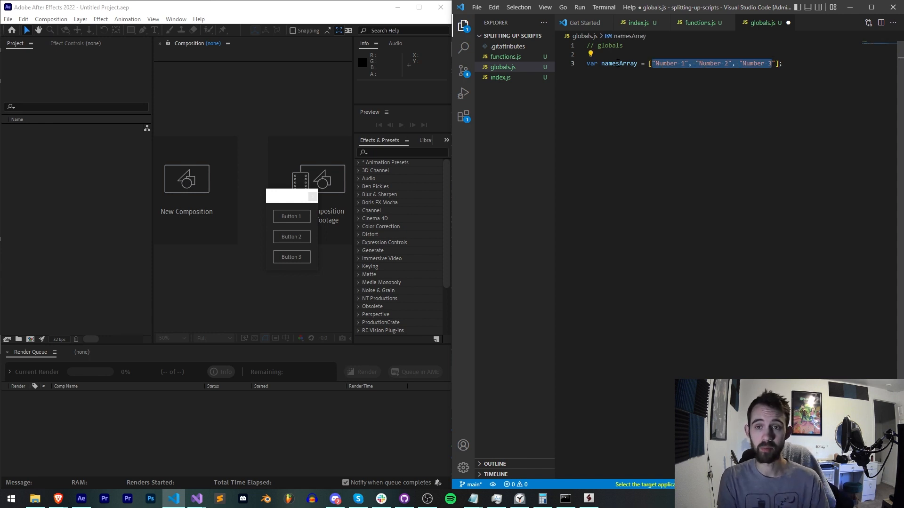
pyautogui.doubleClick(619, 63)
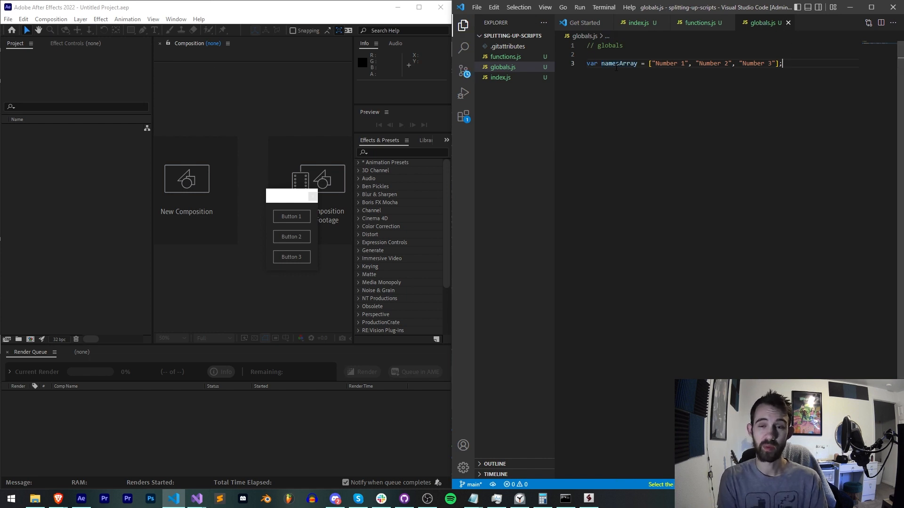
pyautogui.doubleClick(618, 63)
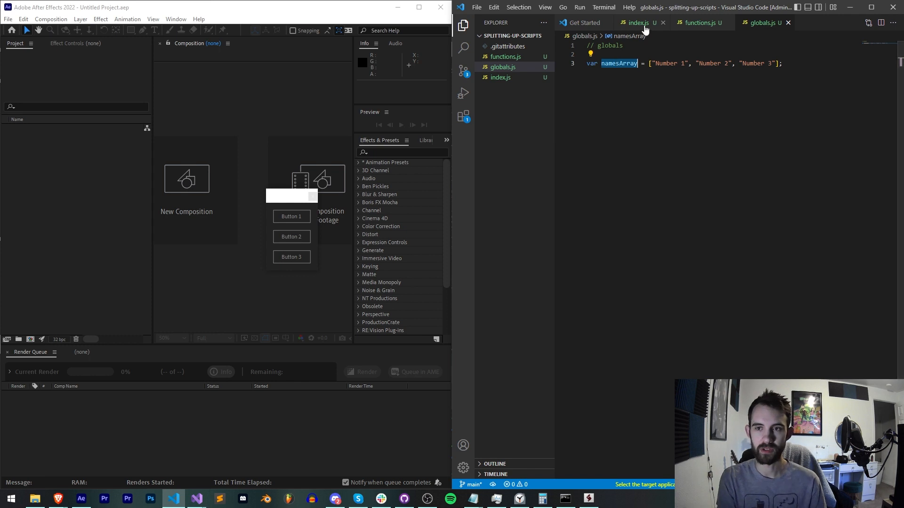
# Replace the Button 1-3 strings with namesArray[0], [1] and [2], checking the name in globals.js
pyautogui.click(638, 23)
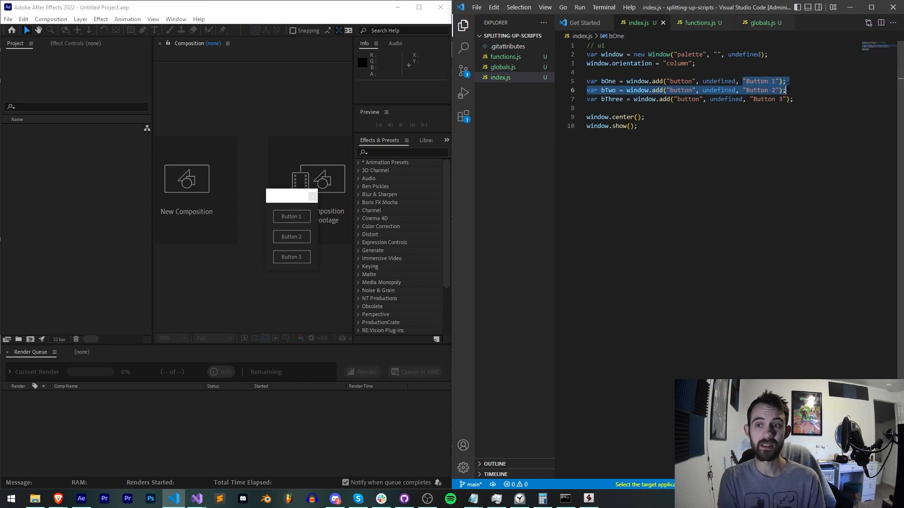
pyautogui.write('namesArray[]')
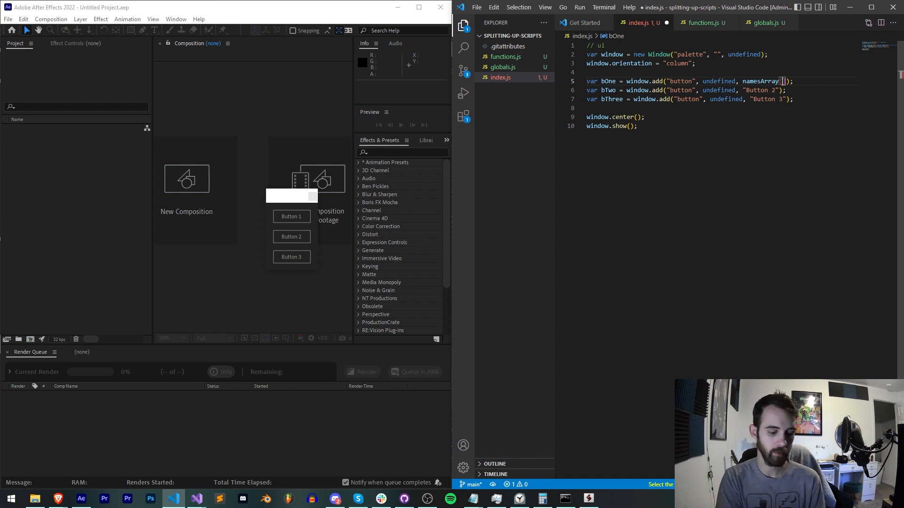
pyautogui.write('0')
pyautogui.click(692, 89)
pyautogui.write('amesArray[1]')
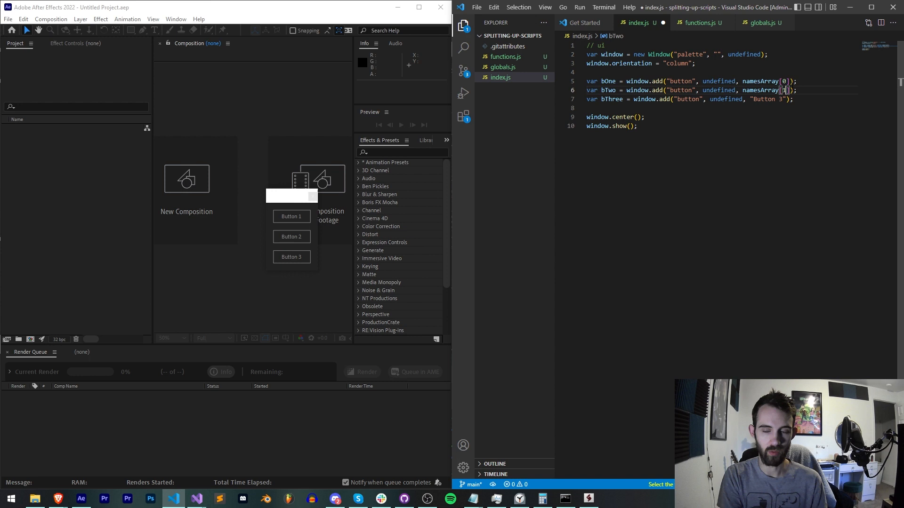
pyautogui.doubleClick(766, 99)
pyautogui.write('amesArra[2]')
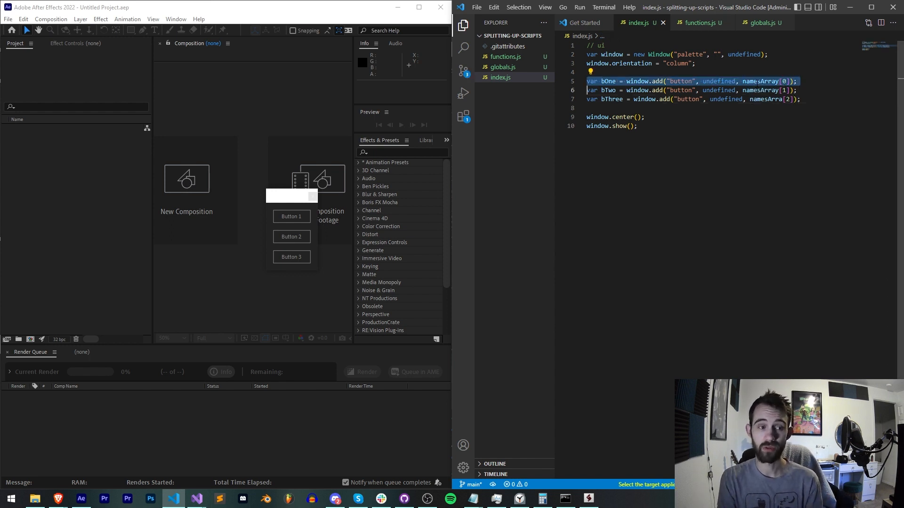
pyautogui.click(759, 22)
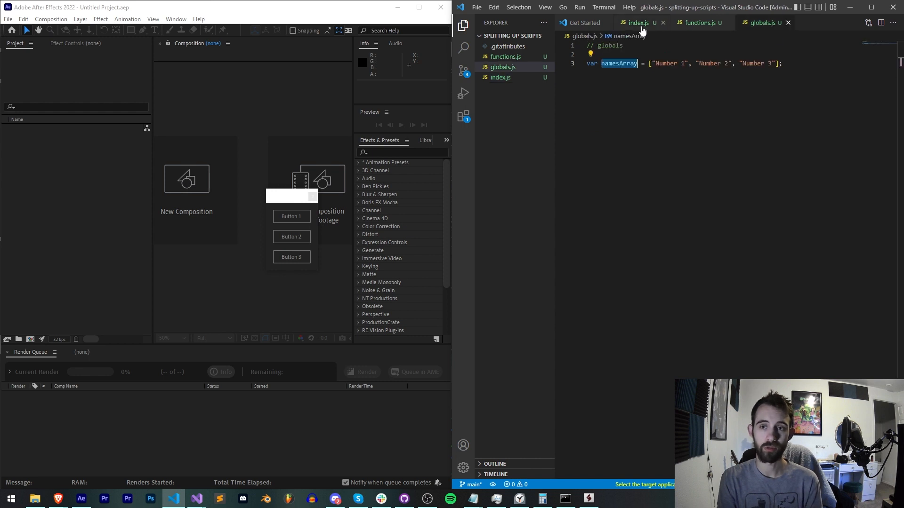
pyautogui.click(637, 22)
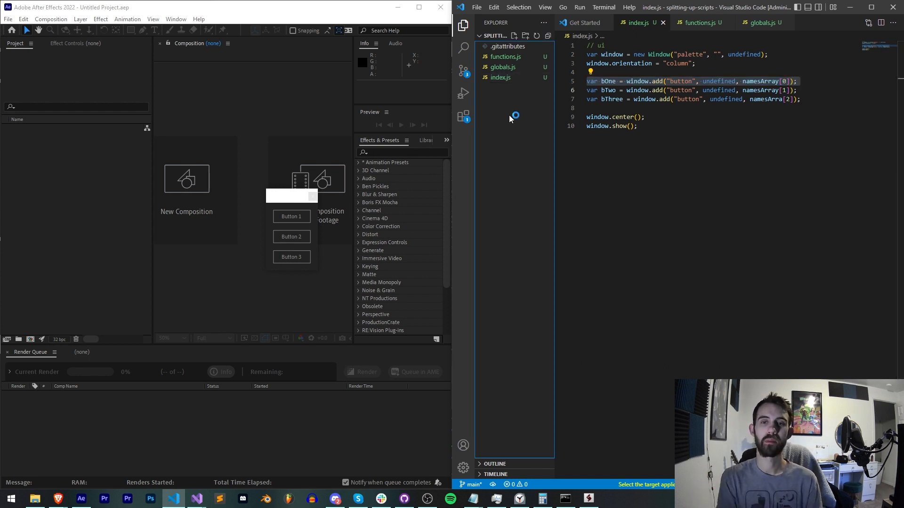
# Create an 'encoded' entry in the project, deleting the mistaken file version
pyautogui.click(514, 35)
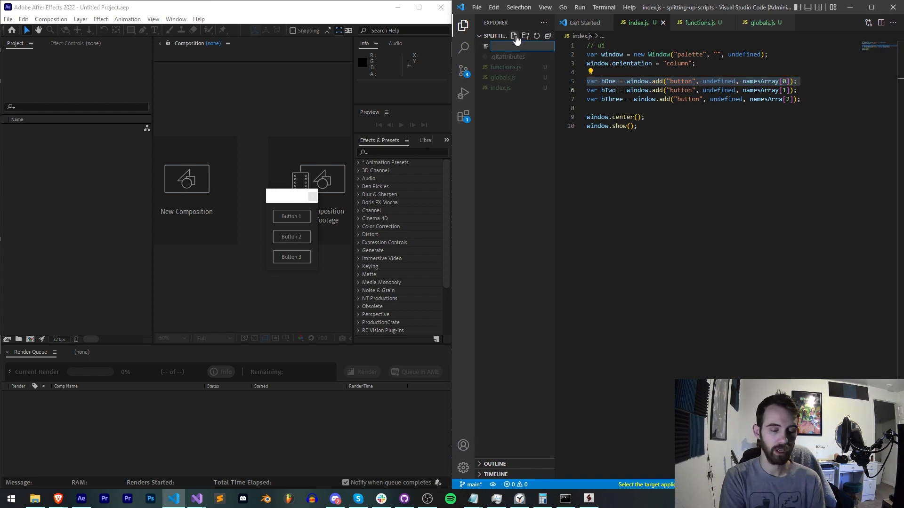
pyautogui.click(514, 36)
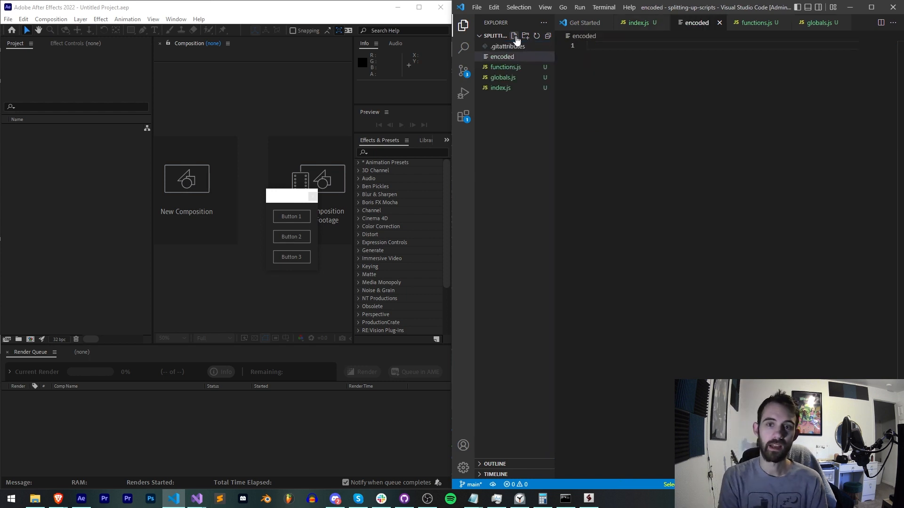
pyautogui.rightClick(501, 56)
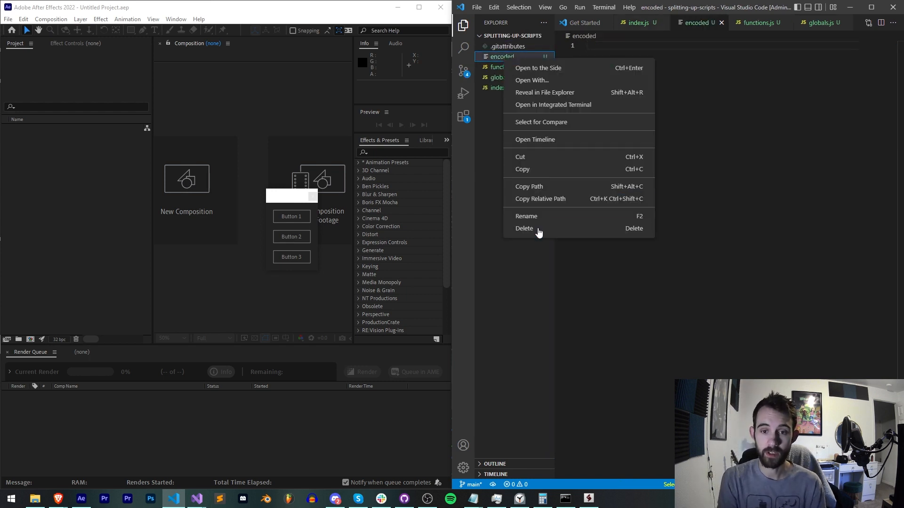
pyautogui.click(525, 216)
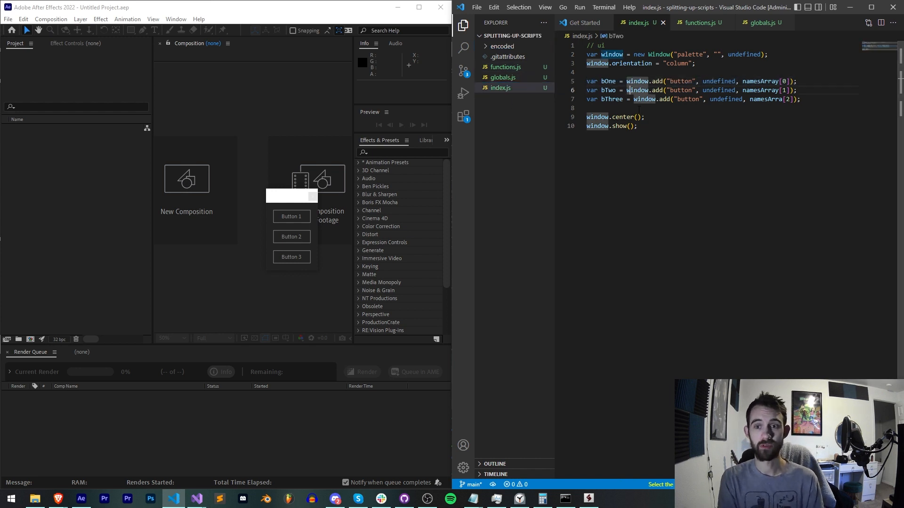
# Export index.js as binary into the encoded folder under the name myScript
pyautogui.rightClick(628, 110)
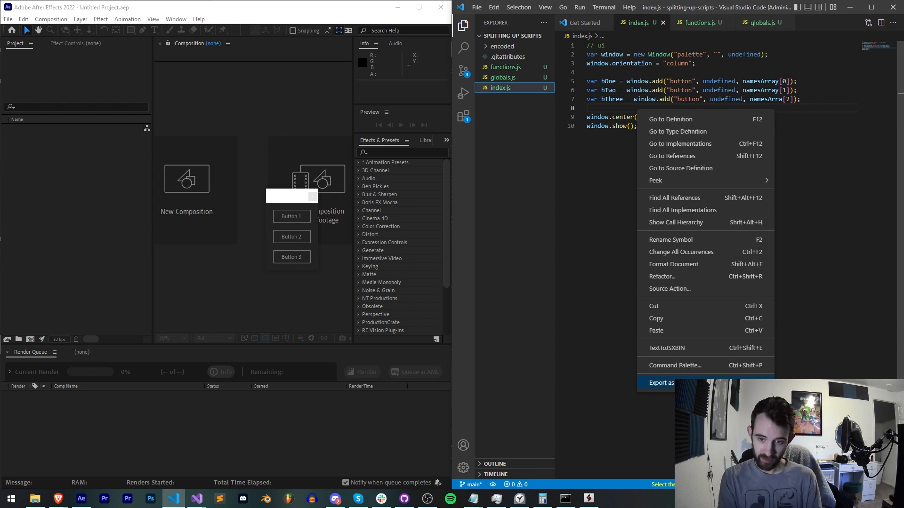
pyautogui.click(663, 382)
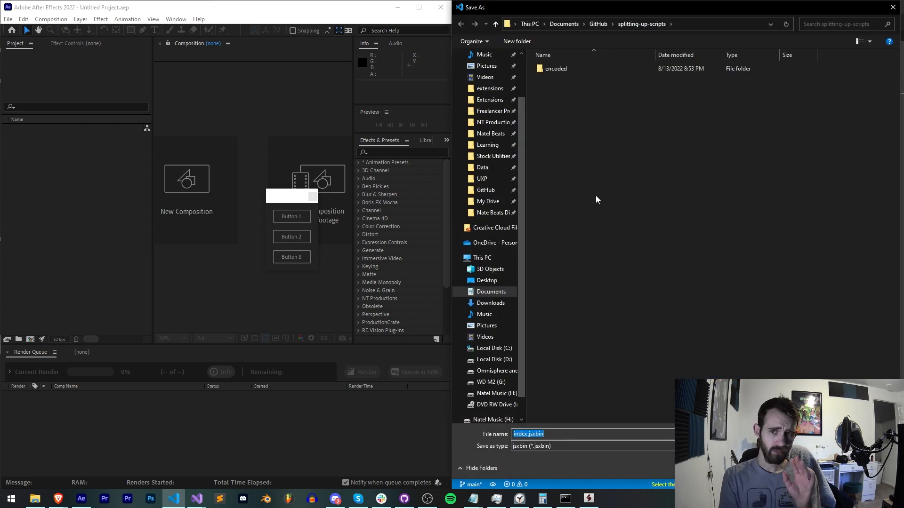
pyautogui.doubleClick(556, 68)
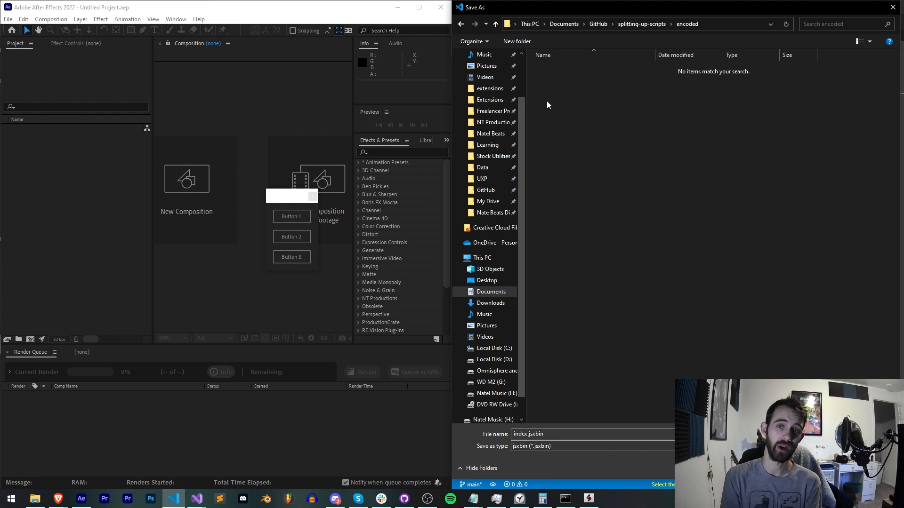
pyautogui.moveTo(540, 104)
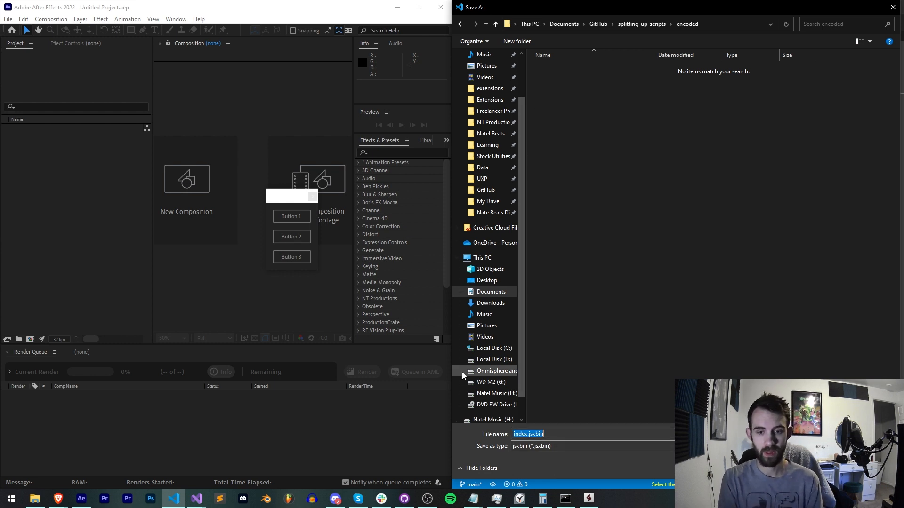
pyautogui.moveTo(558, 398)
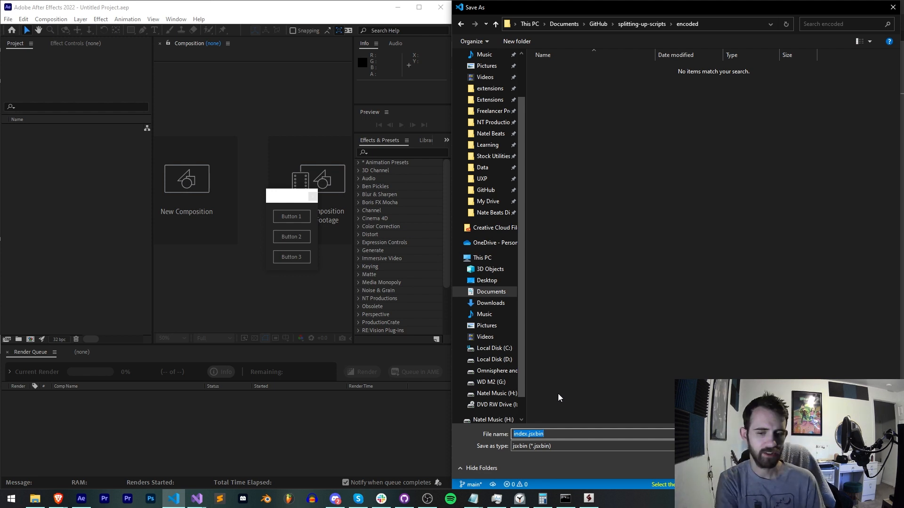
pyautogui.write('myScript')
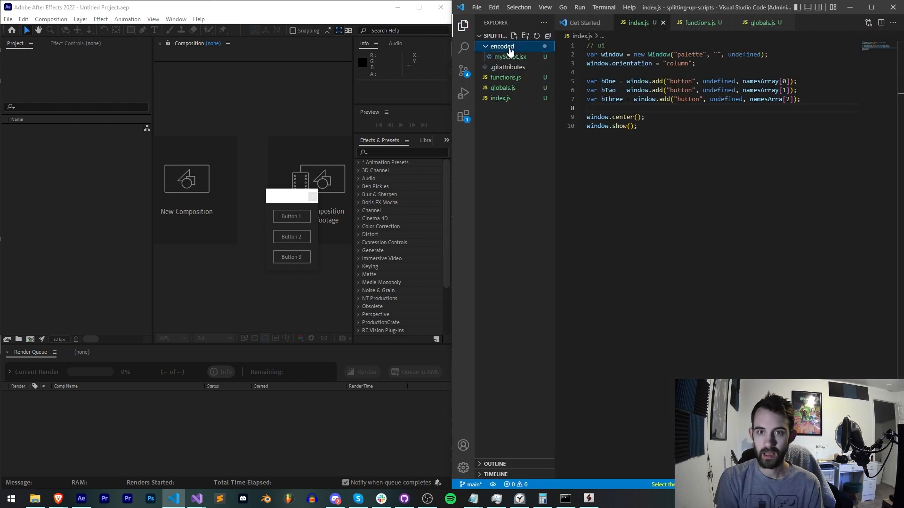
pyautogui.click(509, 56)
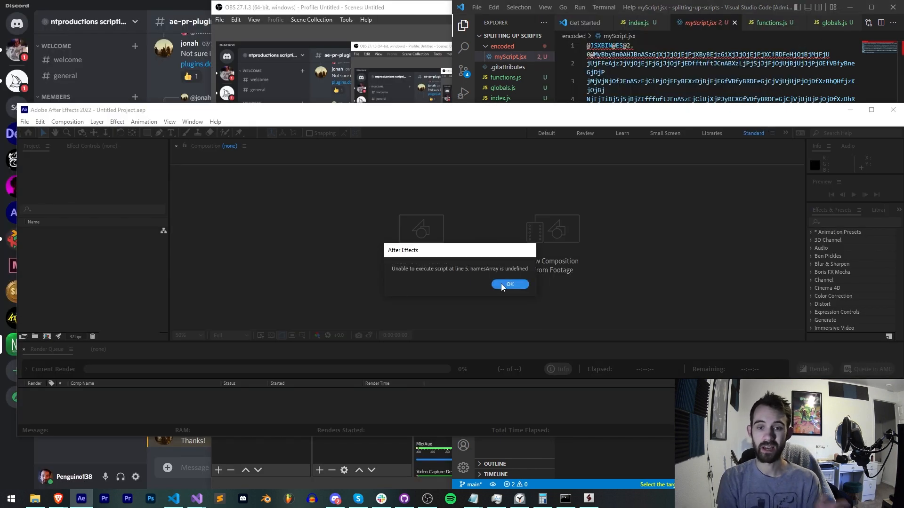
pyautogui.click(509, 284)
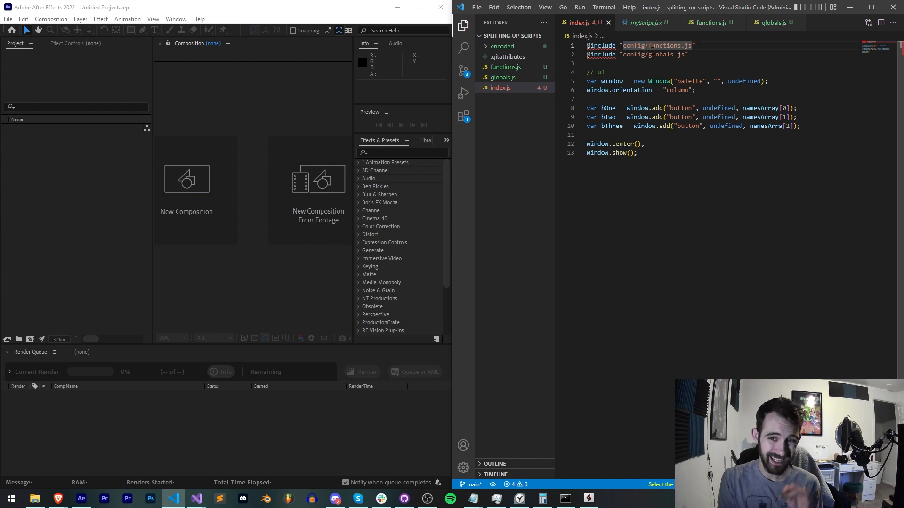
# Point the include lines at ./functions.js and ./globals.js using #include
pyautogui.doubleClick(659, 55)
pyautogui.write('.')
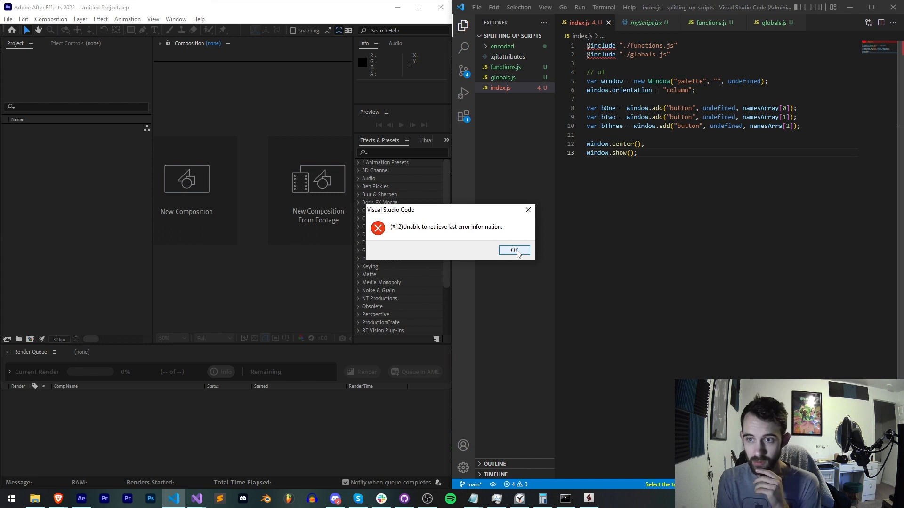
pyautogui.click(514, 250)
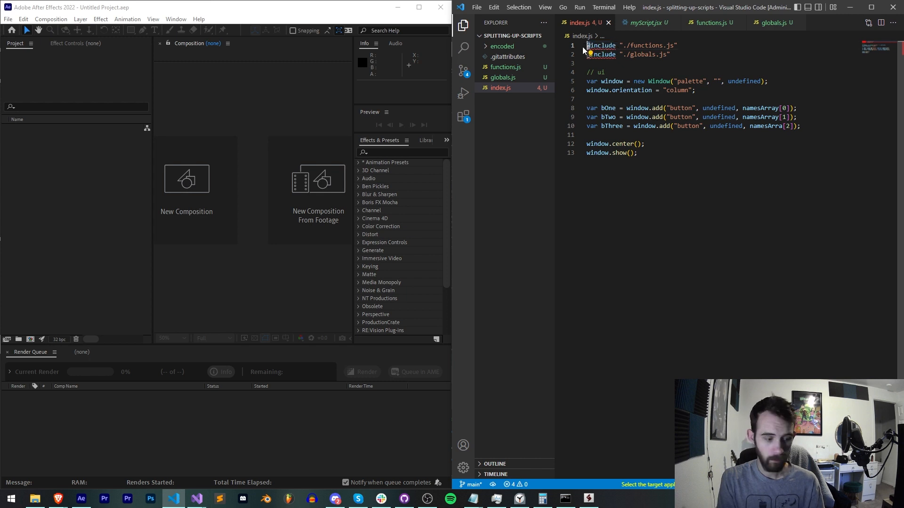
pyautogui.write('#')
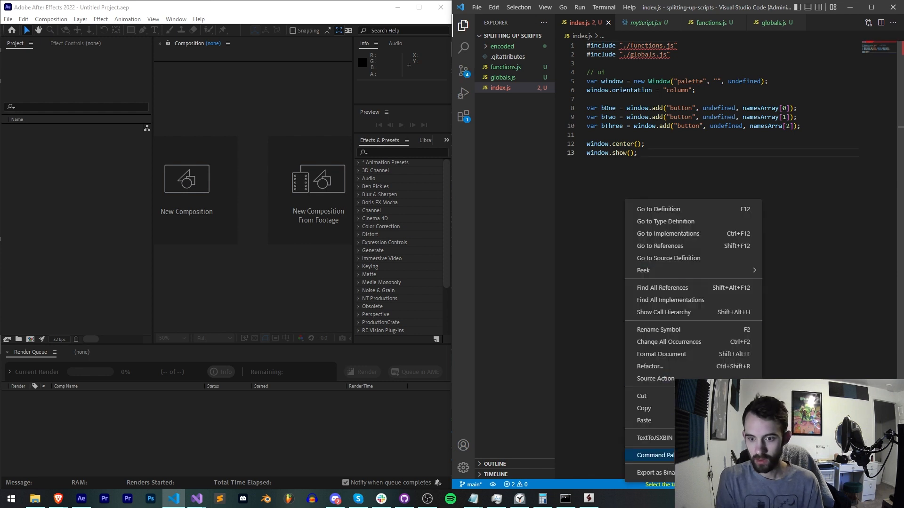
# Attempt Export as Binary on index.js and dismiss the resulting error dialog
pyautogui.click(655, 455)
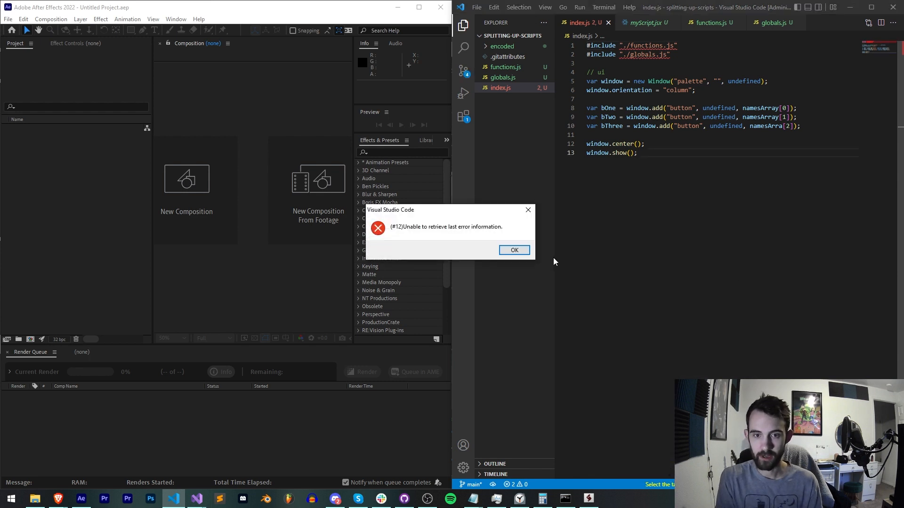
pyautogui.click(514, 249)
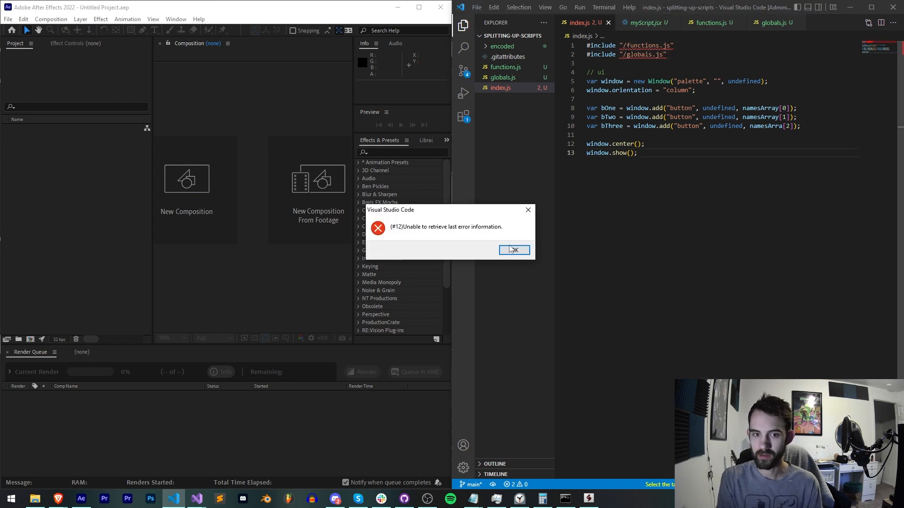
pyautogui.click(514, 251)
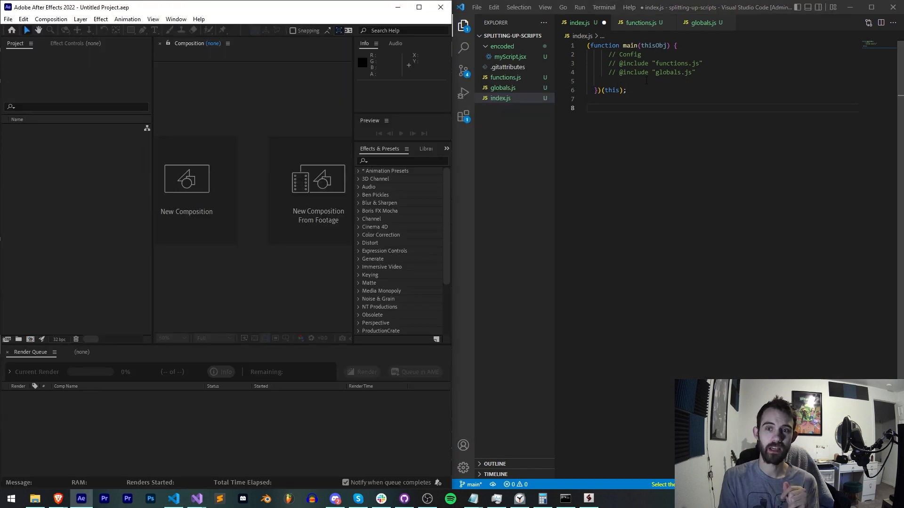
pyautogui.moveTo(659, 45)
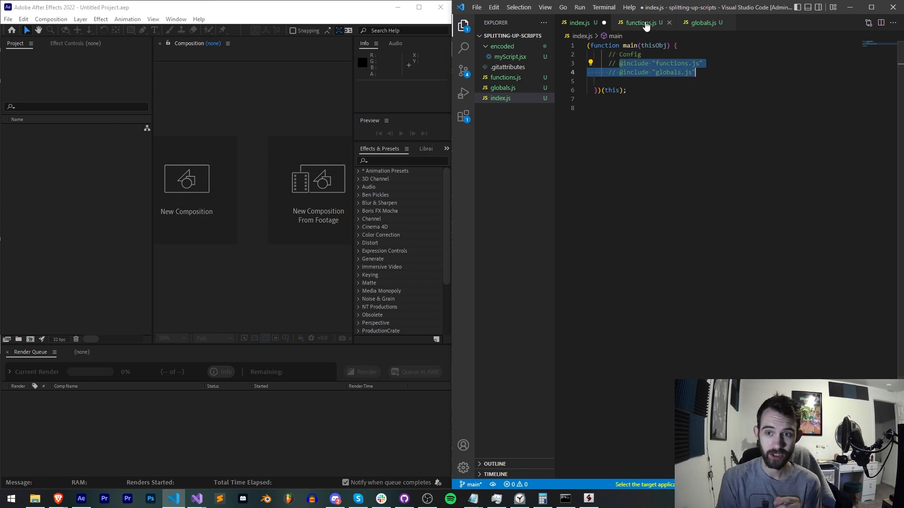
pyautogui.moveTo(703, 22)
pyautogui.write('alert(')
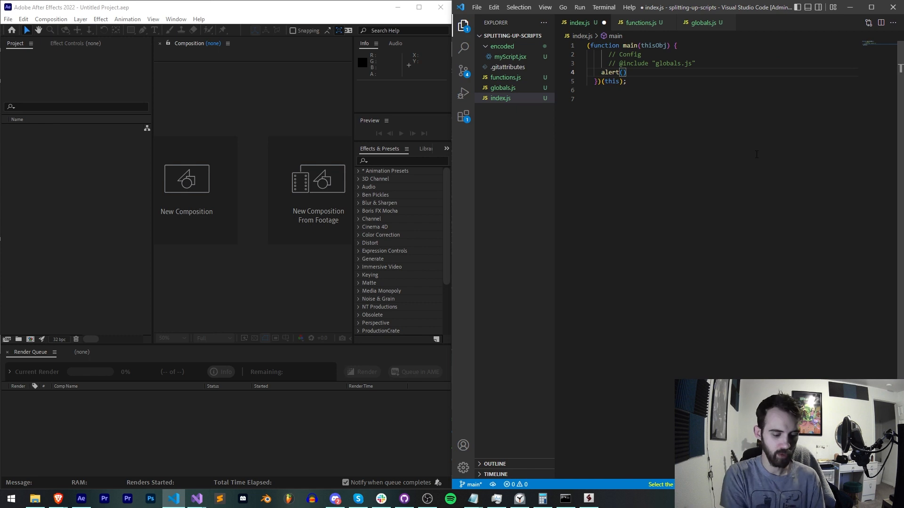
# Add alert(namesArray[0]); inside the main wrapper of index.js
pyautogui.write('namesArray')
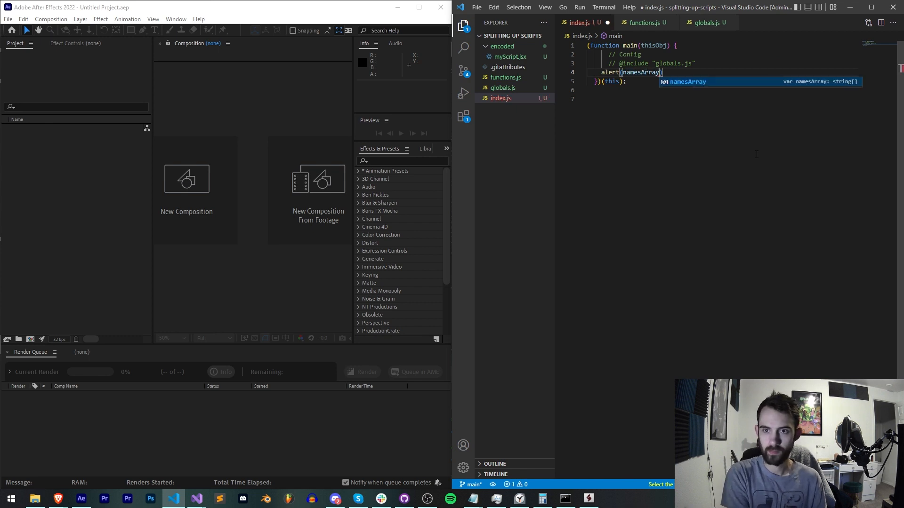
pyautogui.write('[0]);')
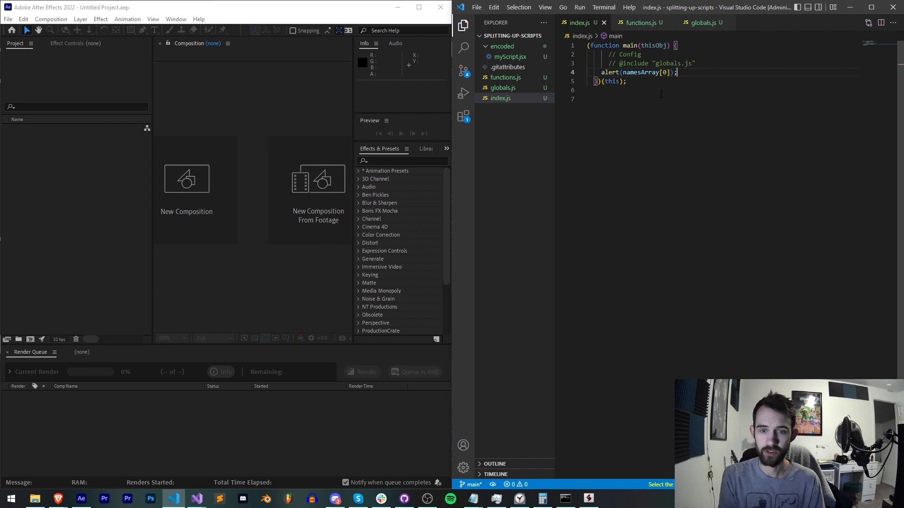
# Save index.js, run it in After Effects and acknowledge the 'Number 1' alert
pyautogui.press('ctrl+shift+p')
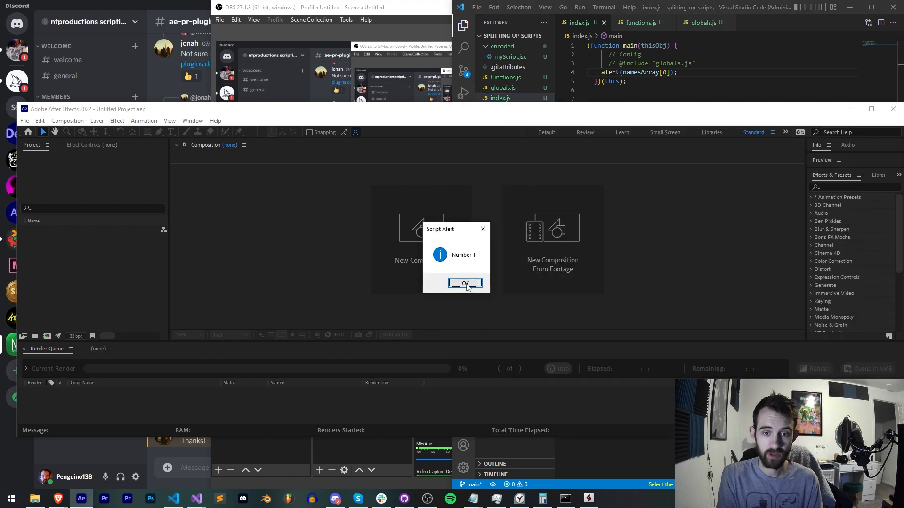
pyautogui.click(465, 284)
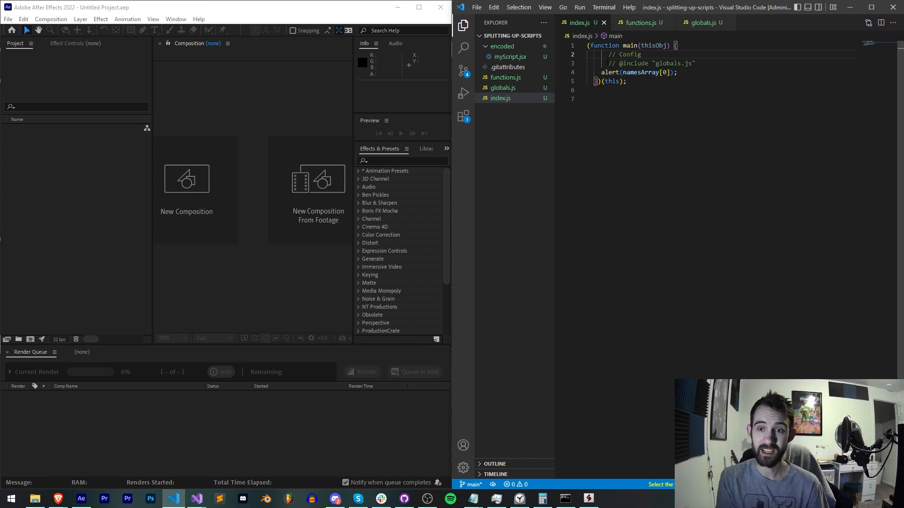
pyautogui.click(623, 63)
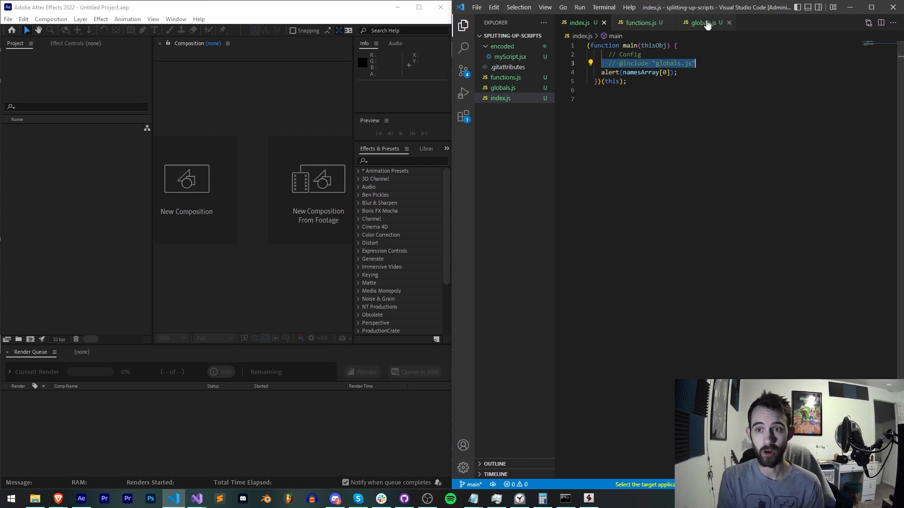
# Wrap the window code of the renamed ui.js in var ui = (function(){...})()
pyautogui.click(701, 23)
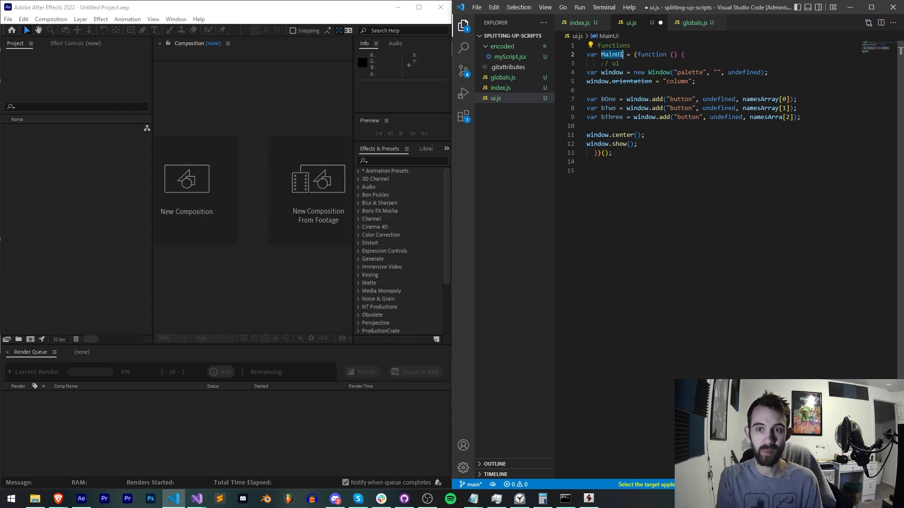
pyautogui.write('u')
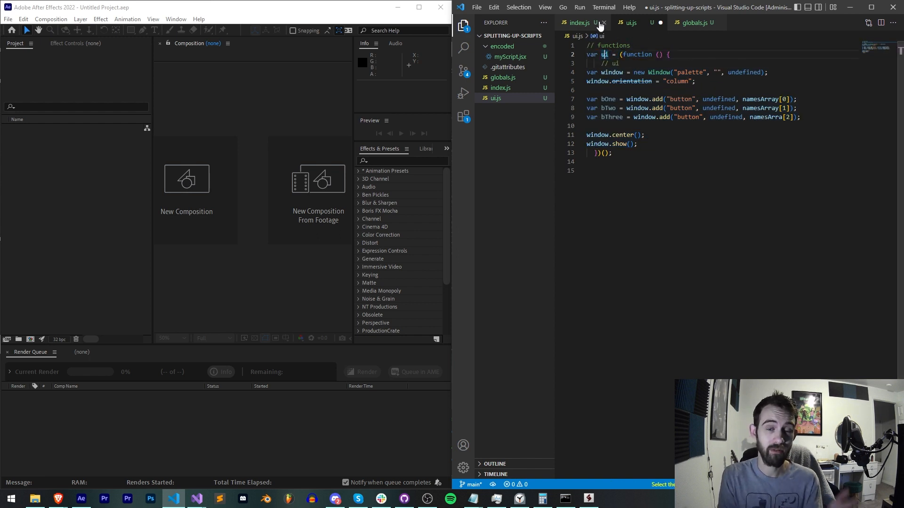
# Have index.js include ui.js and call ui.show()
pyautogui.click(580, 23)
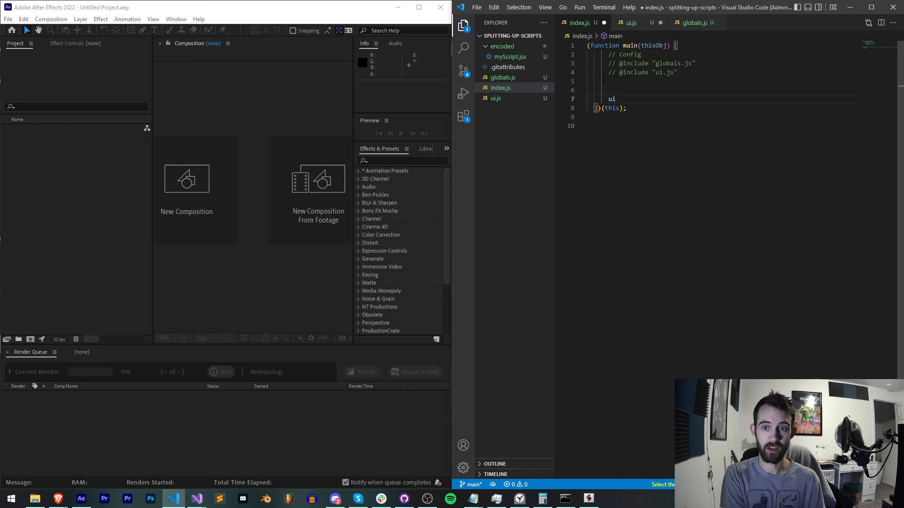
pyautogui.write('.show()')
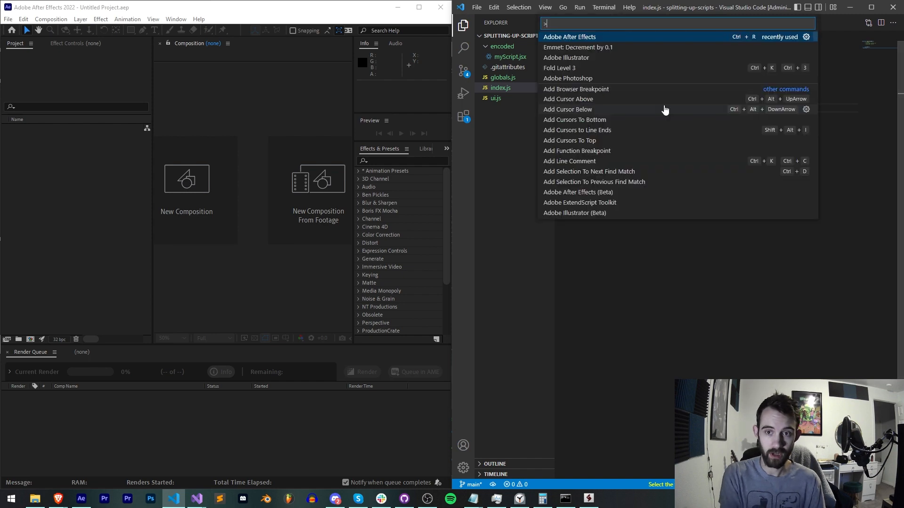
# Run index.js in After Effects, acknowledge the 'namesArra is undefined' error and return to ui.js
pyautogui.click(569, 37)
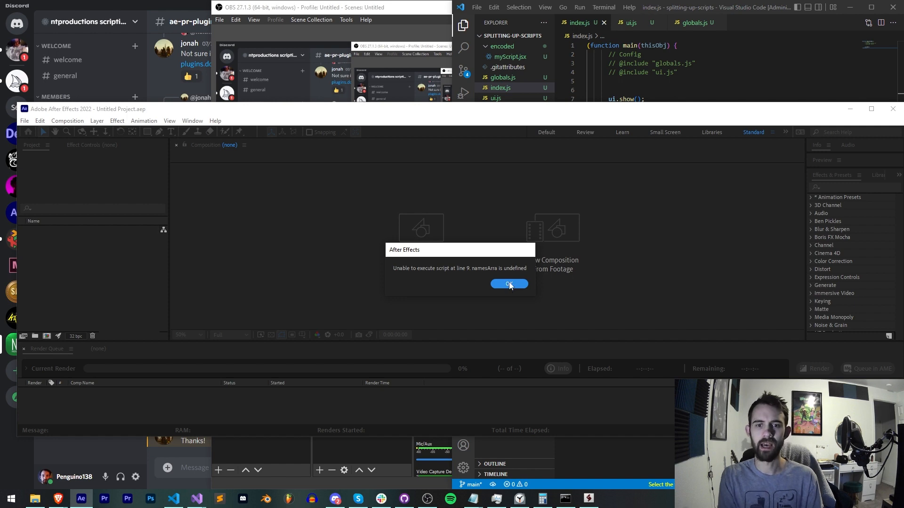
pyautogui.click(510, 284)
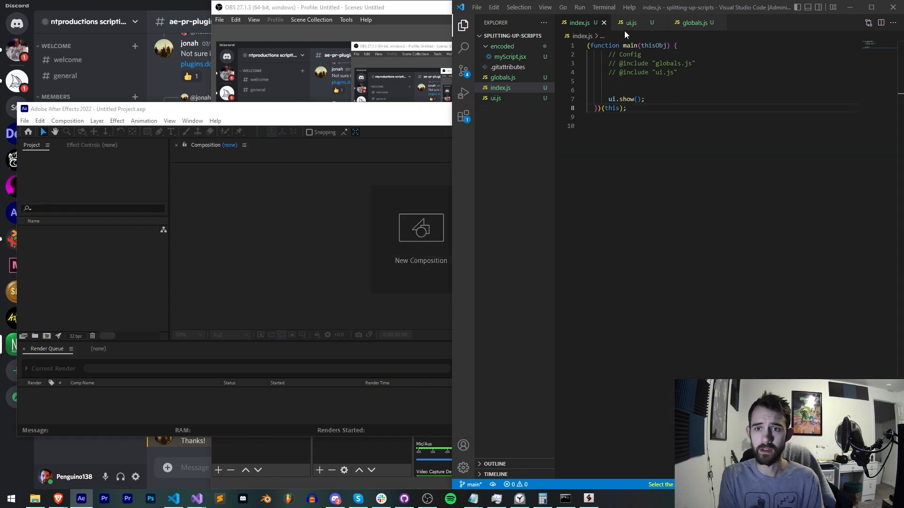
pyautogui.click(630, 23)
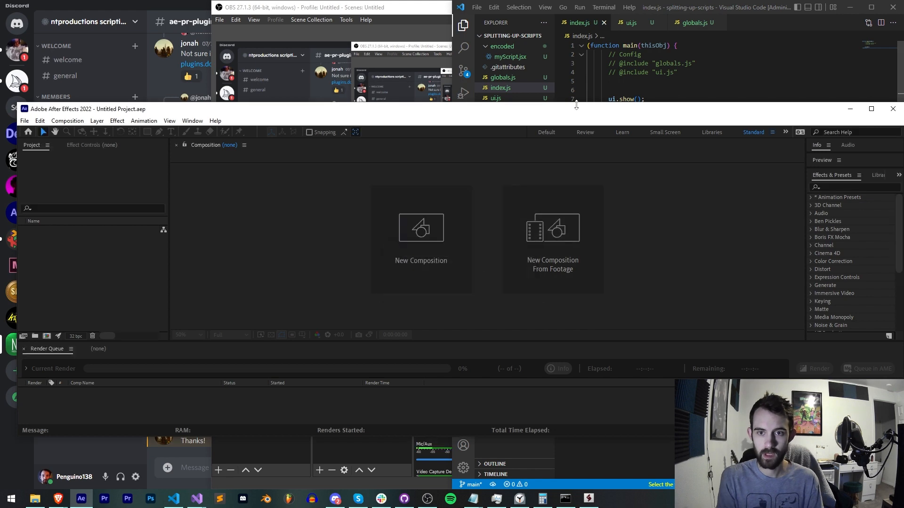
pyautogui.click(628, 22)
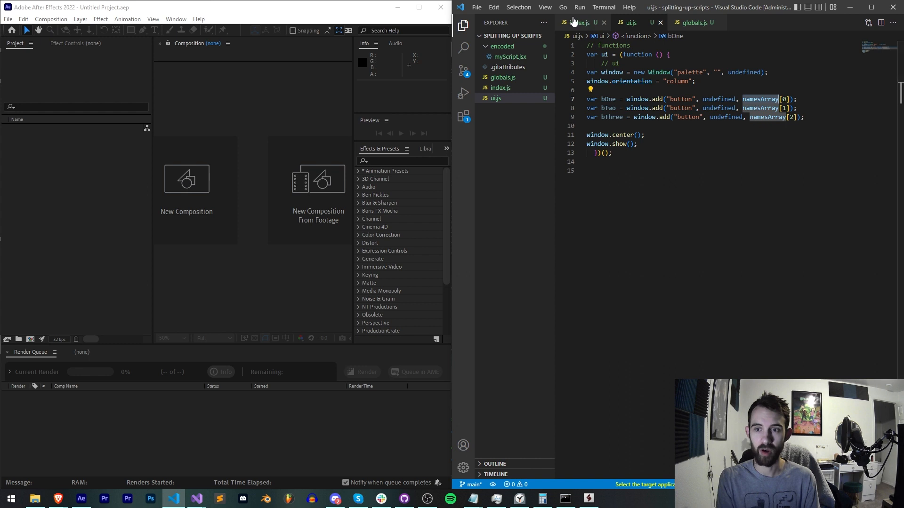
# Rerun the script, acknowledge 'undefined is not an object' and position the caret above ui.js's buttons
pyautogui.click(579, 23)
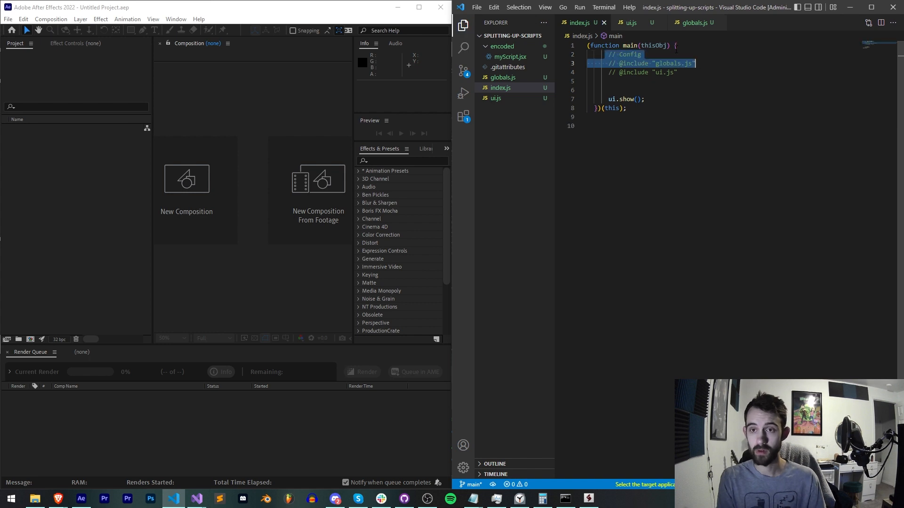
pyautogui.click(629, 23)
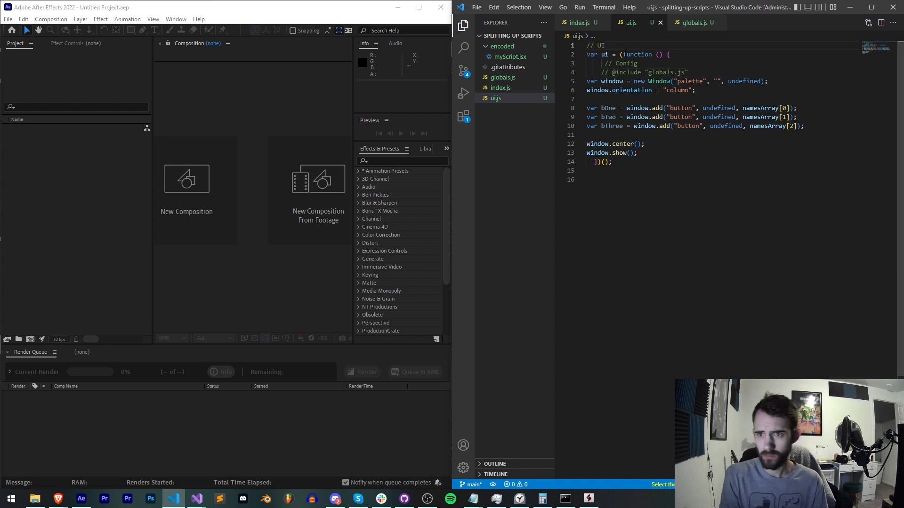
pyautogui.click(578, 22)
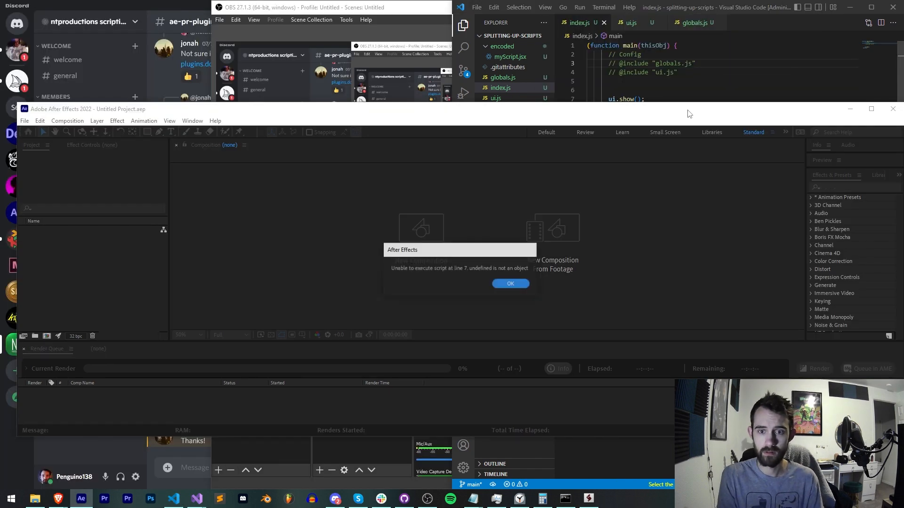
pyautogui.click(509, 283)
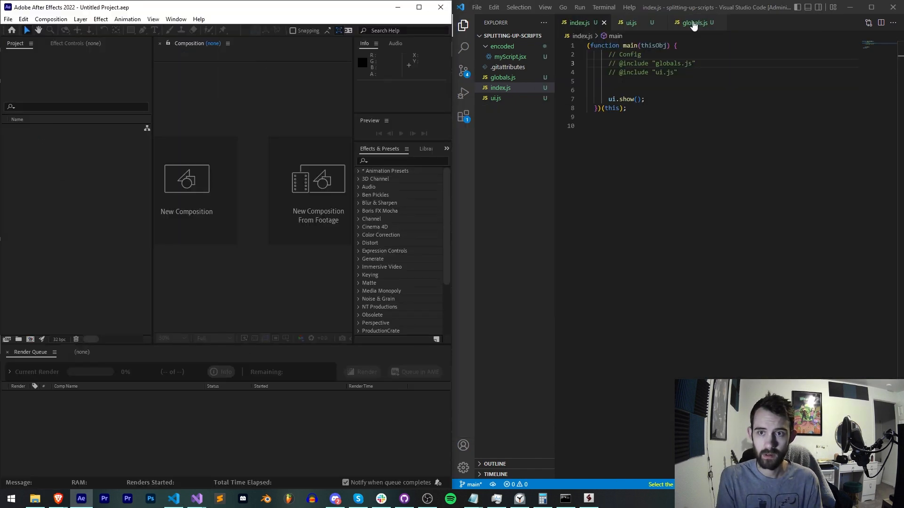
pyautogui.click(631, 22)
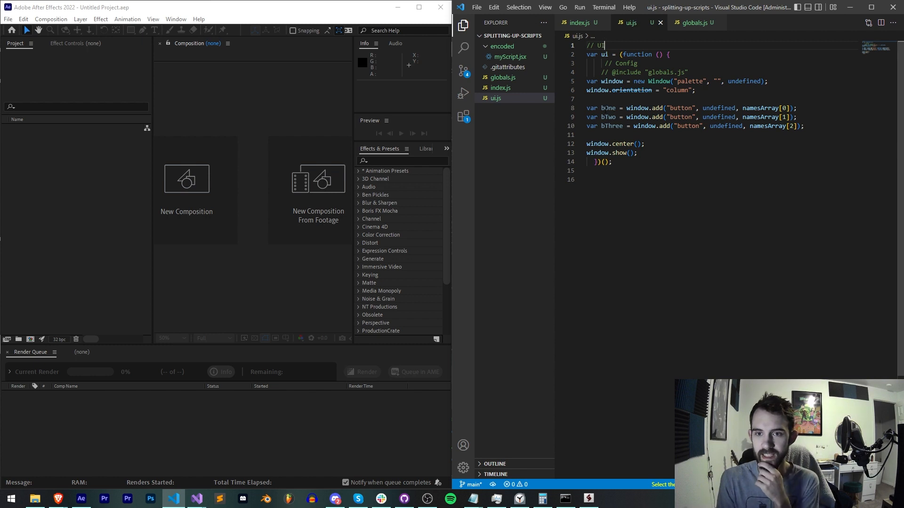
# Add test alerts alert("a") and alert(namesArray[0]) to ui.js and confirm the 'a' alert
pyautogui.write('alert(namesArray')
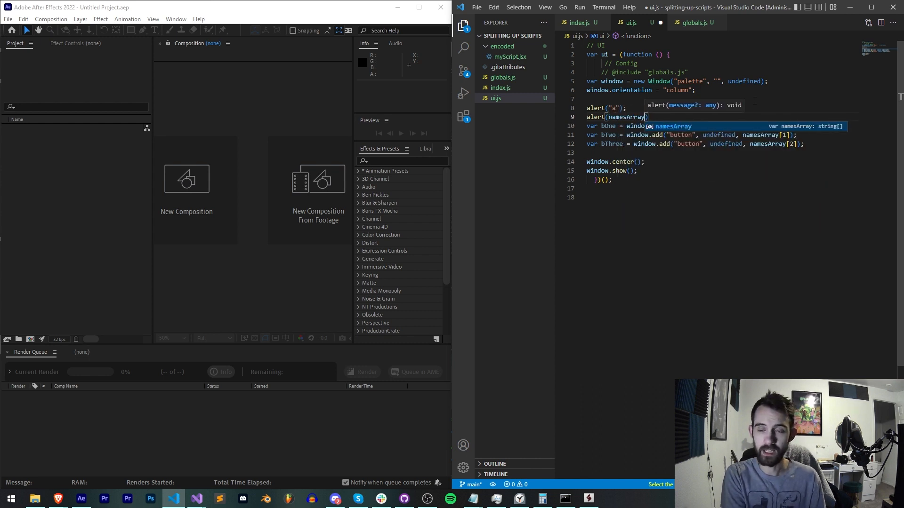
pyautogui.write('[0];')
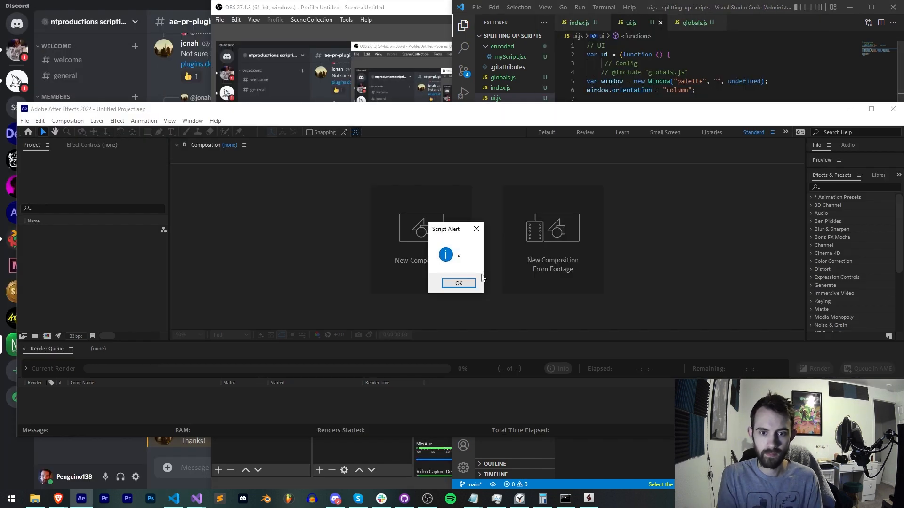
pyautogui.click(459, 283)
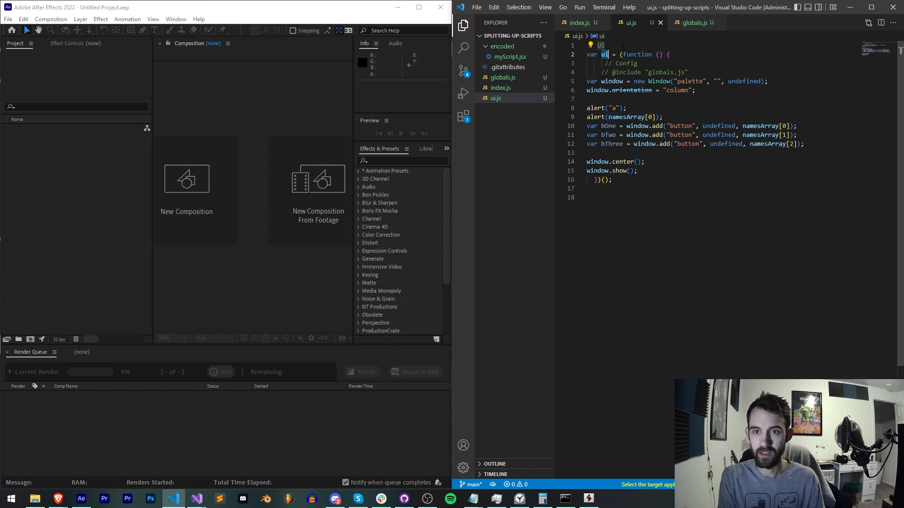
# Rerun the updated script and acknowledge the 'Number 1' alert
pyautogui.click(638, 125)
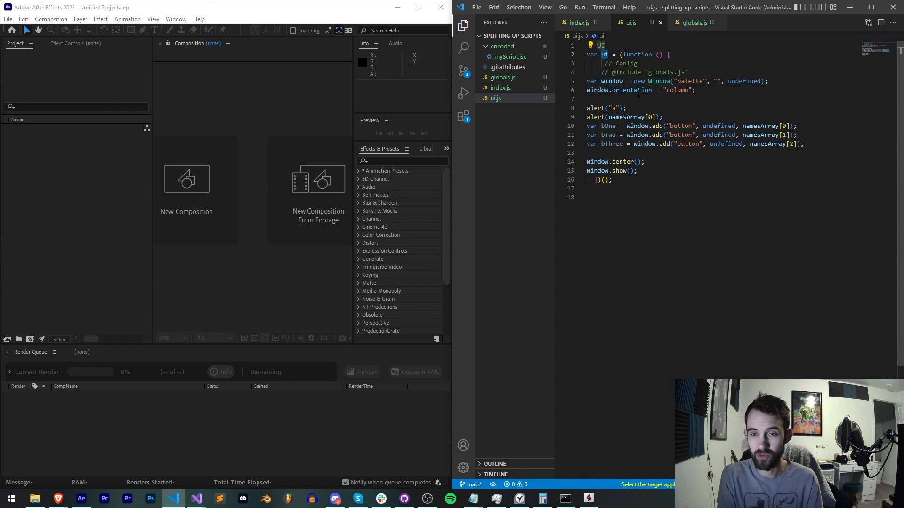
pyautogui.click(608, 161)
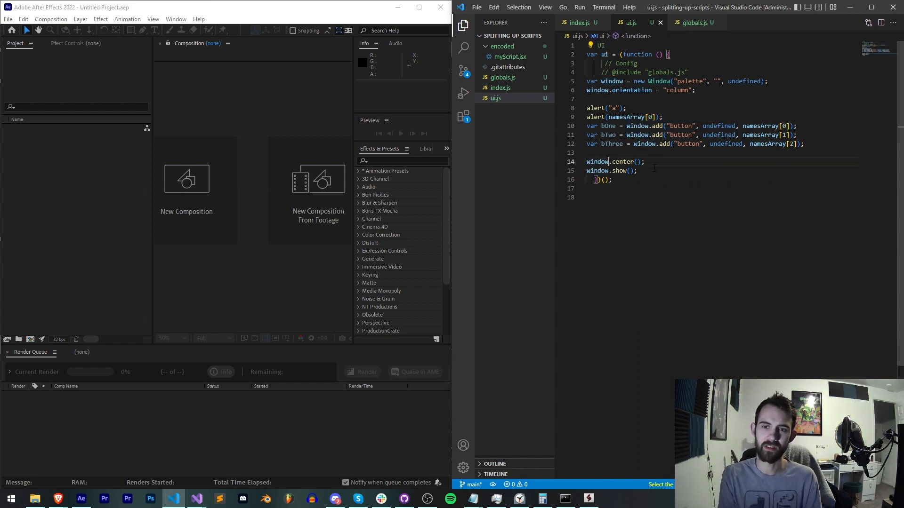
pyautogui.press('Delete')
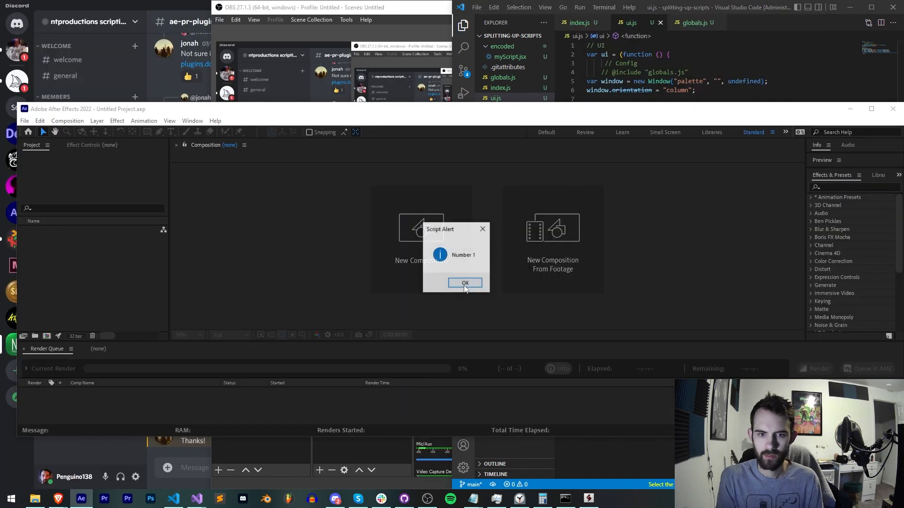
pyautogui.click(465, 284)
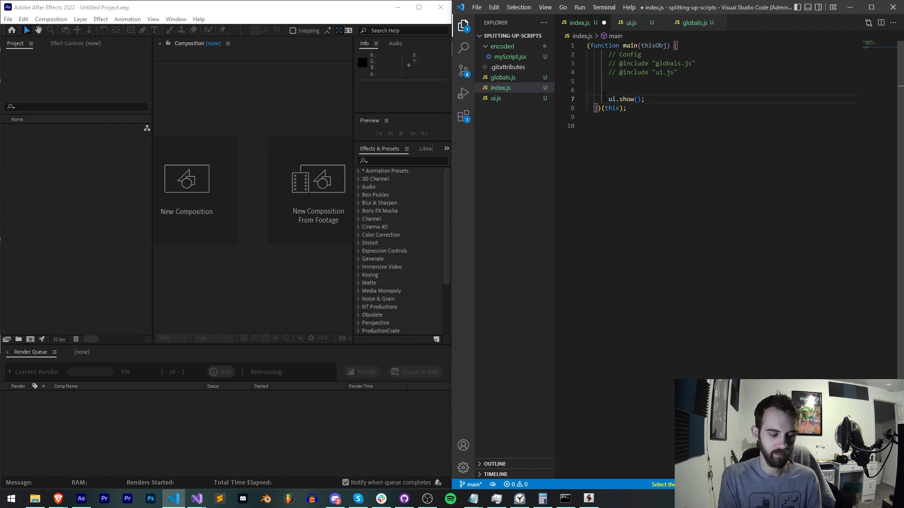
# Remove window.center()/window.show() from ui.js, rerun and acknowledge the 'Number 1' alert
pyautogui.click(632, 23)
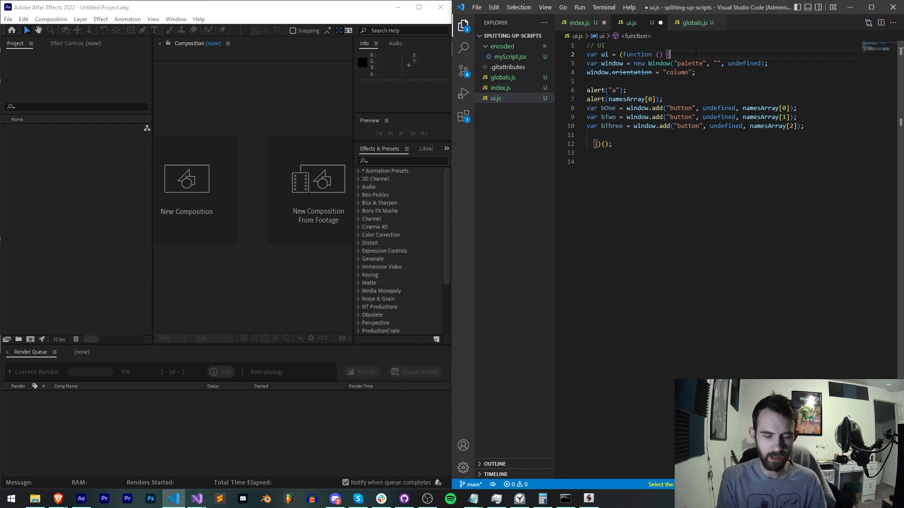
pyautogui.click(579, 23)
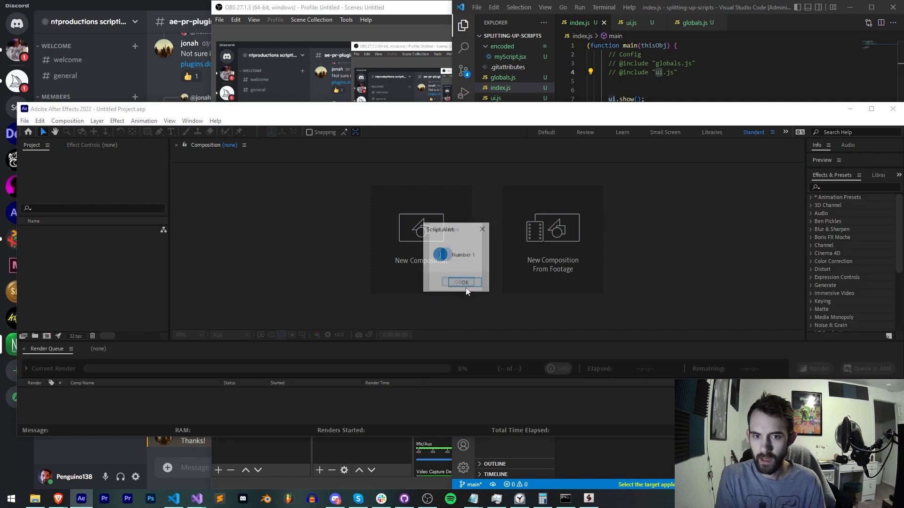
pyautogui.click(462, 283)
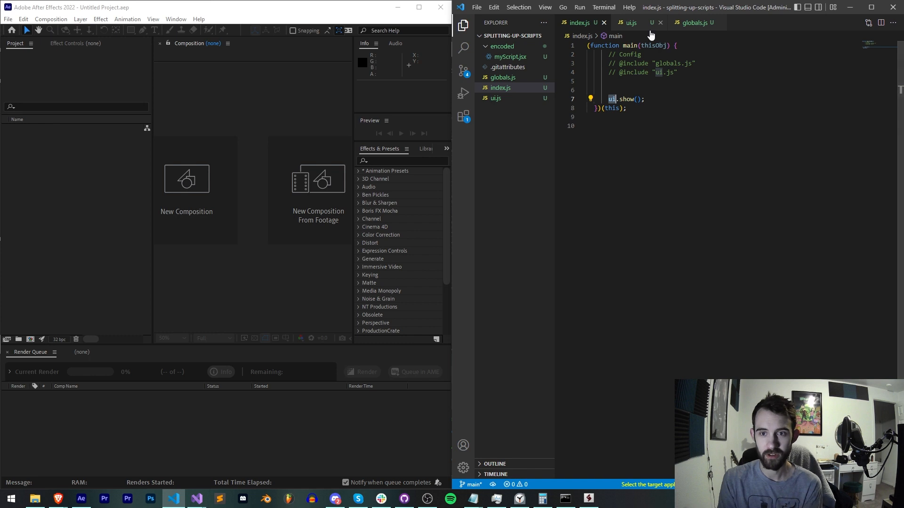
# Change index.js to call mainUI.show(thisObj), rerun and acknowledge the 'a' alert
pyautogui.click(477, 7)
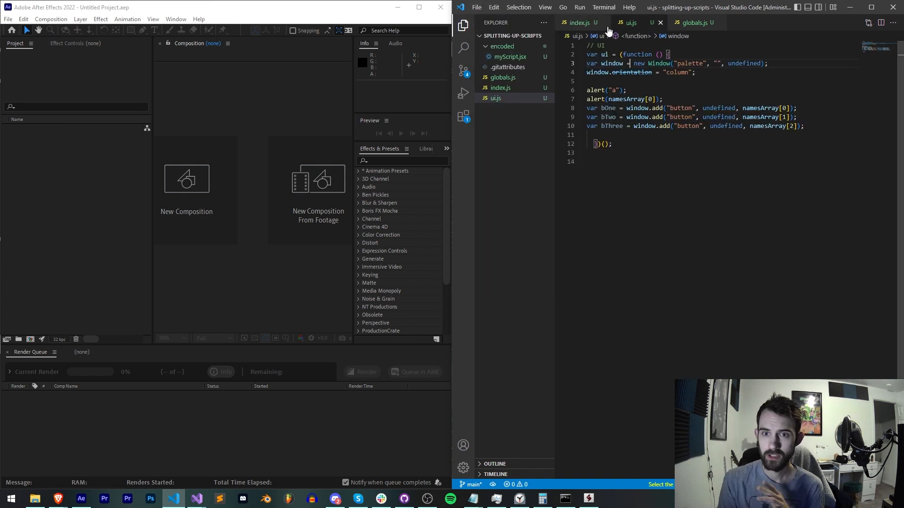
pyautogui.click(579, 23)
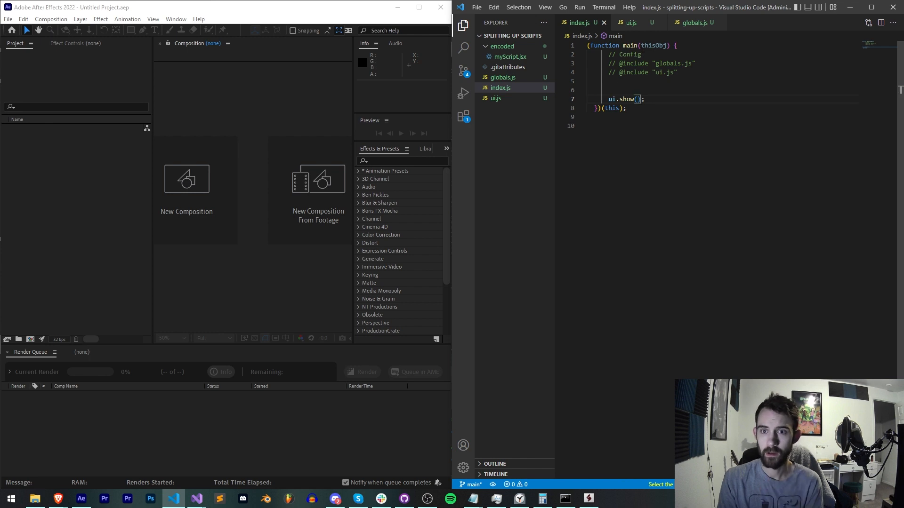
pyautogui.doubleClick(652, 45)
pyautogui.write('thisObj')
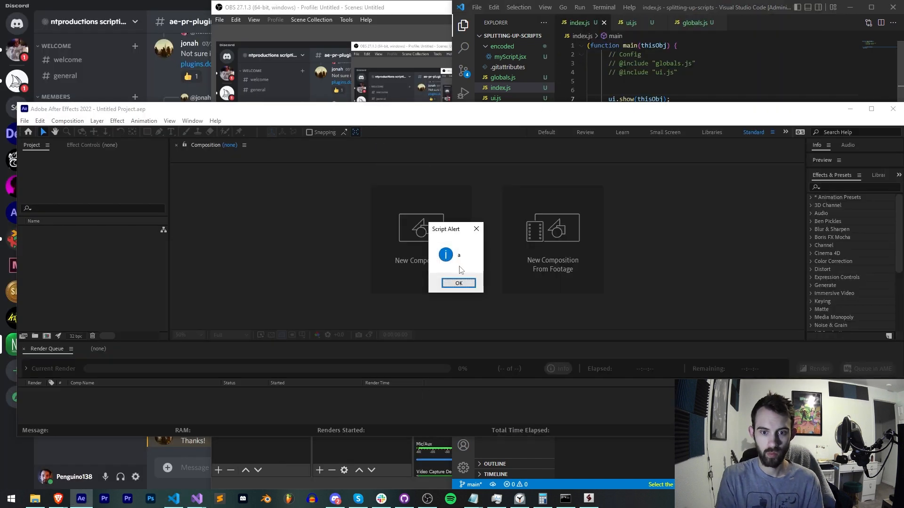
pyautogui.click(459, 283)
pyautogui.write('mainUI')
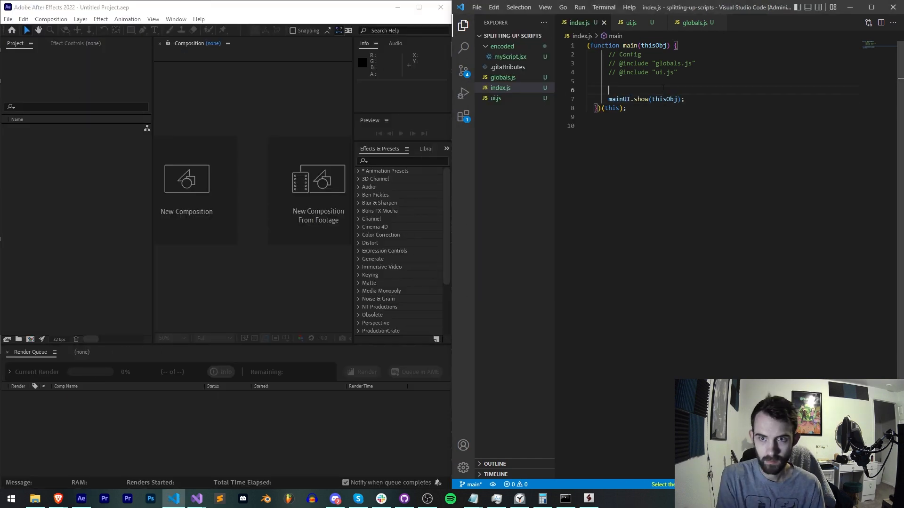
pyautogui.write('alert(mainUI);')
pyautogui.write('alert(thisObj);')
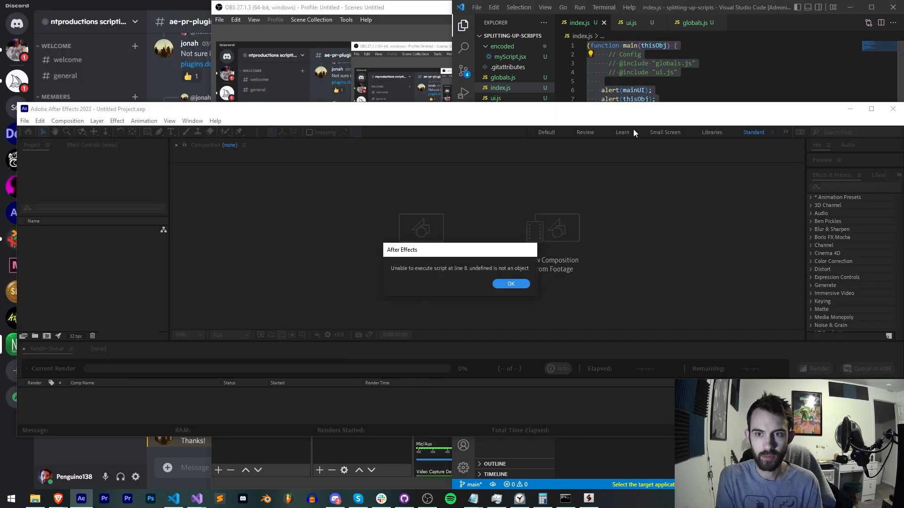
pyautogui.click(510, 283)
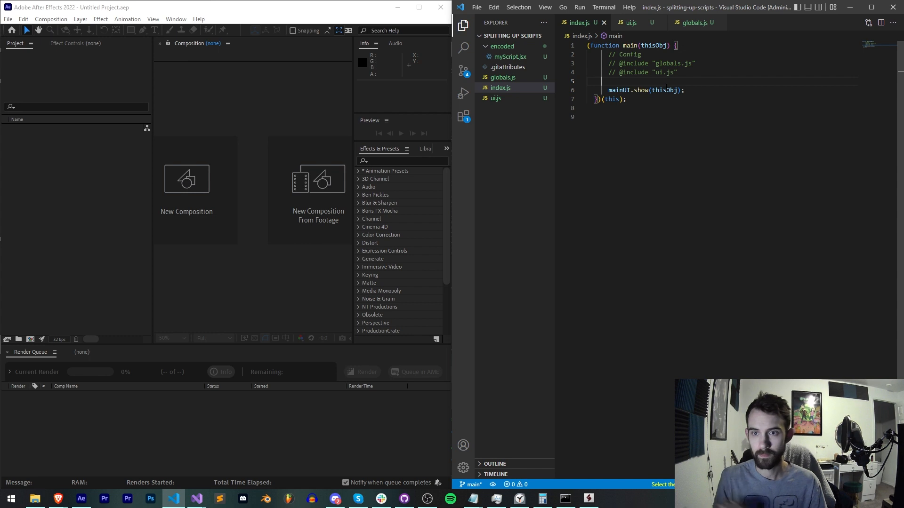
# End the mainUI function in ui.js with return window; and check the mainUI name in index.js
pyautogui.click(631, 23)
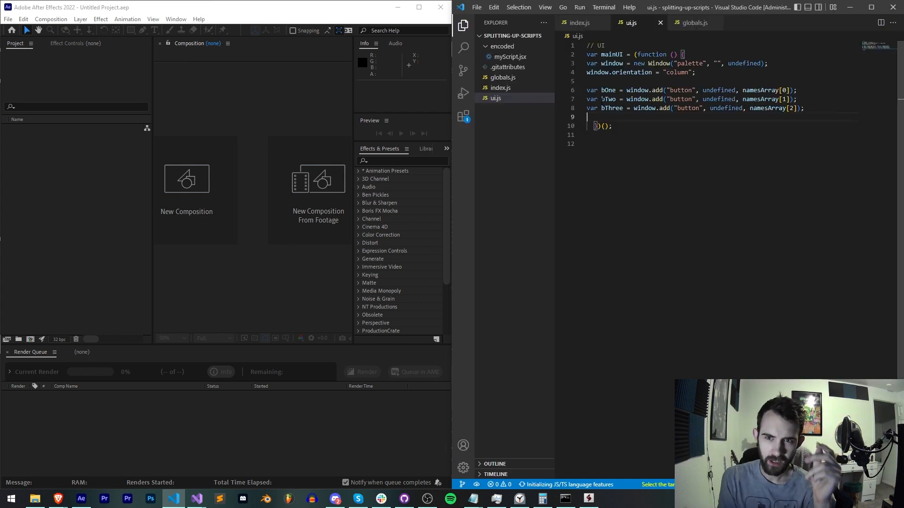
pyautogui.write('ret')
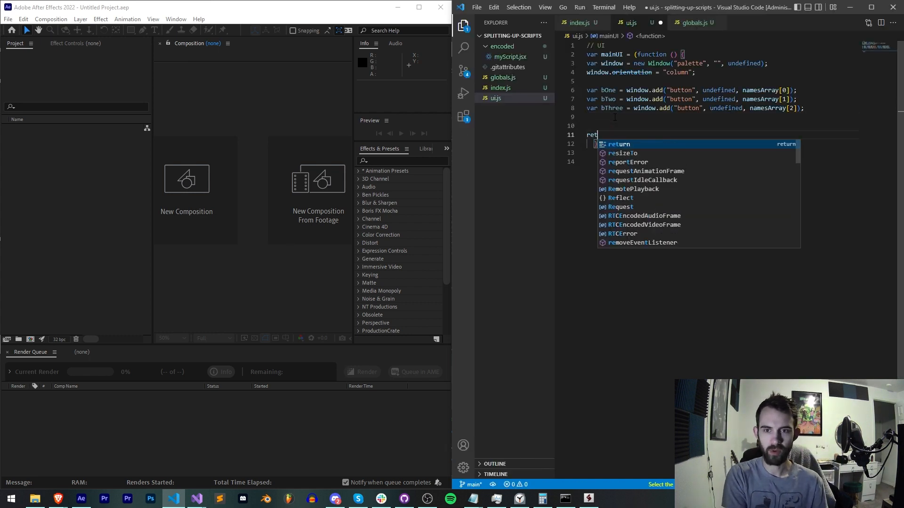
pyautogui.press('Enter')
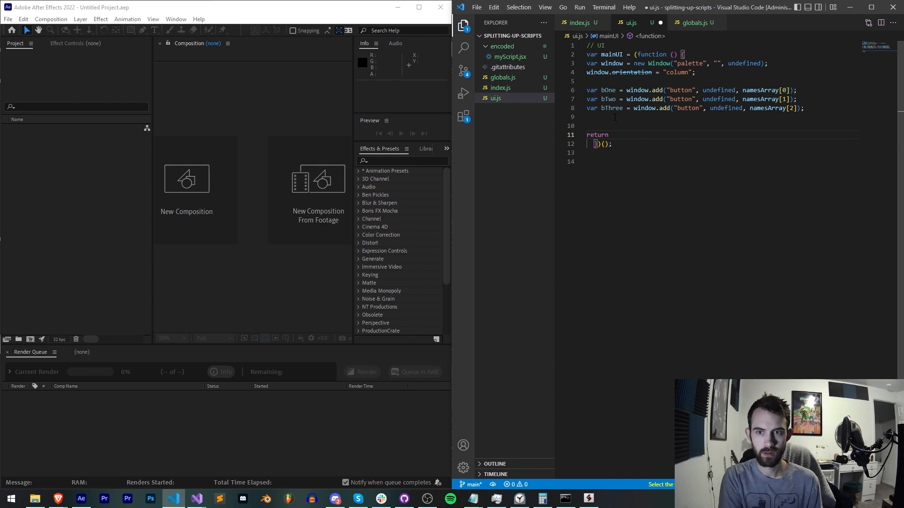
pyautogui.write('mainUI.show(thisObj);')
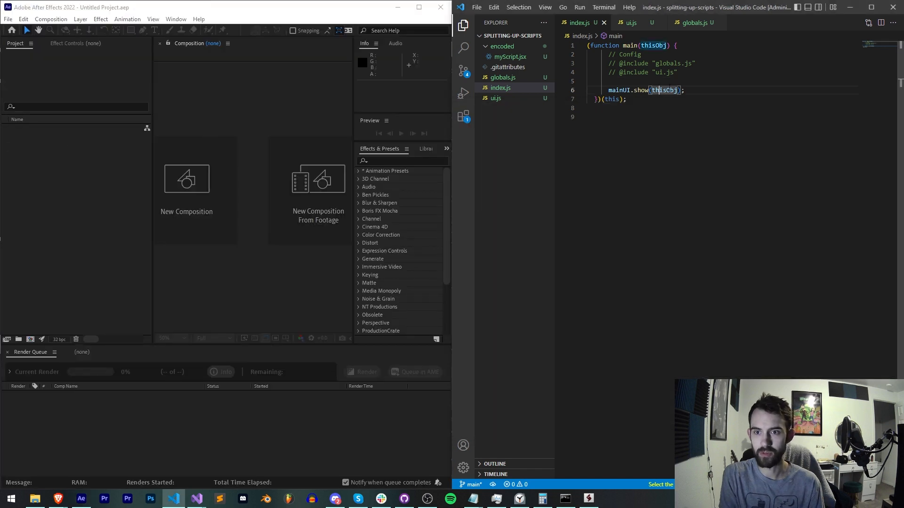
pyautogui.click(629, 22)
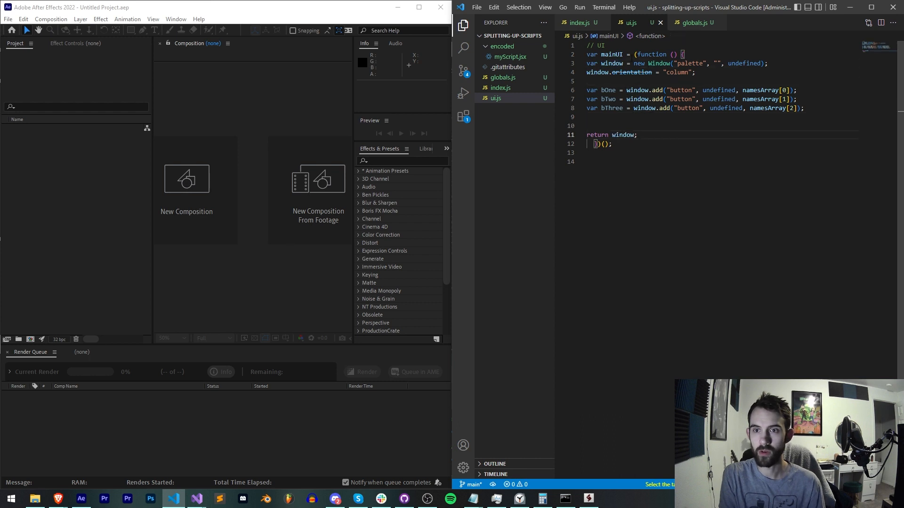
pyautogui.doubleClick(612, 54)
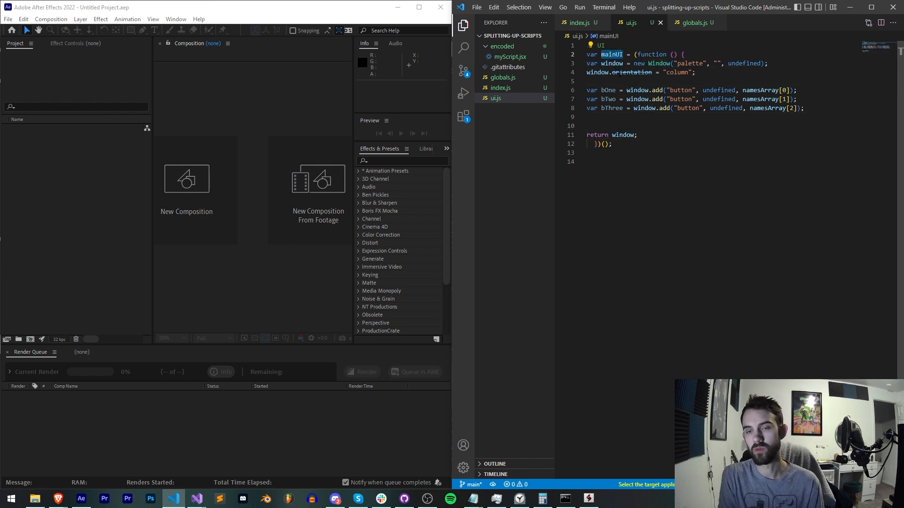
pyautogui.click(695, 22)
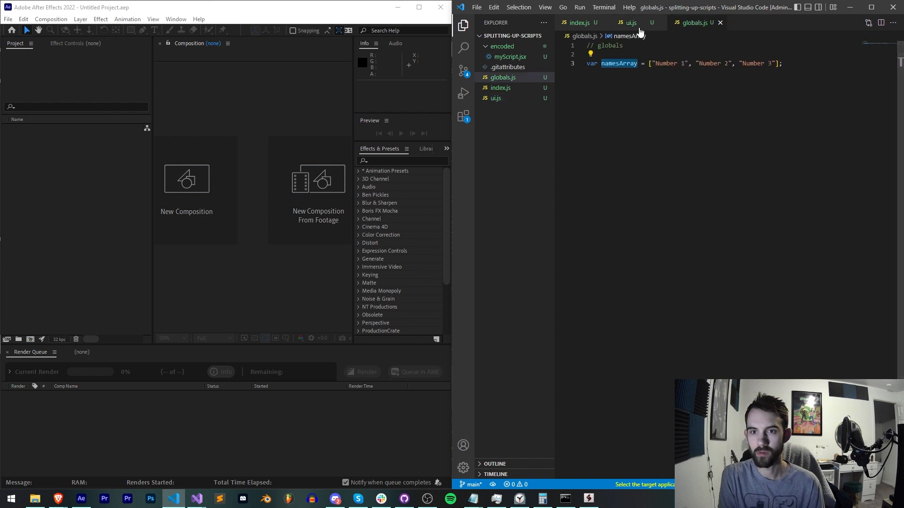
pyautogui.click(578, 22)
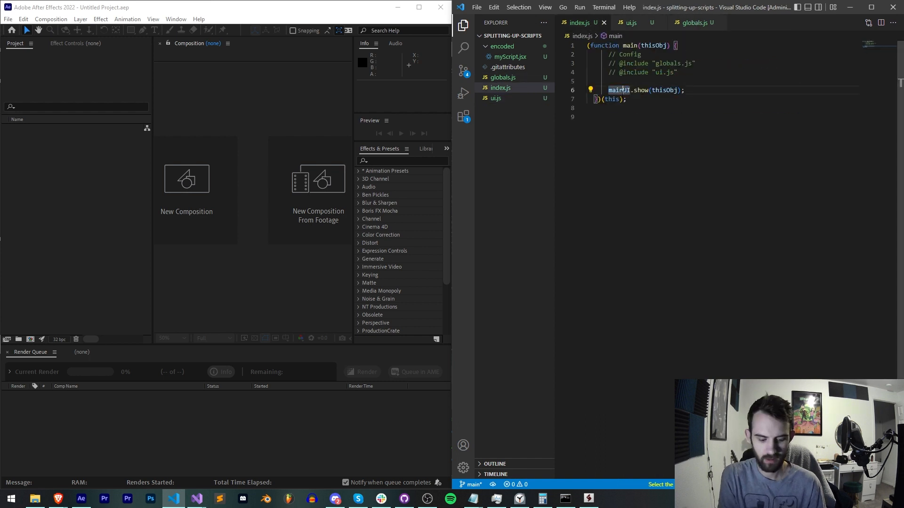
# Add window.center(); and window.show(); above the return in ui.js
pyautogui.click(630, 22)
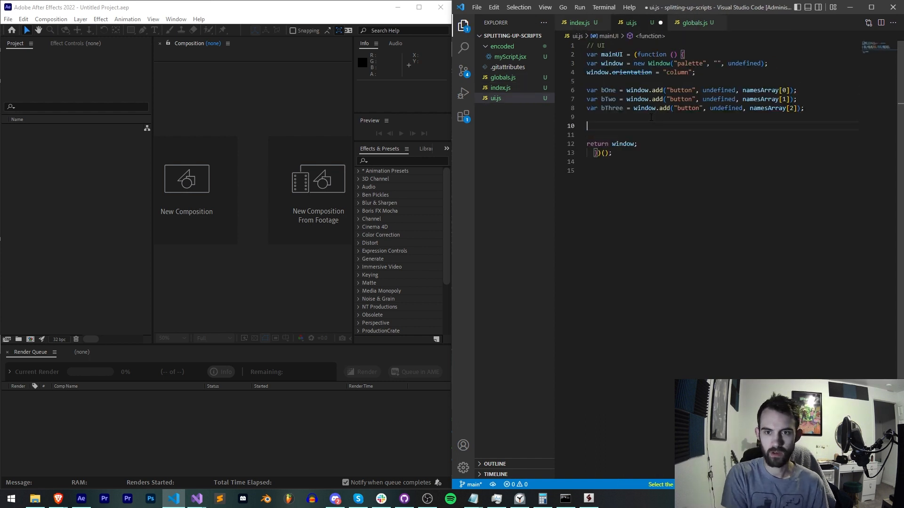
pyautogui.write('window.')
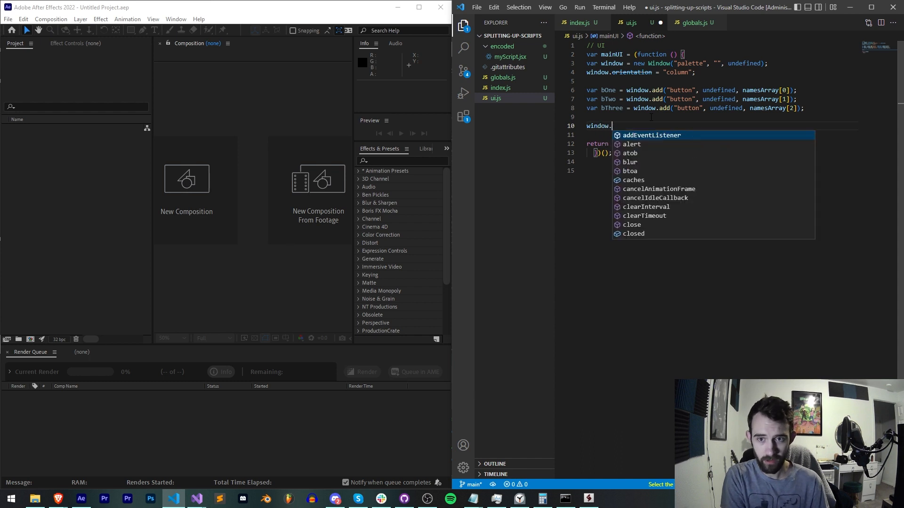
pyautogui.write('center();')
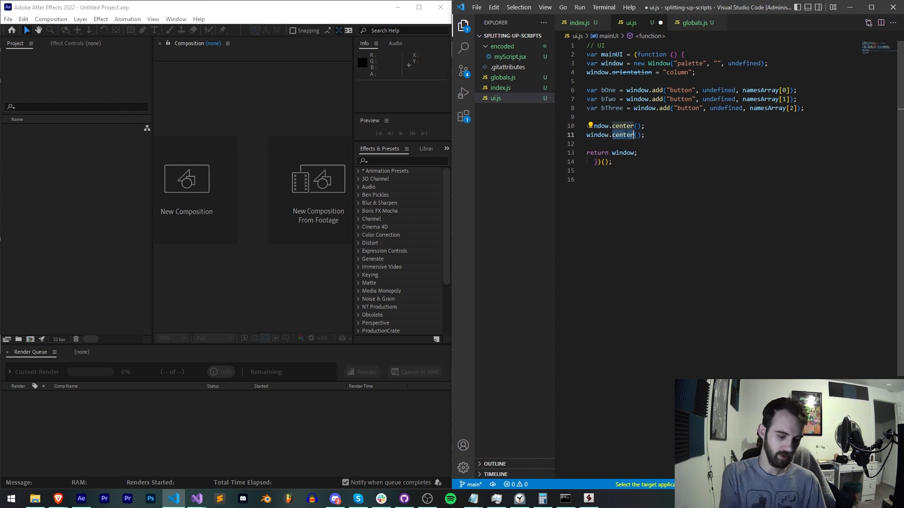
pyautogui.write('sho')
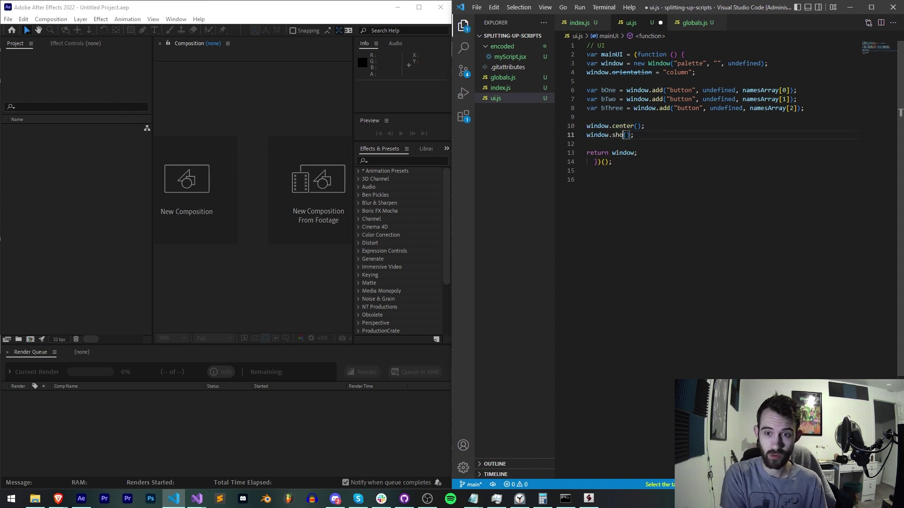
pyautogui.click(581, 23)
pyautogui.write('alert(')
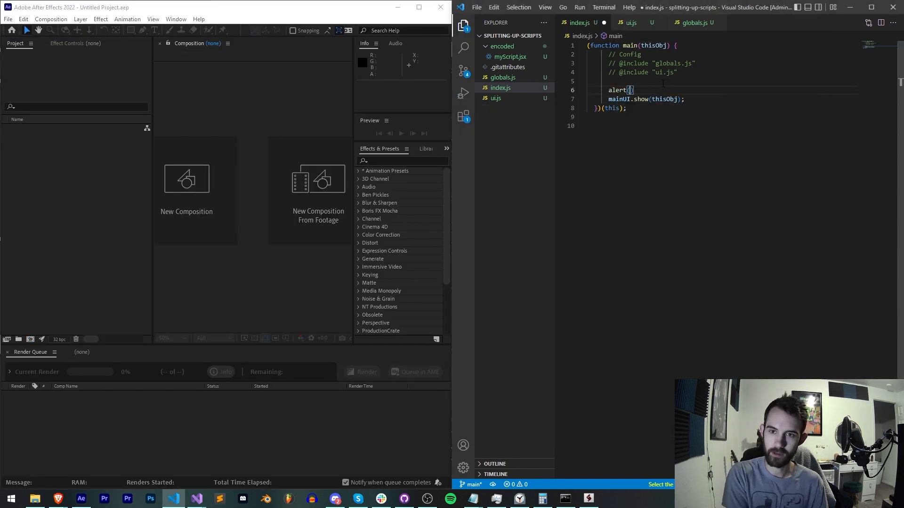
# Alert mainUI from index.js, change ui.js to mainUI.show(window), and acknowledge the '[object Window]' alert beside the palette
pyautogui.write('mainUI')
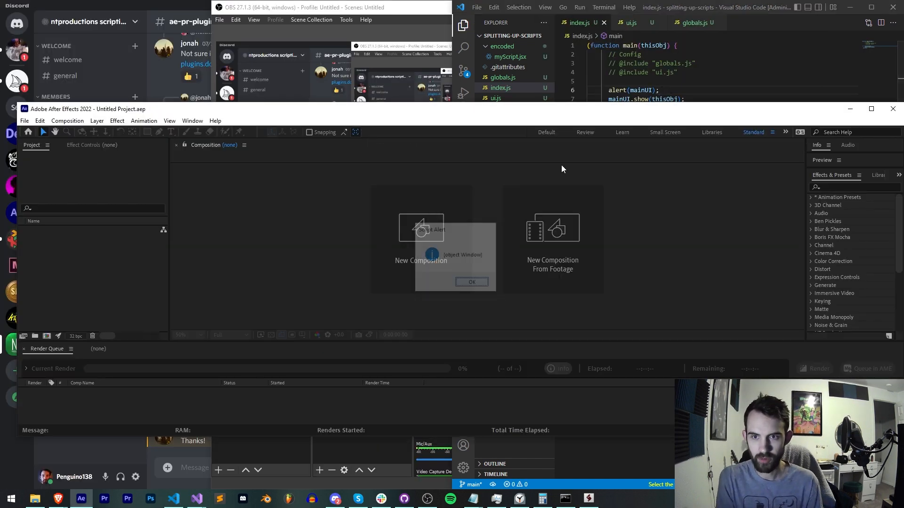
pyautogui.click(471, 281)
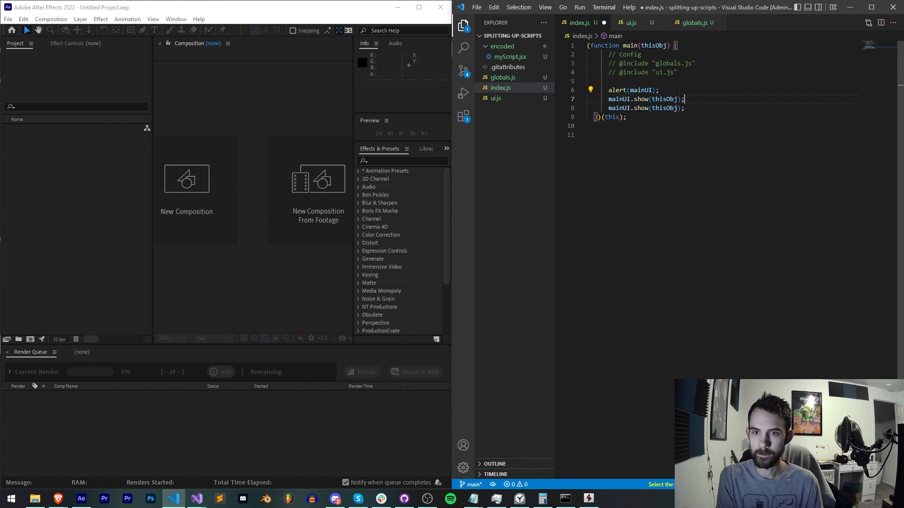
pyautogui.write('center')
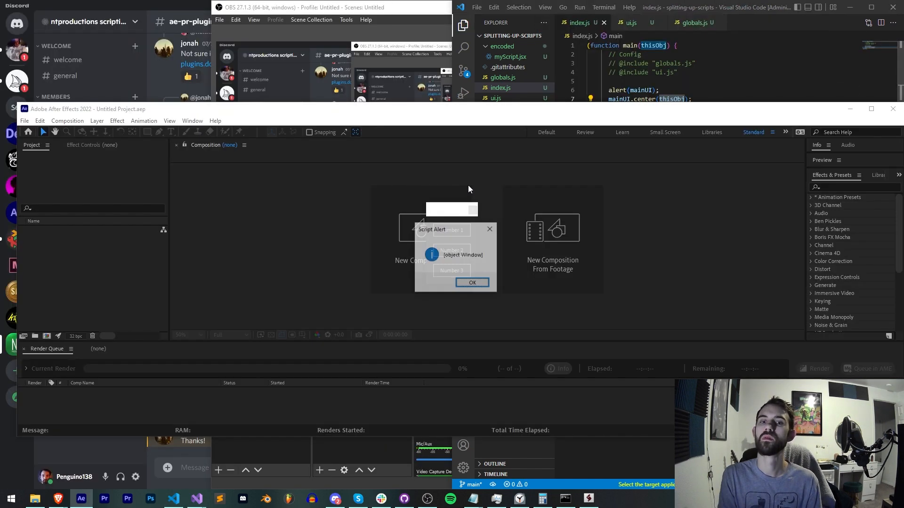
pyautogui.click(472, 282)
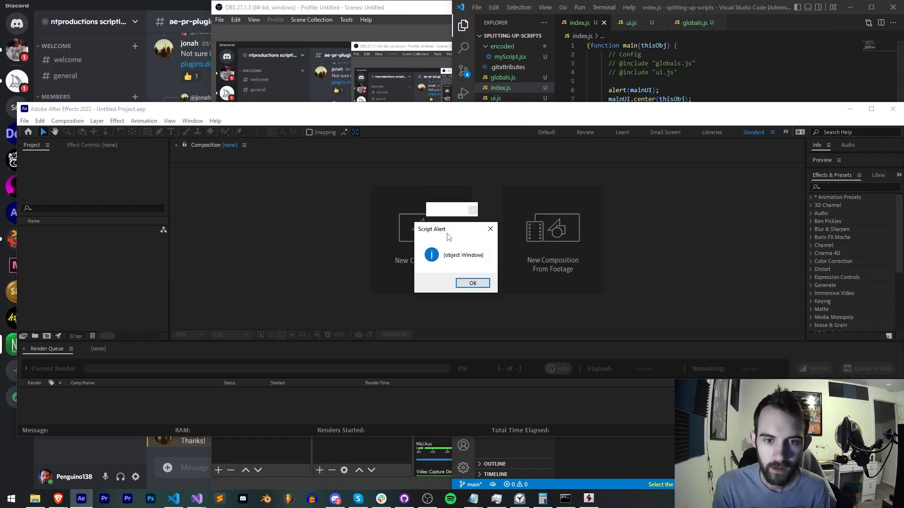
pyautogui.click(471, 284)
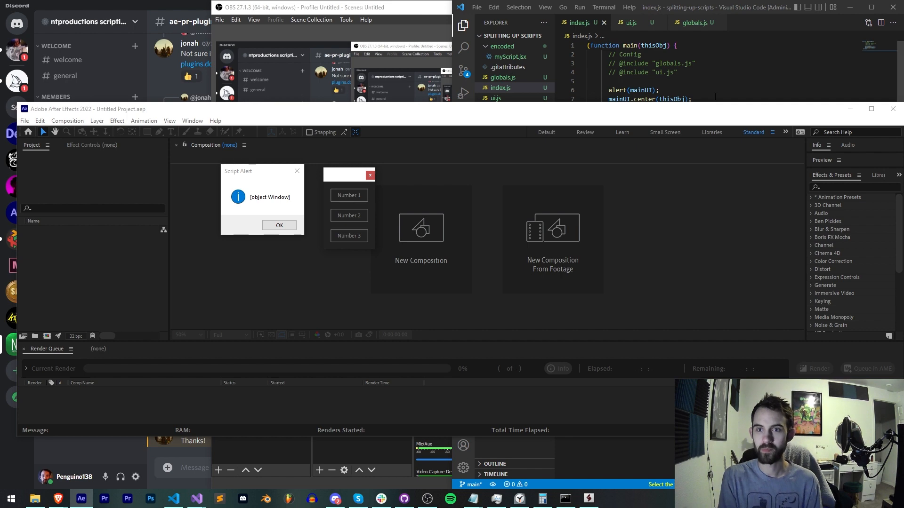
pyautogui.click(628, 22)
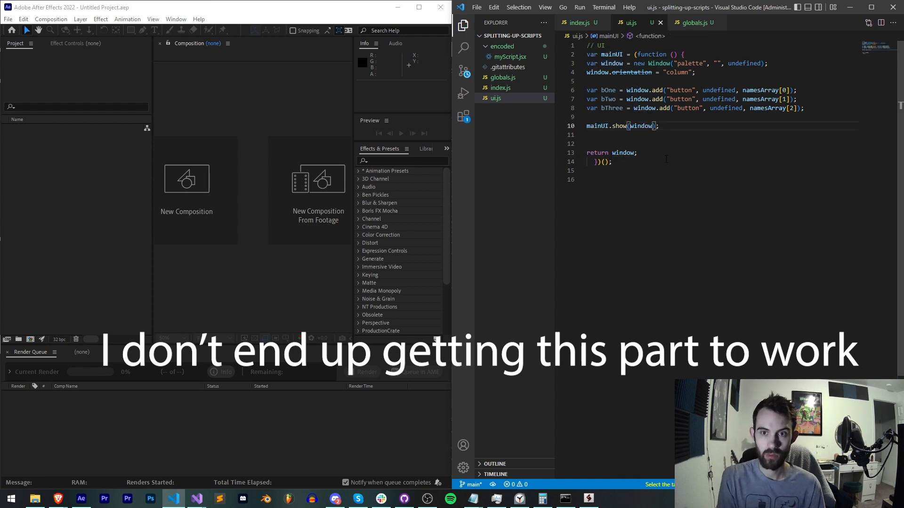
# Add mainUI.center() and mainUI.show() in index.js, leave ui.js returning the window, and start Export as Binary
pyautogui.click(579, 23)
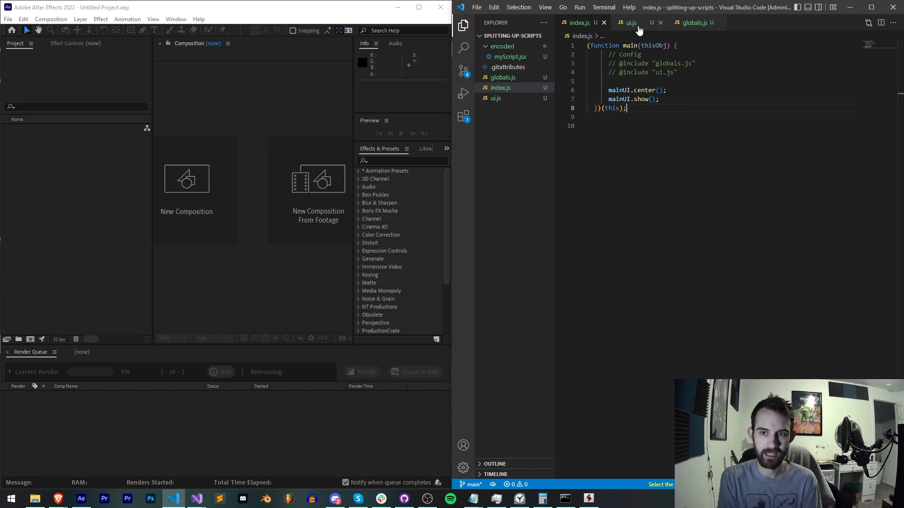
pyautogui.click(630, 22)
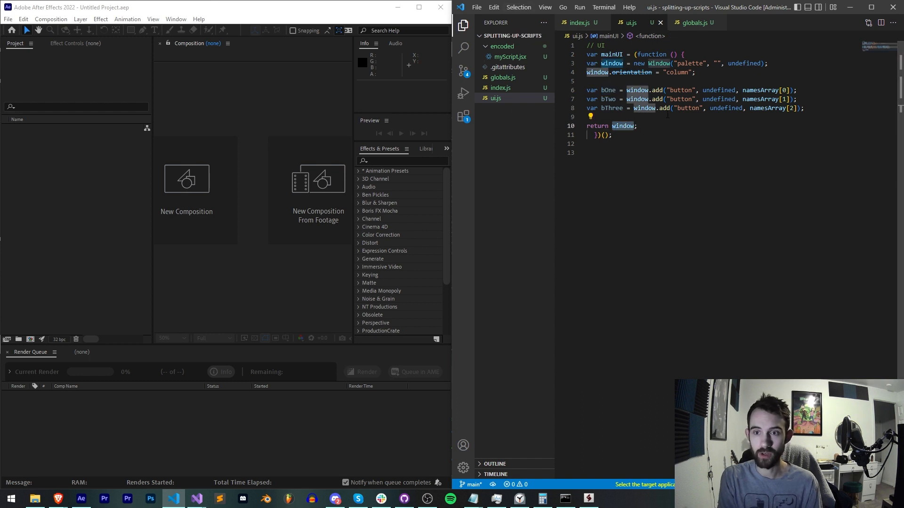
pyautogui.click(635, 125)
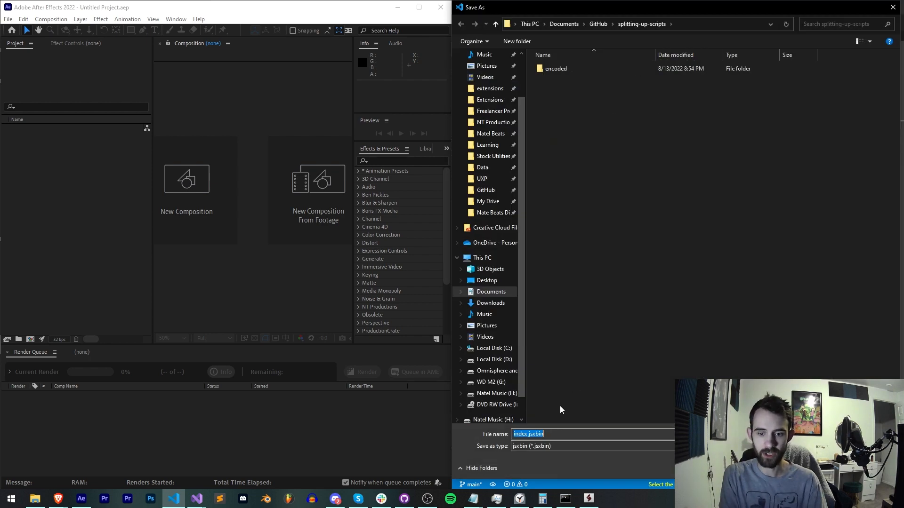
# Save the compiled index.jsxbin into the encoded folder and dismiss the compile confirmation
pyautogui.doubleClick(555, 67)
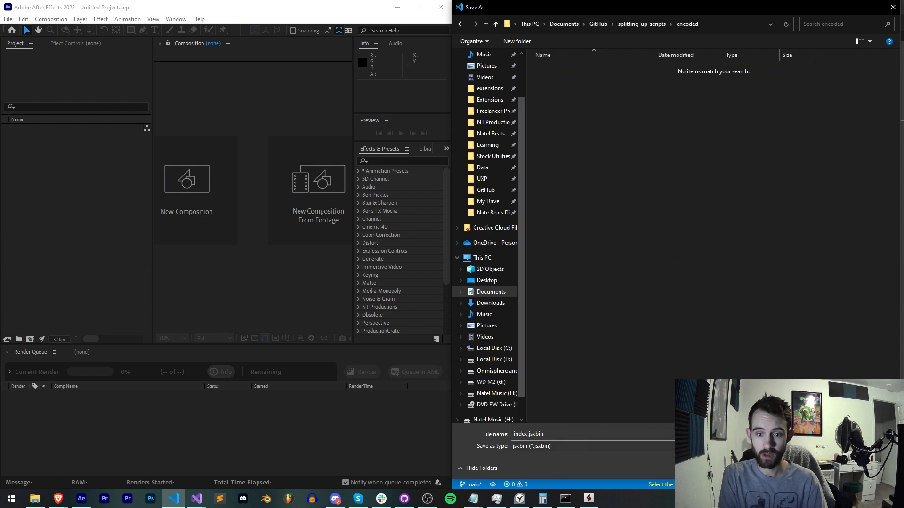
pyautogui.tripleClick(528, 433)
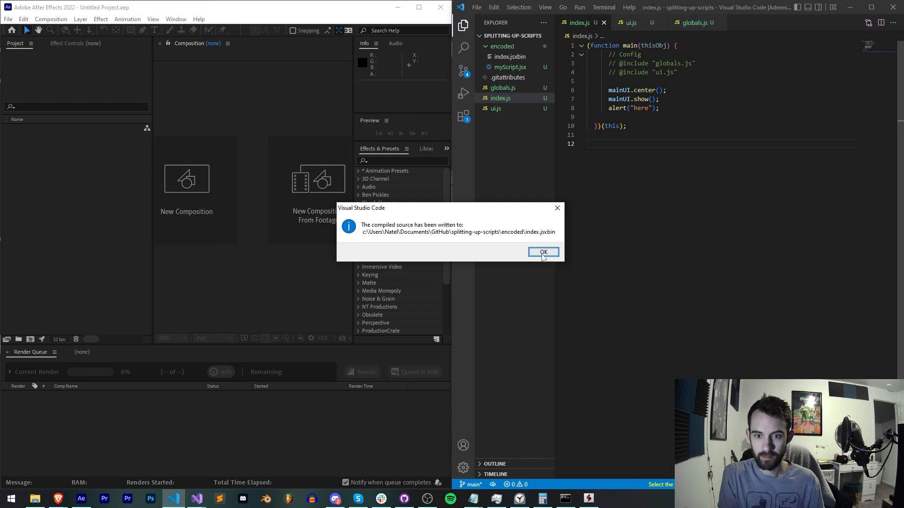
pyautogui.click(543, 252)
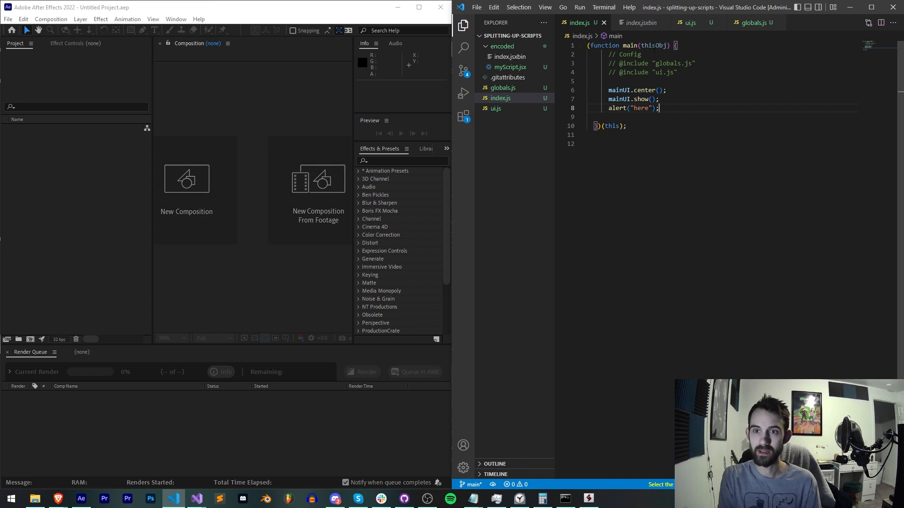
# Close the compiled index.jsxbin file and review index.js, ui.js and globals.js
pyautogui.click(753, 22)
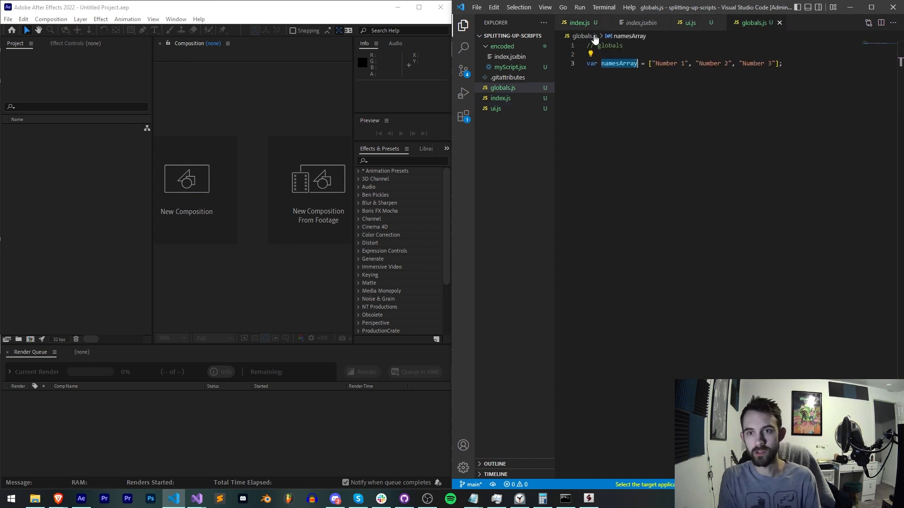
pyautogui.click(579, 22)
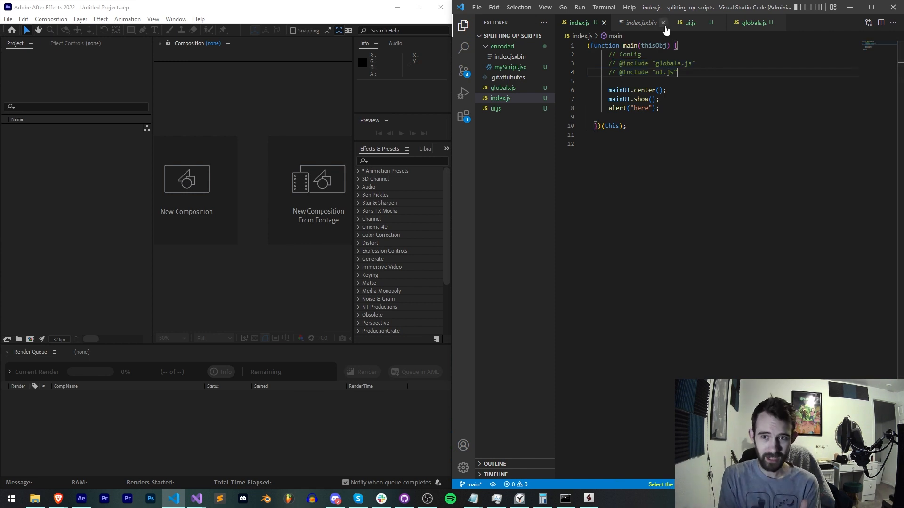
pyautogui.click(690, 23)
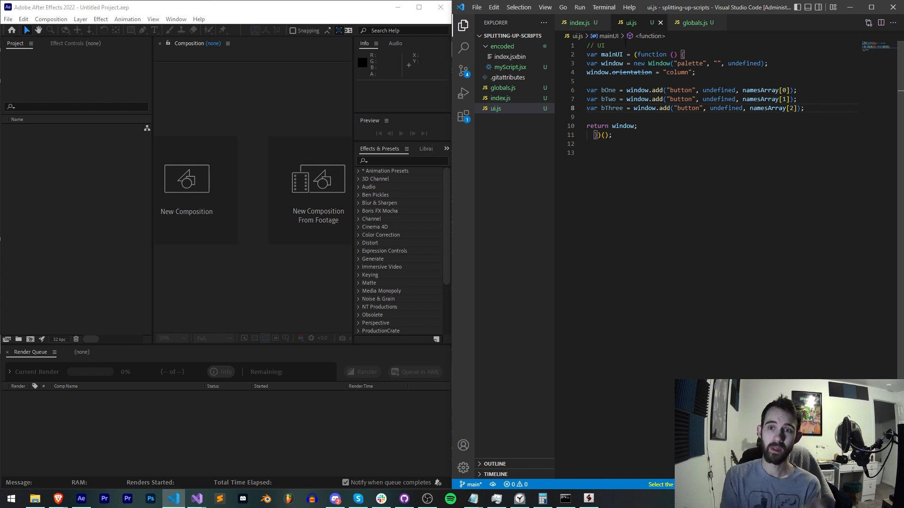
pyautogui.click(579, 22)
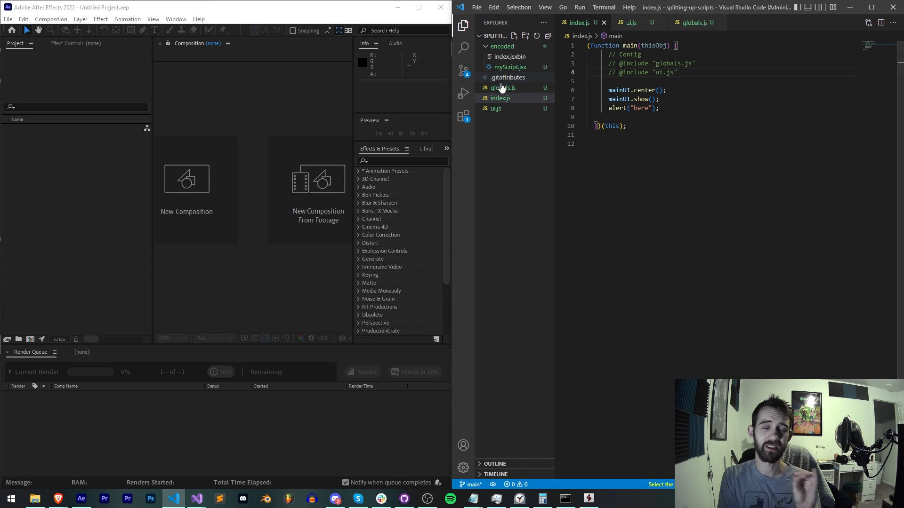
pyautogui.click(495, 108)
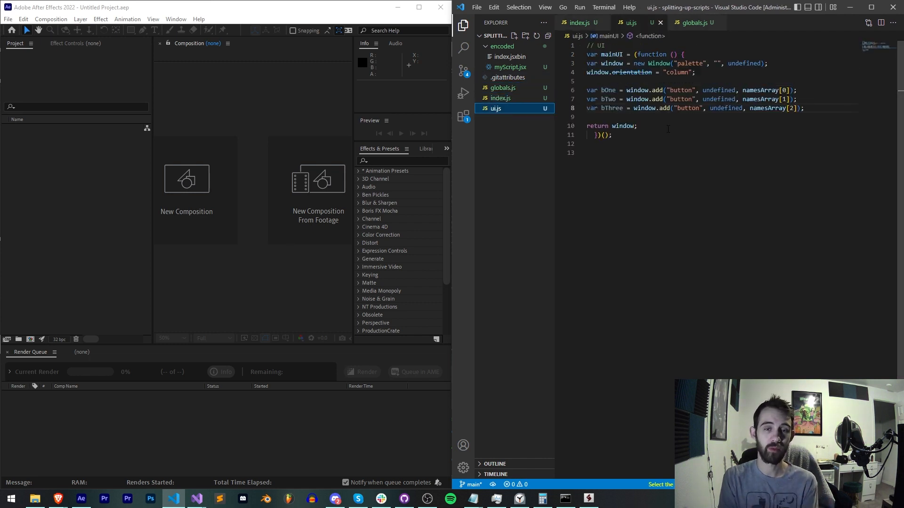
pyautogui.click(579, 22)
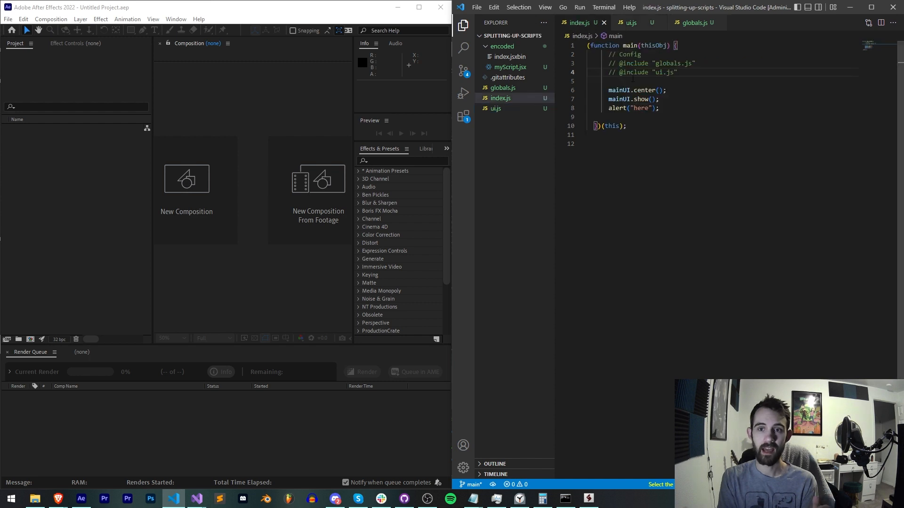
# Remove the mainUI.center(), mainUI.show() and alert("here") lines from index.js
pyautogui.press('ctrl+a')
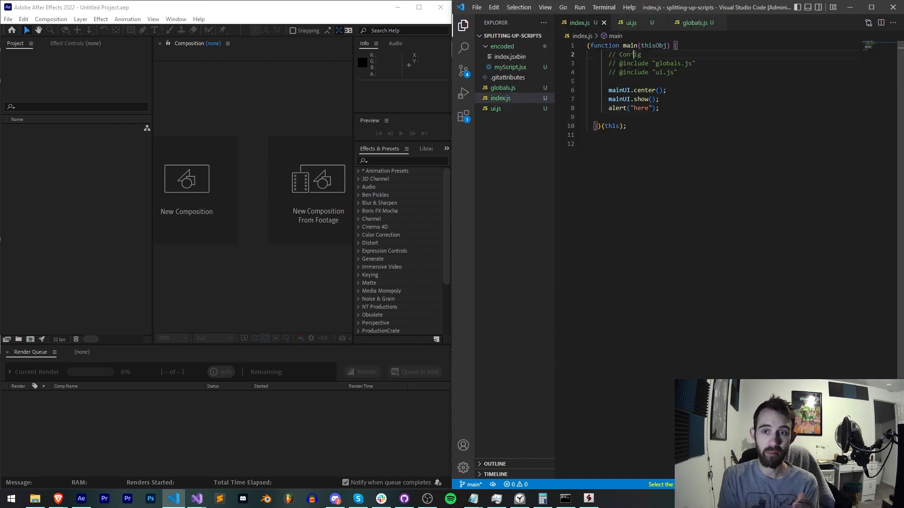
pyautogui.click(629, 23)
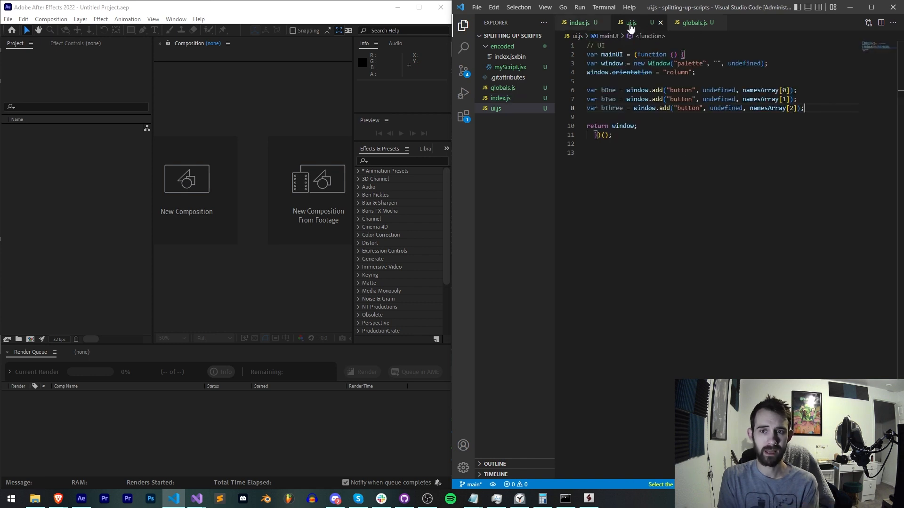
pyautogui.click(692, 23)
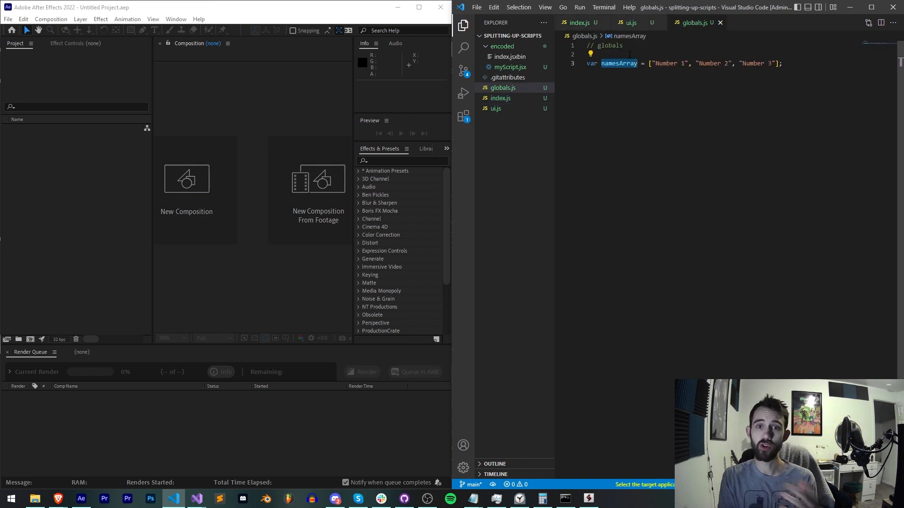
pyautogui.click(579, 23)
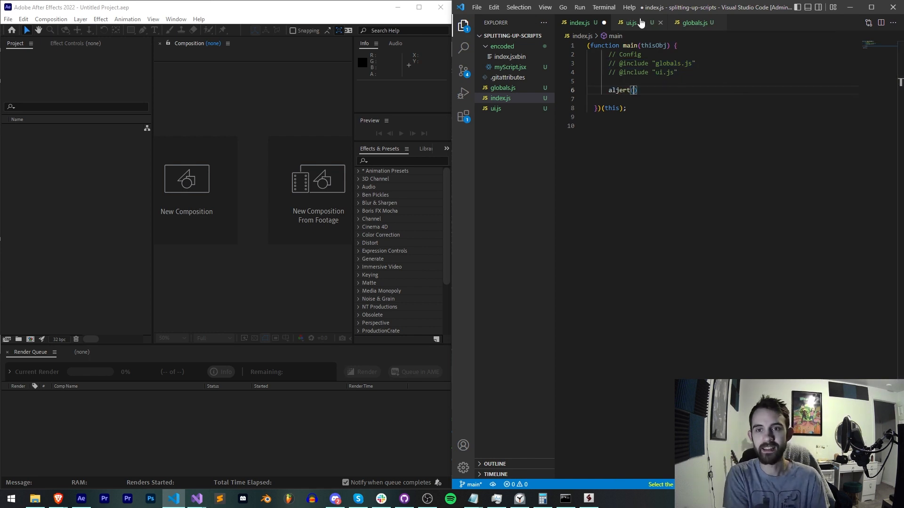
# Add alert(namesArray[0]); to index.js, run it in After Effects and dismiss the Number 1 alert
pyautogui.write('alert();')
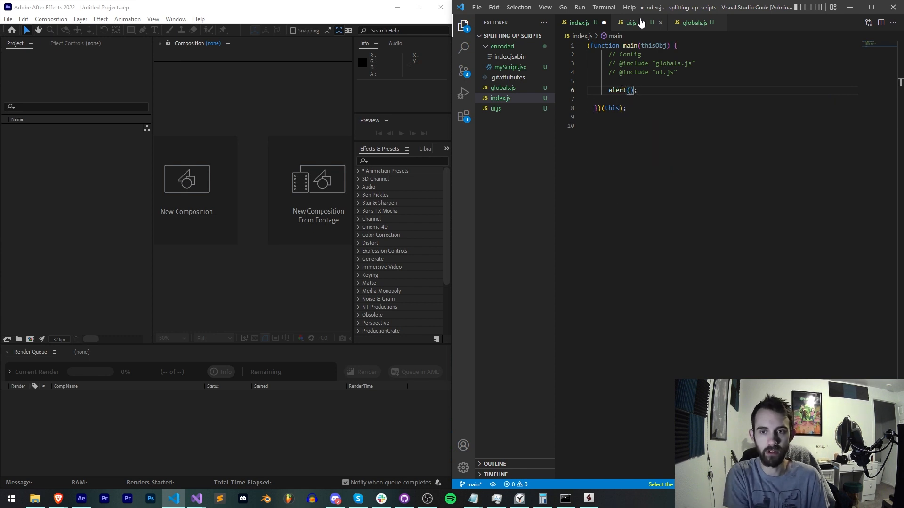
pyautogui.write('namesArray[0]')
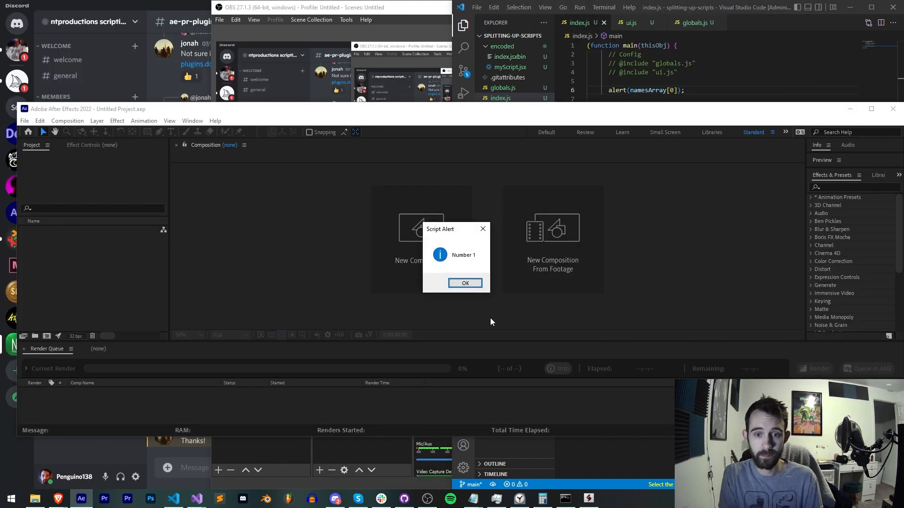
pyautogui.click(464, 283)
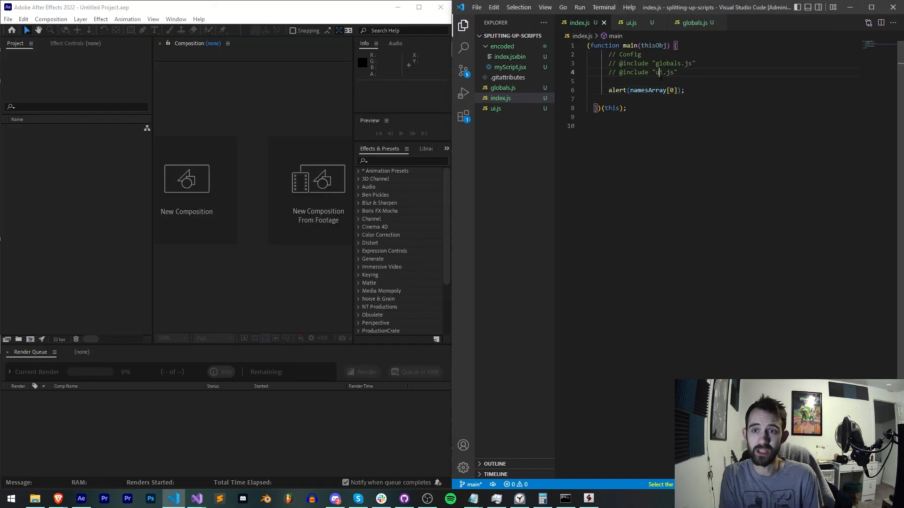
pyautogui.moveTo(660, 45)
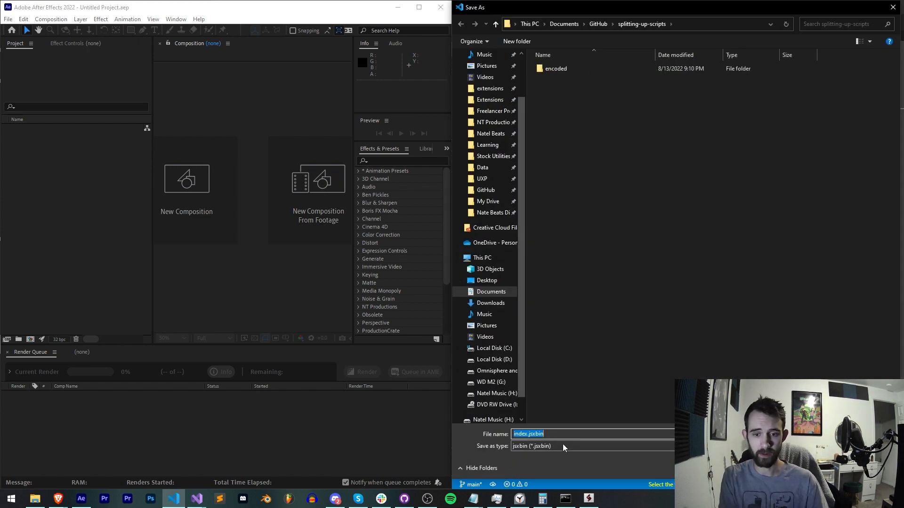
# Export the script as index.jsx into the encoded folder and dismiss the compile confirmation
pyautogui.doubleClick(555, 68)
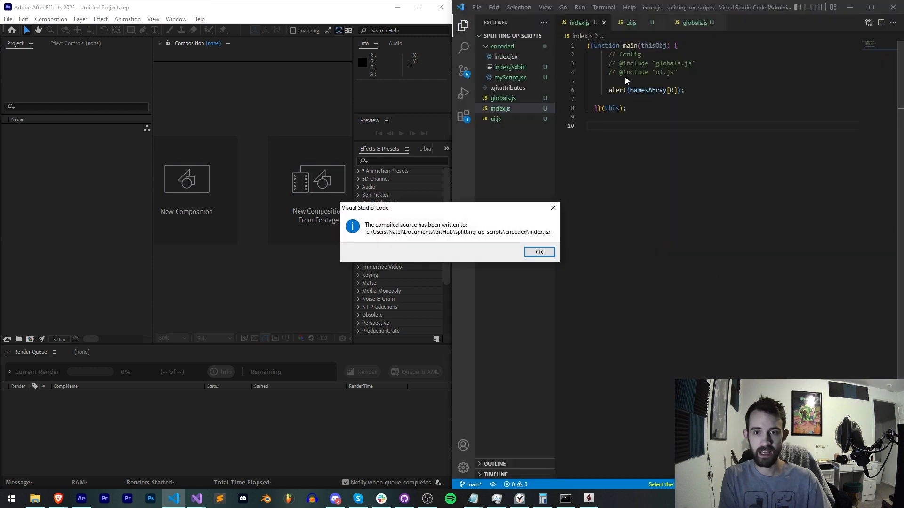
pyautogui.click(538, 252)
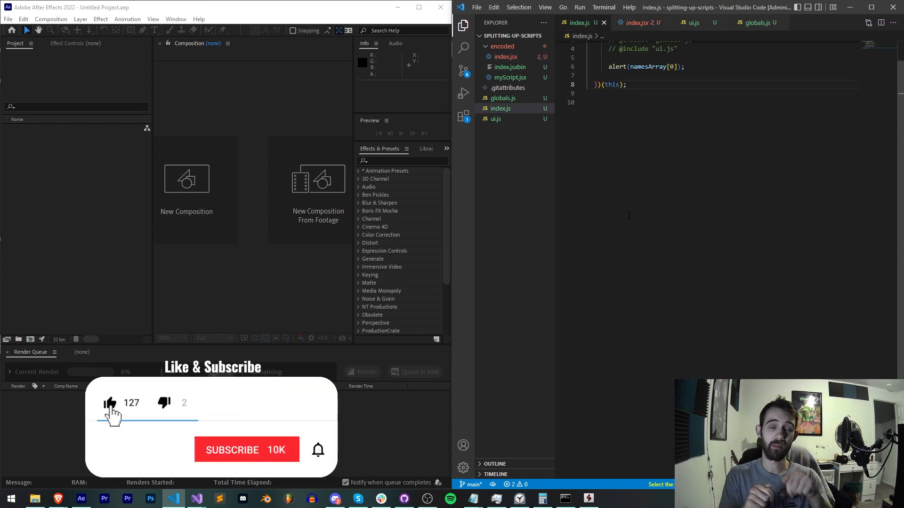
# Switch from VS Code to the Discord ae-pr-plugins channel
pyautogui.click(247, 450)
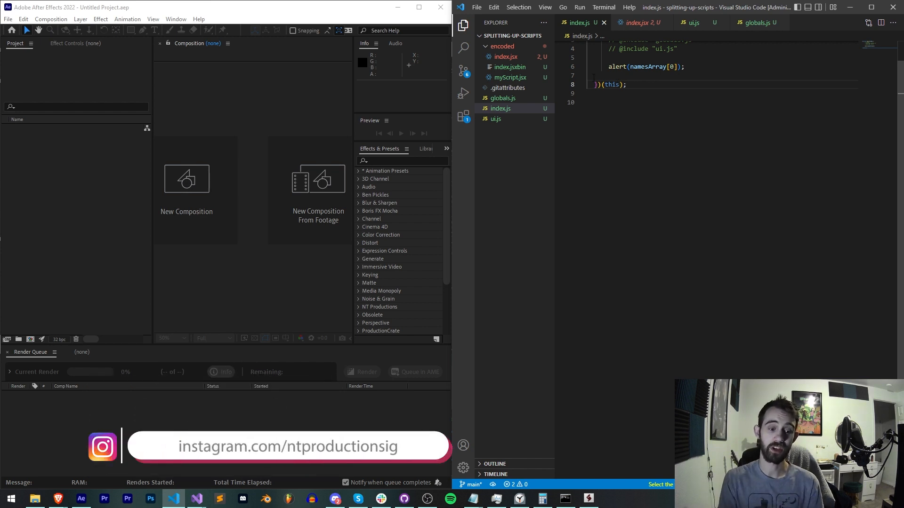
pyautogui.moveTo(402, 340)
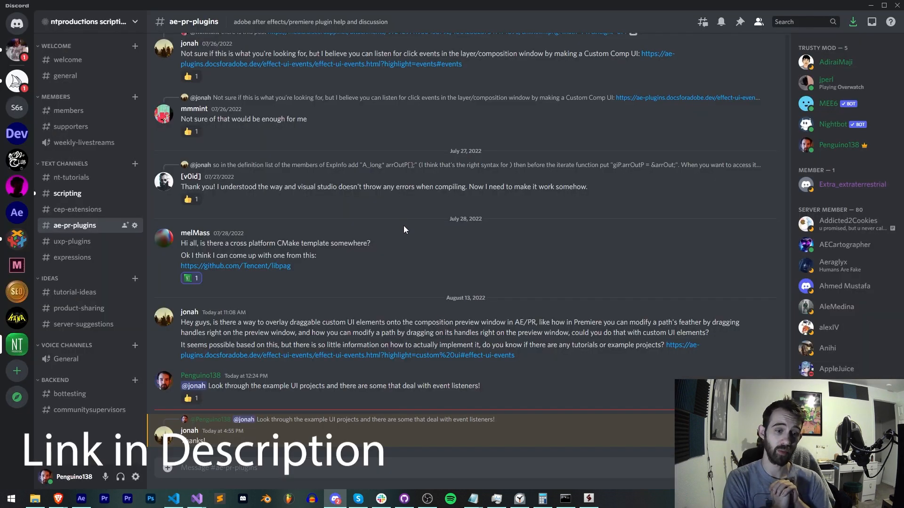
pyautogui.moveTo(387, 239)
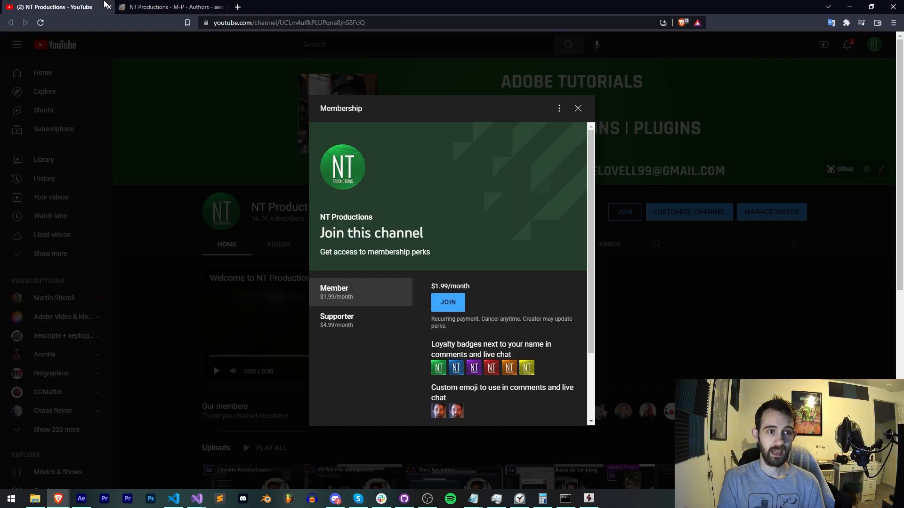
pyautogui.moveTo(251, 242)
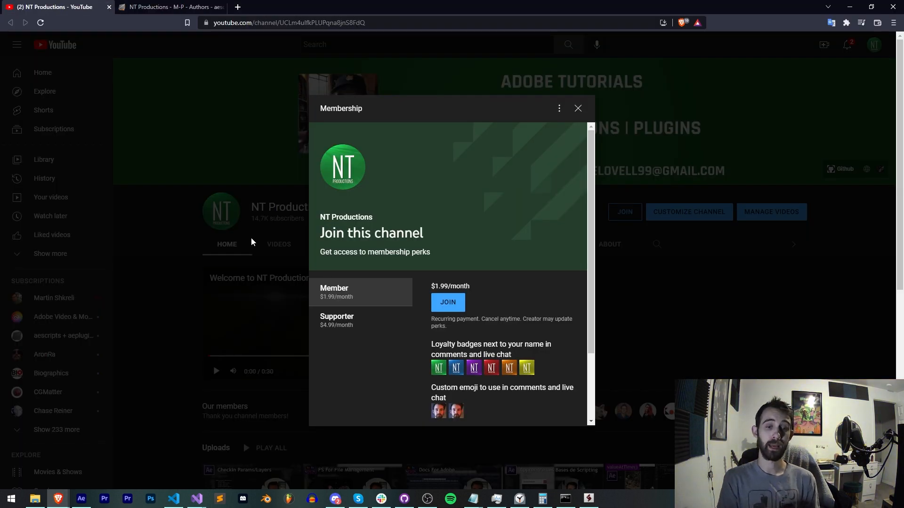
# Switch to the NT Productions author page on aescripts + aeplugins
pyautogui.click(171, 7)
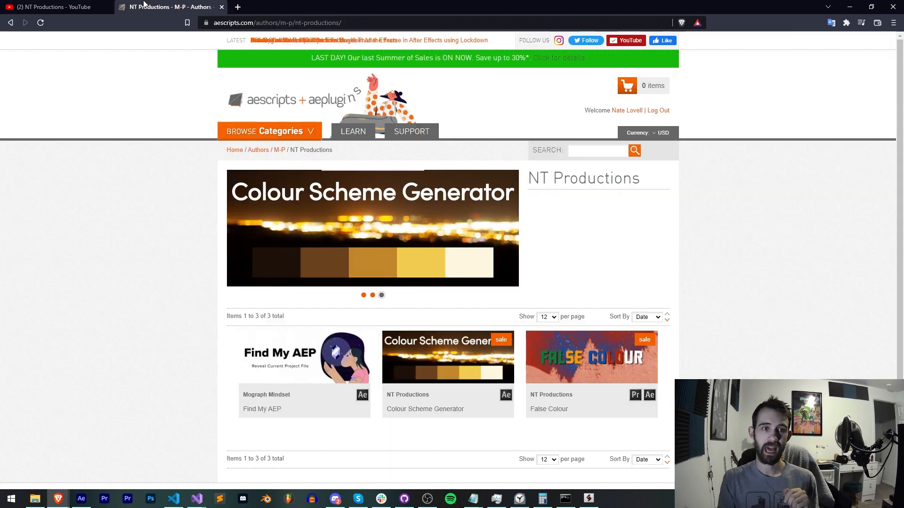